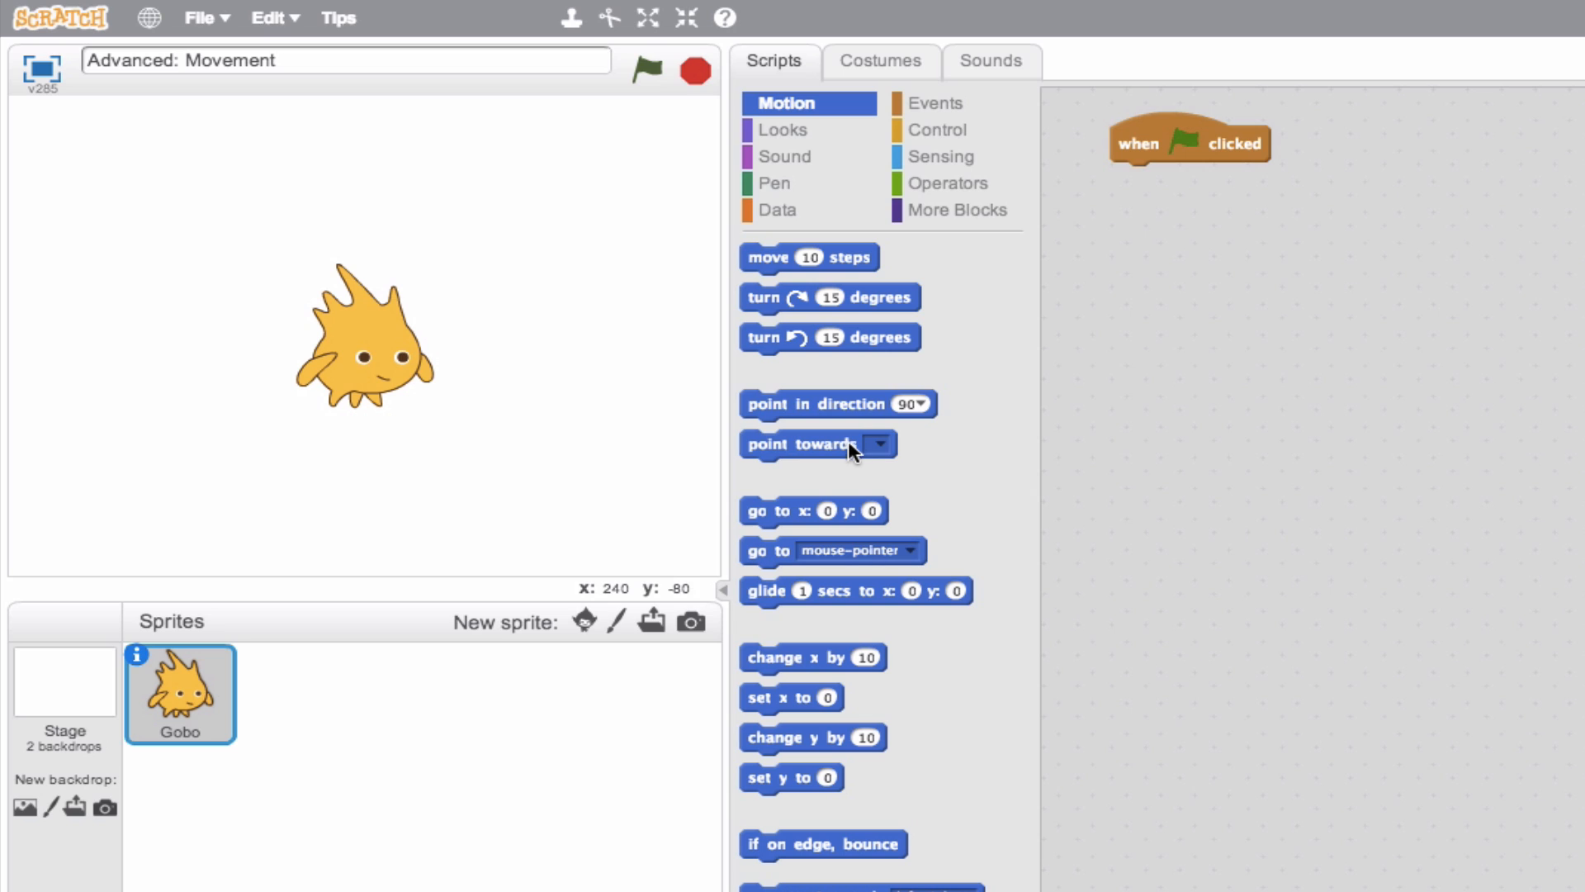
mouse_move(870, 407)
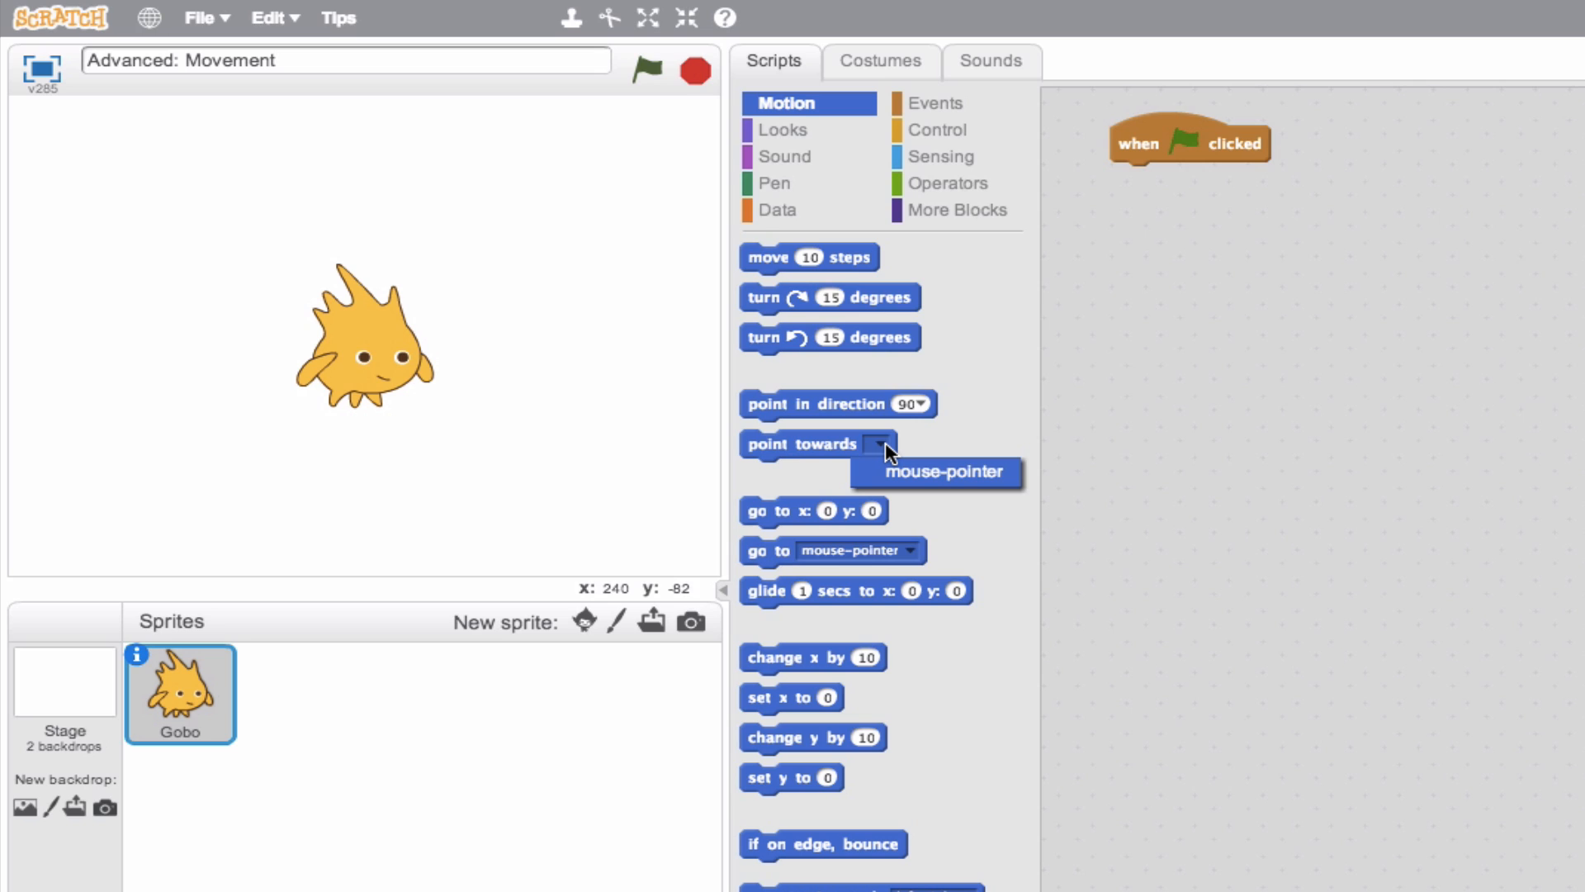
mouse_move(898, 475)
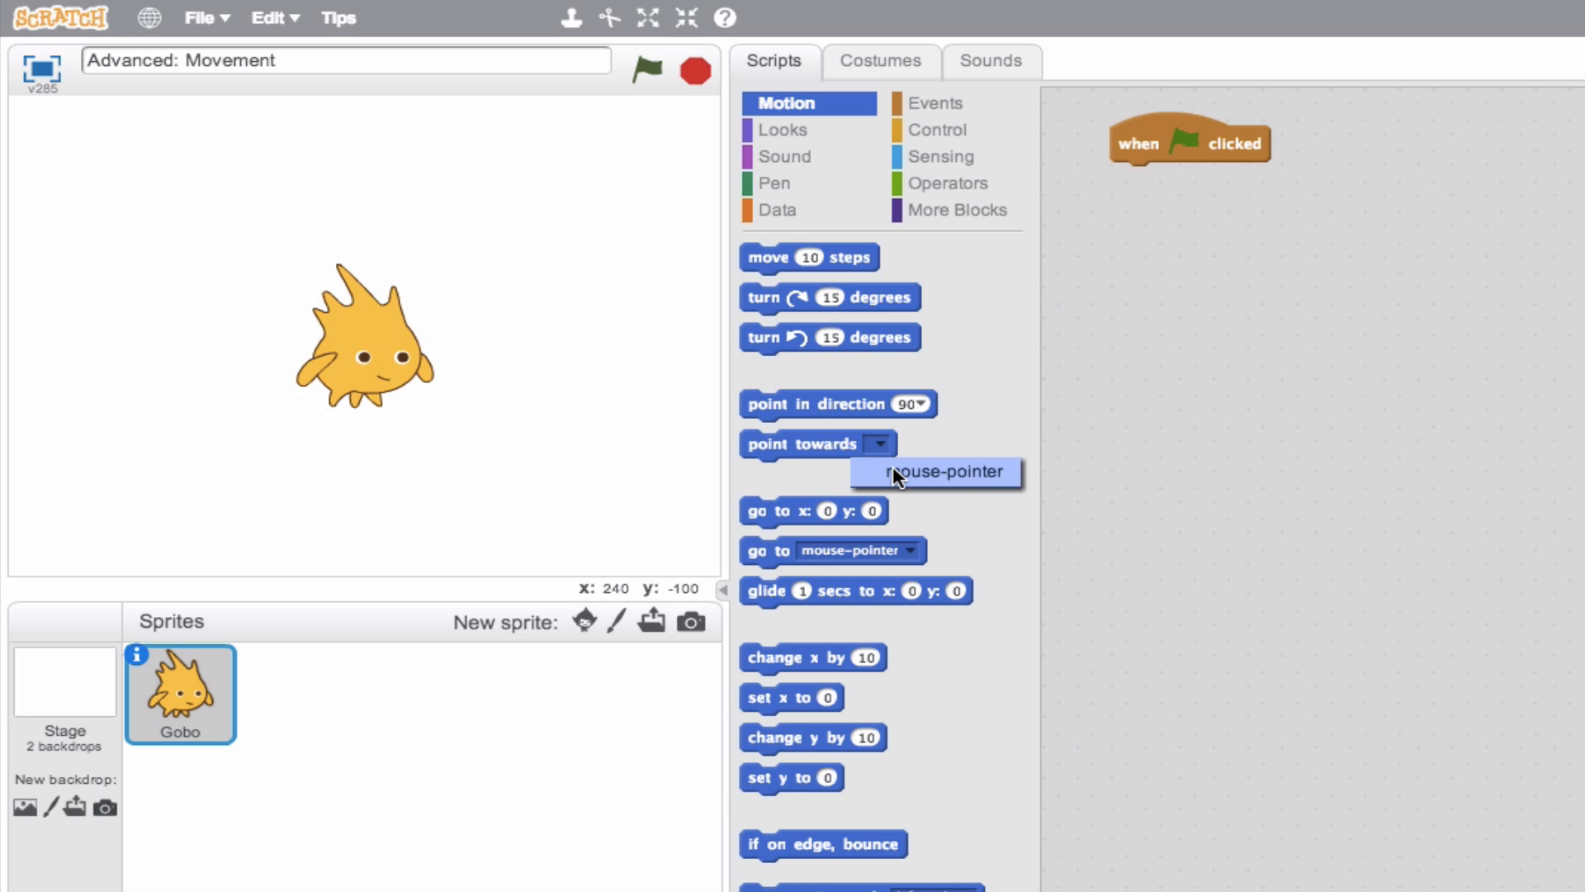
Choose mouse-pointer as the target of the point towards block.
left_click(932, 472)
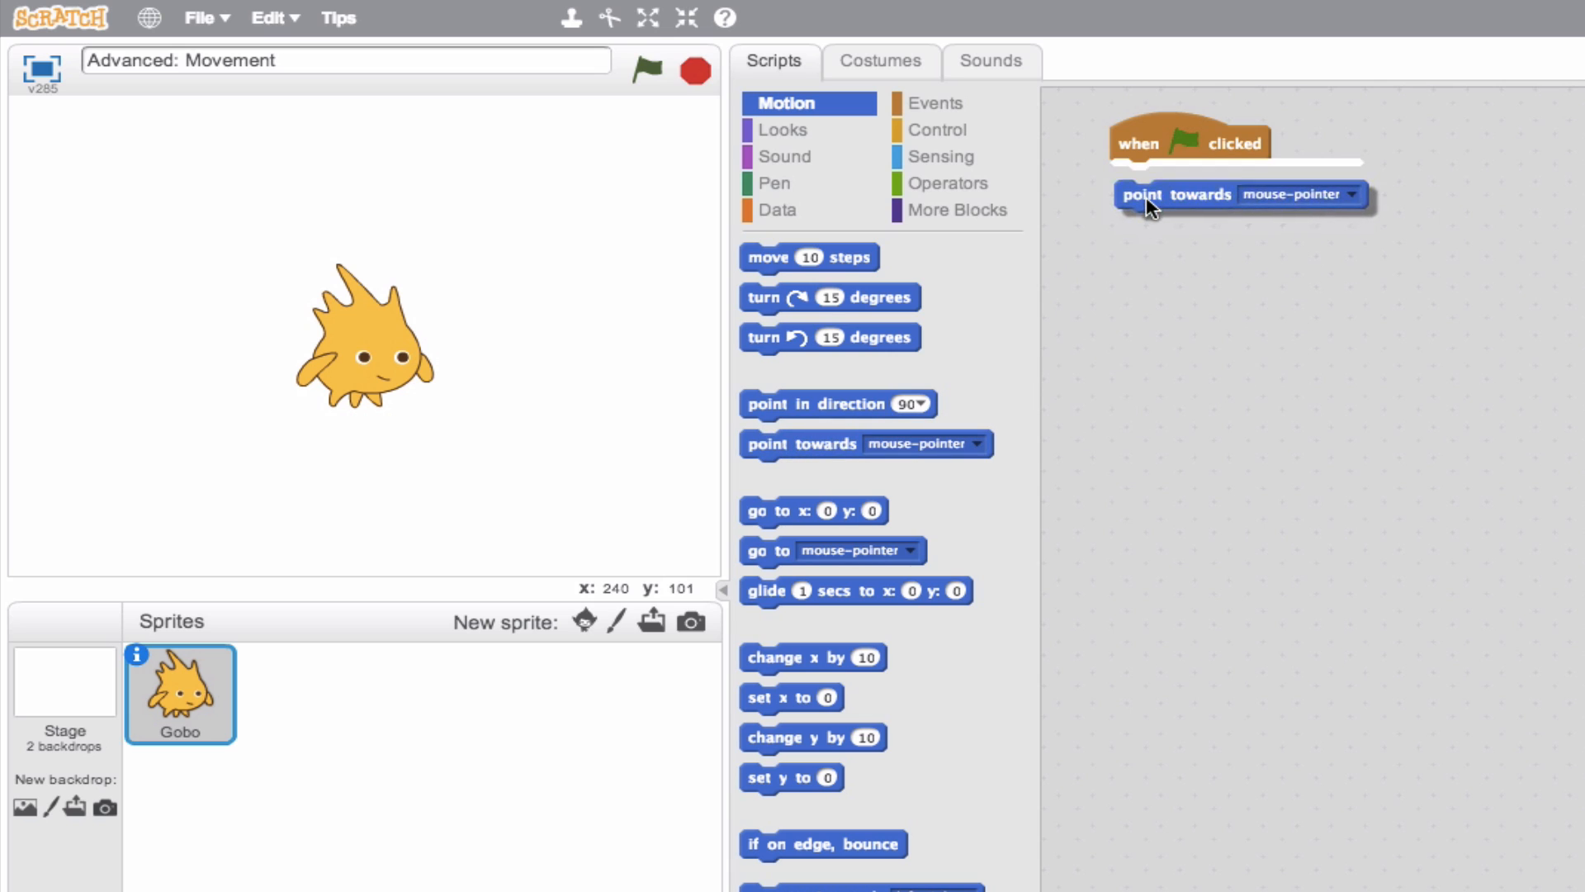
Snap point towards mouse-pointer under the green flag hat and run it so Gobo faces the mouse.
left_click_drag(1147, 208, 1133, 176)
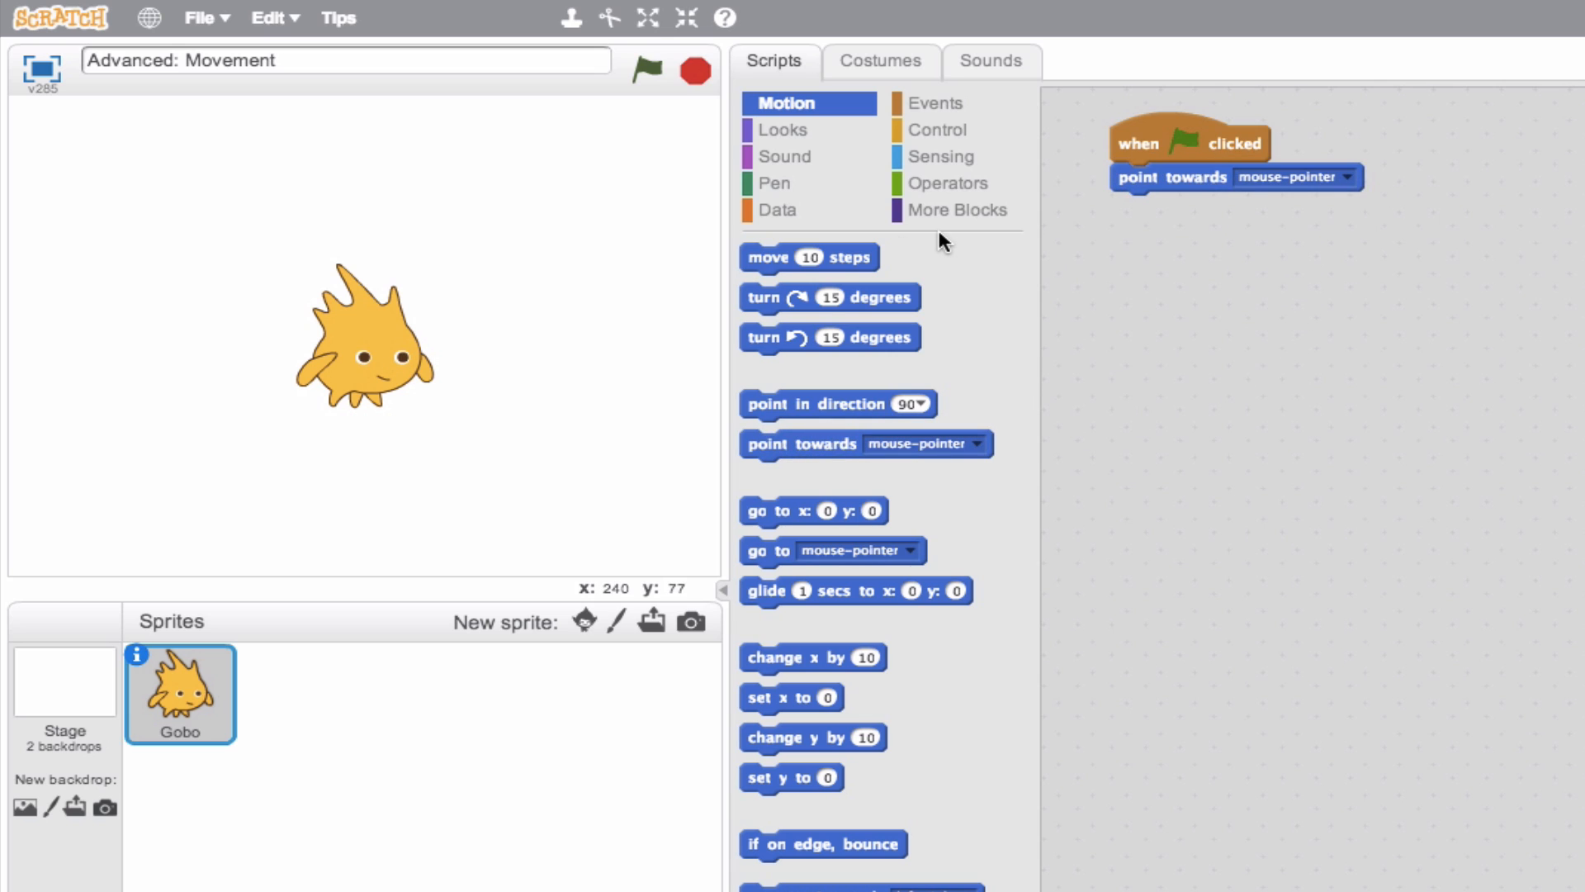
mouse_move(606, 223)
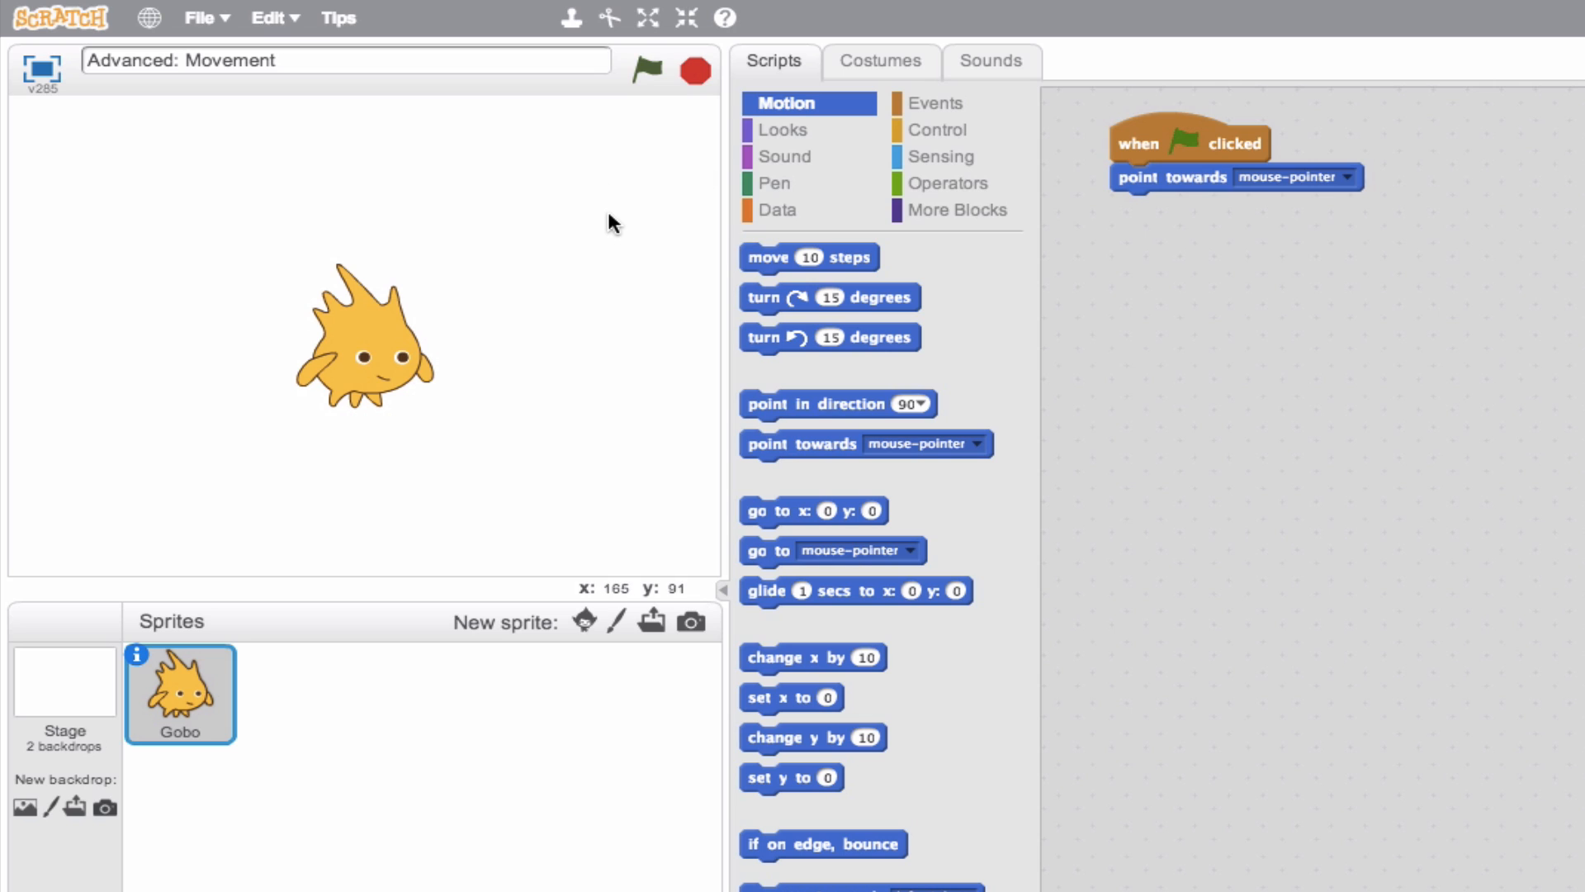
left_click(646, 71)
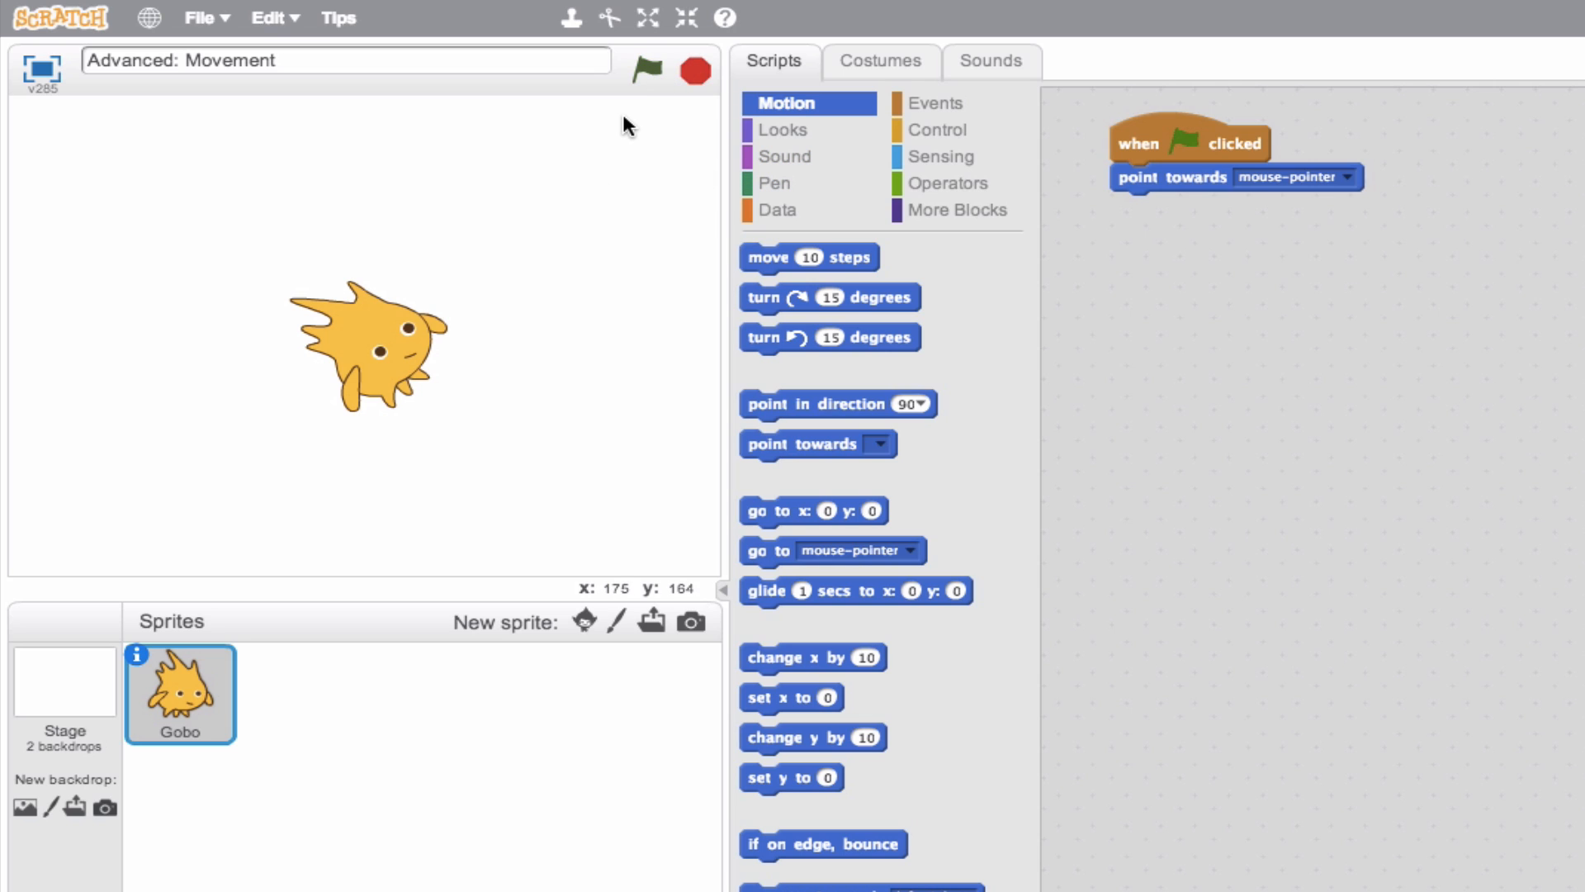
mouse_move(486, 252)
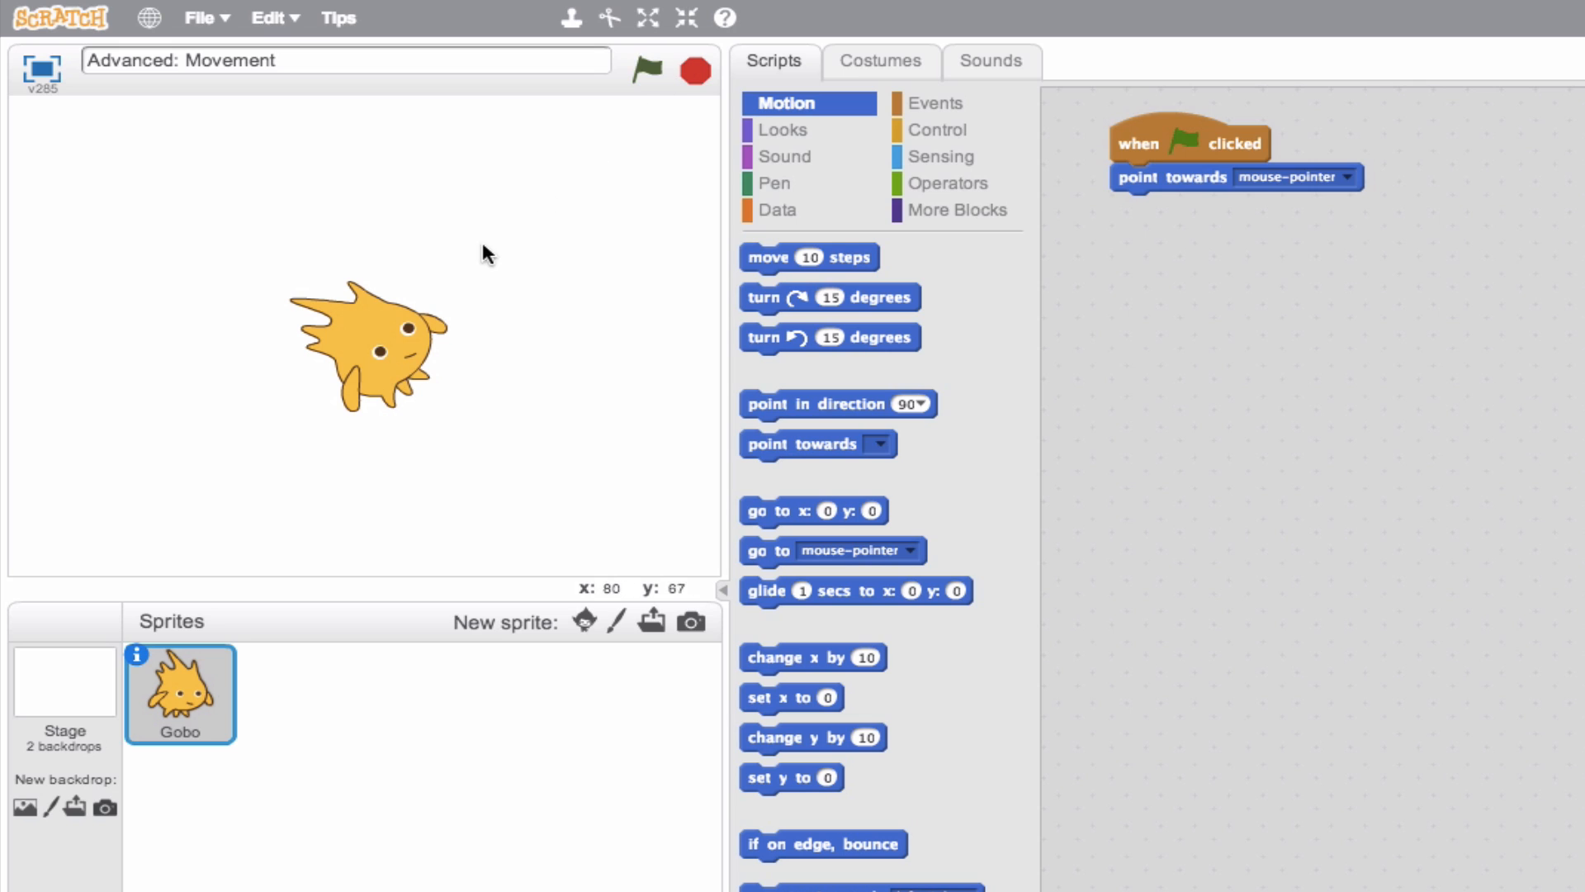
mouse_move(609, 152)
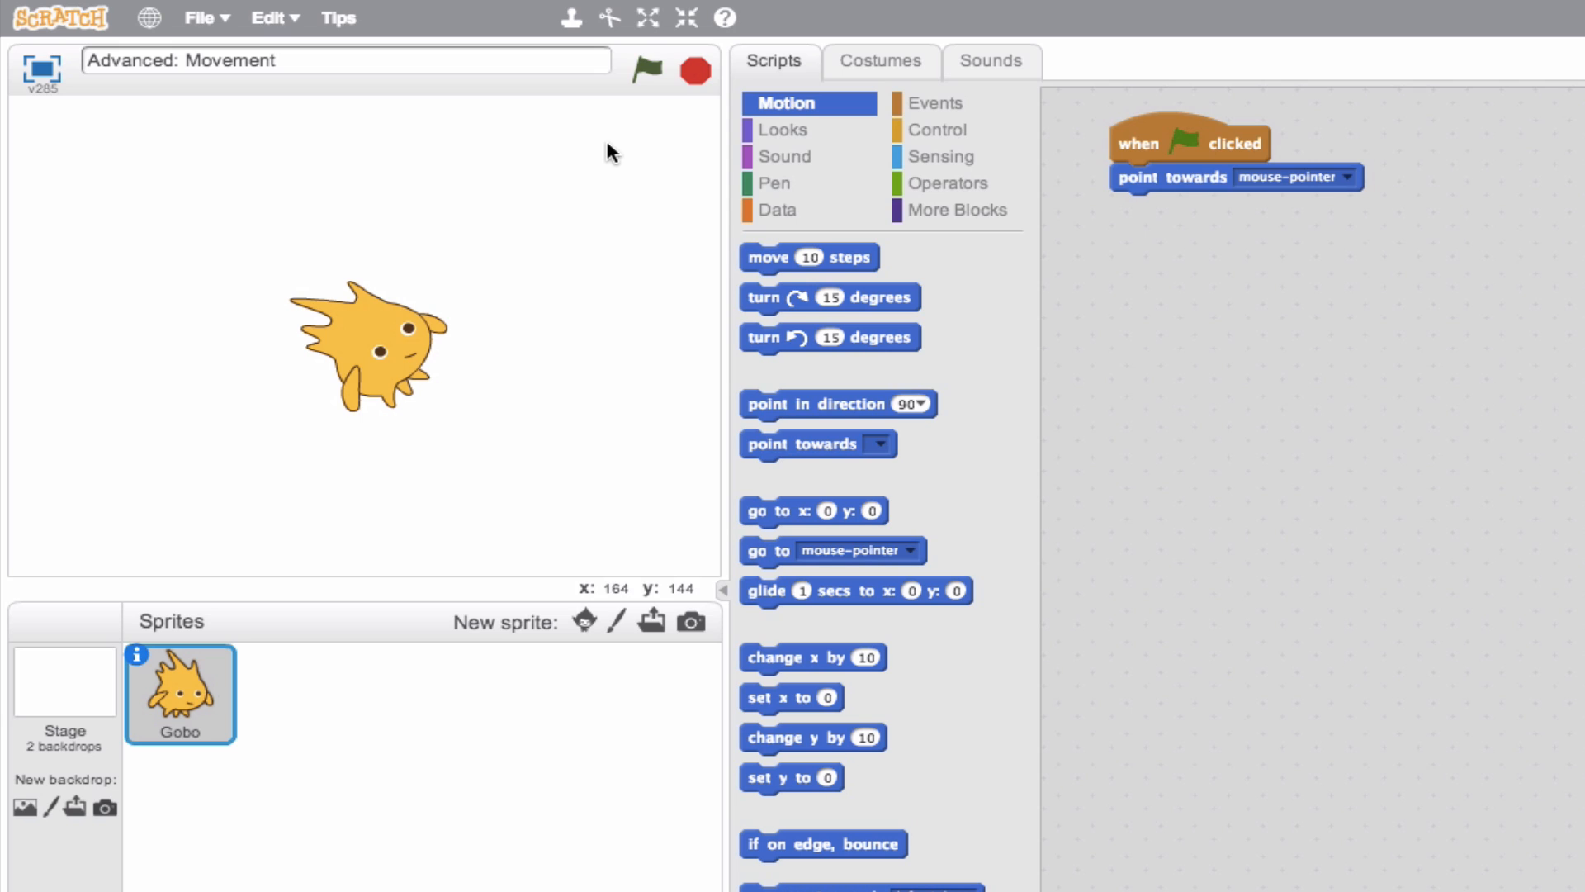
mouse_move(627, 384)
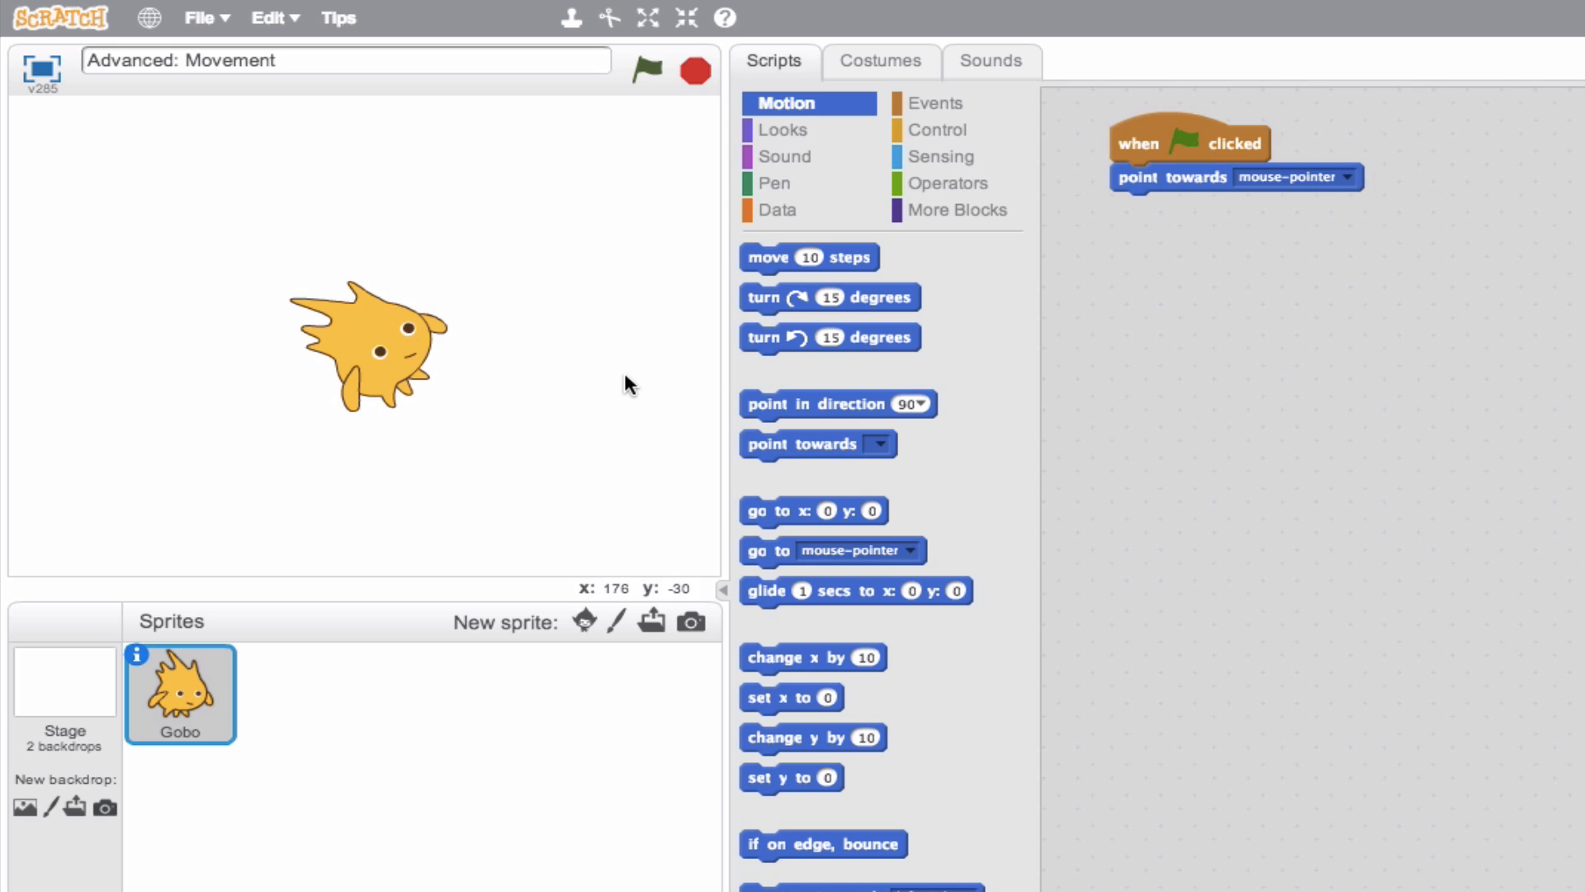
mouse_move(201, 425)
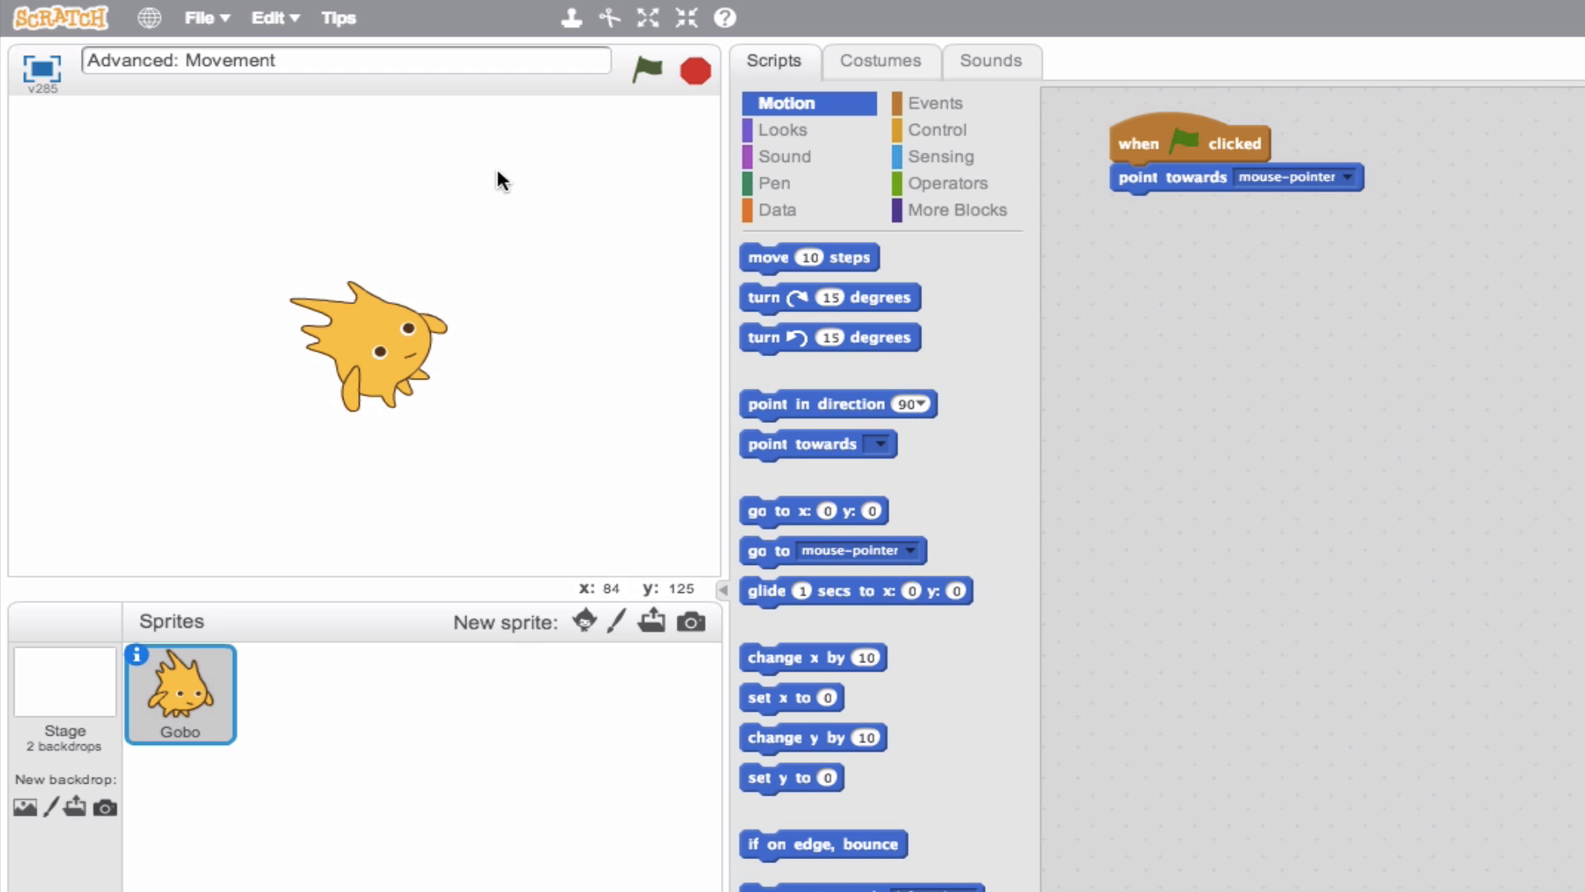
mouse_move(209, 444)
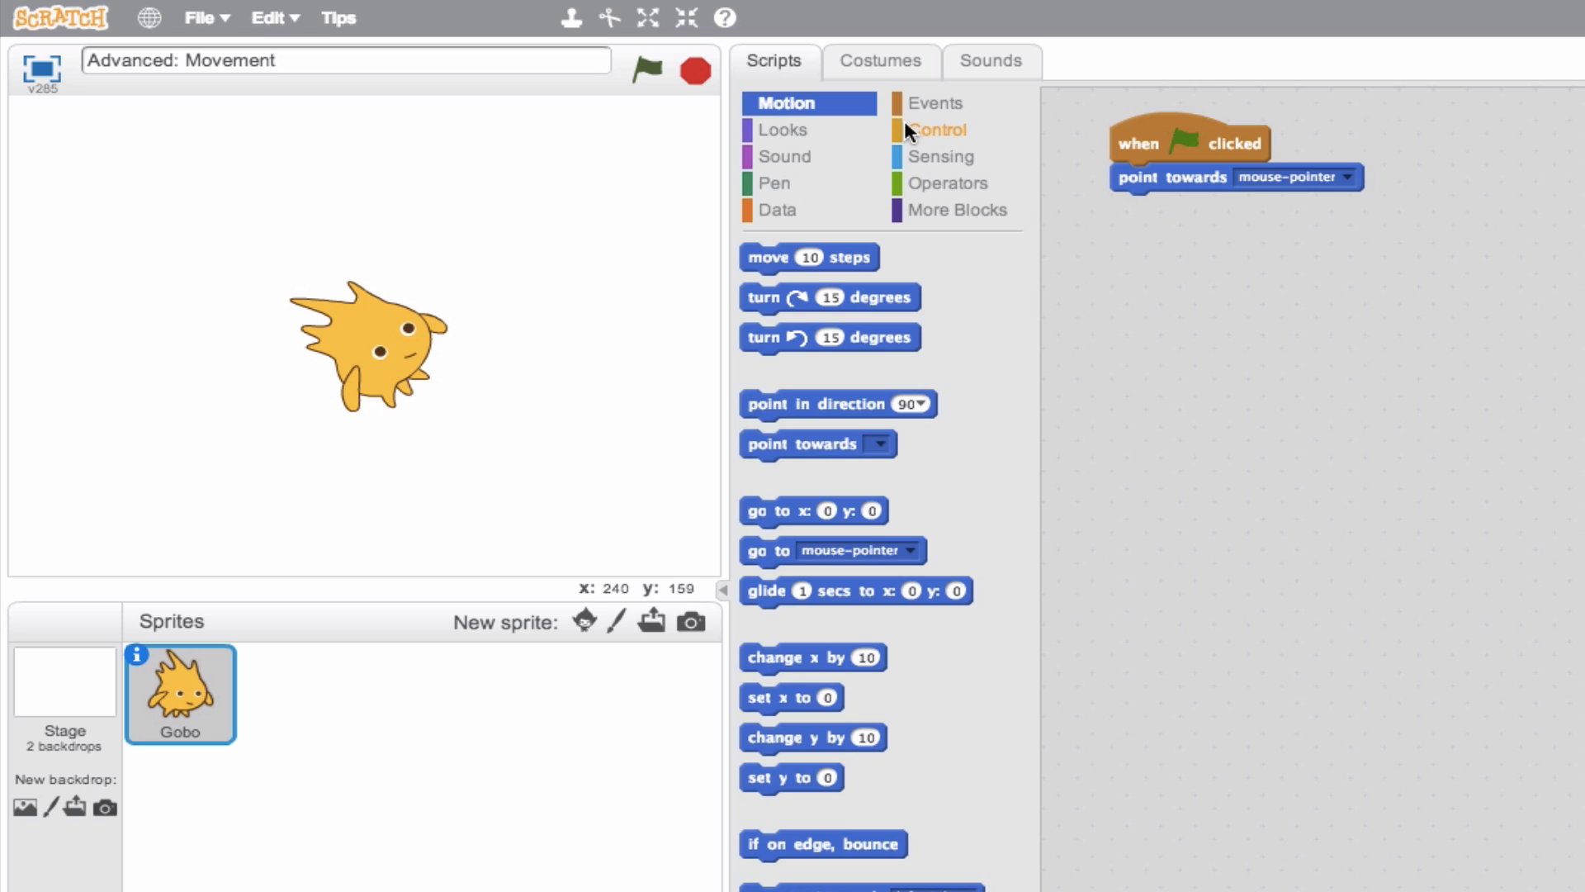
Place point towards mouse-pointer inside a forever loop attached under the green flag hat.
left_click(939, 129)
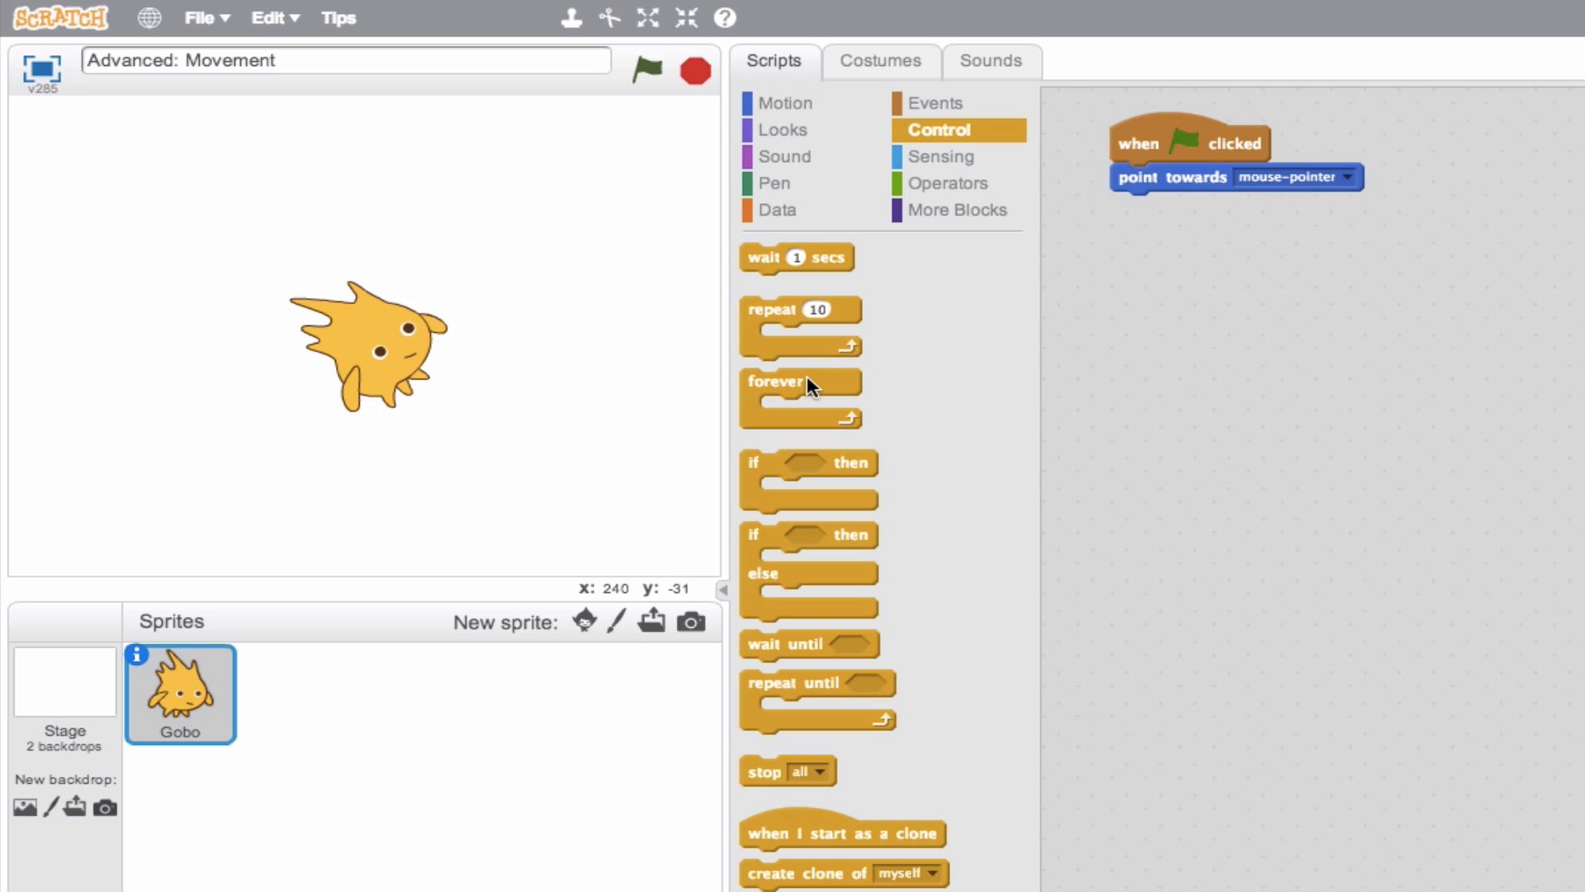
left_click_drag(799, 395, 1127, 298)
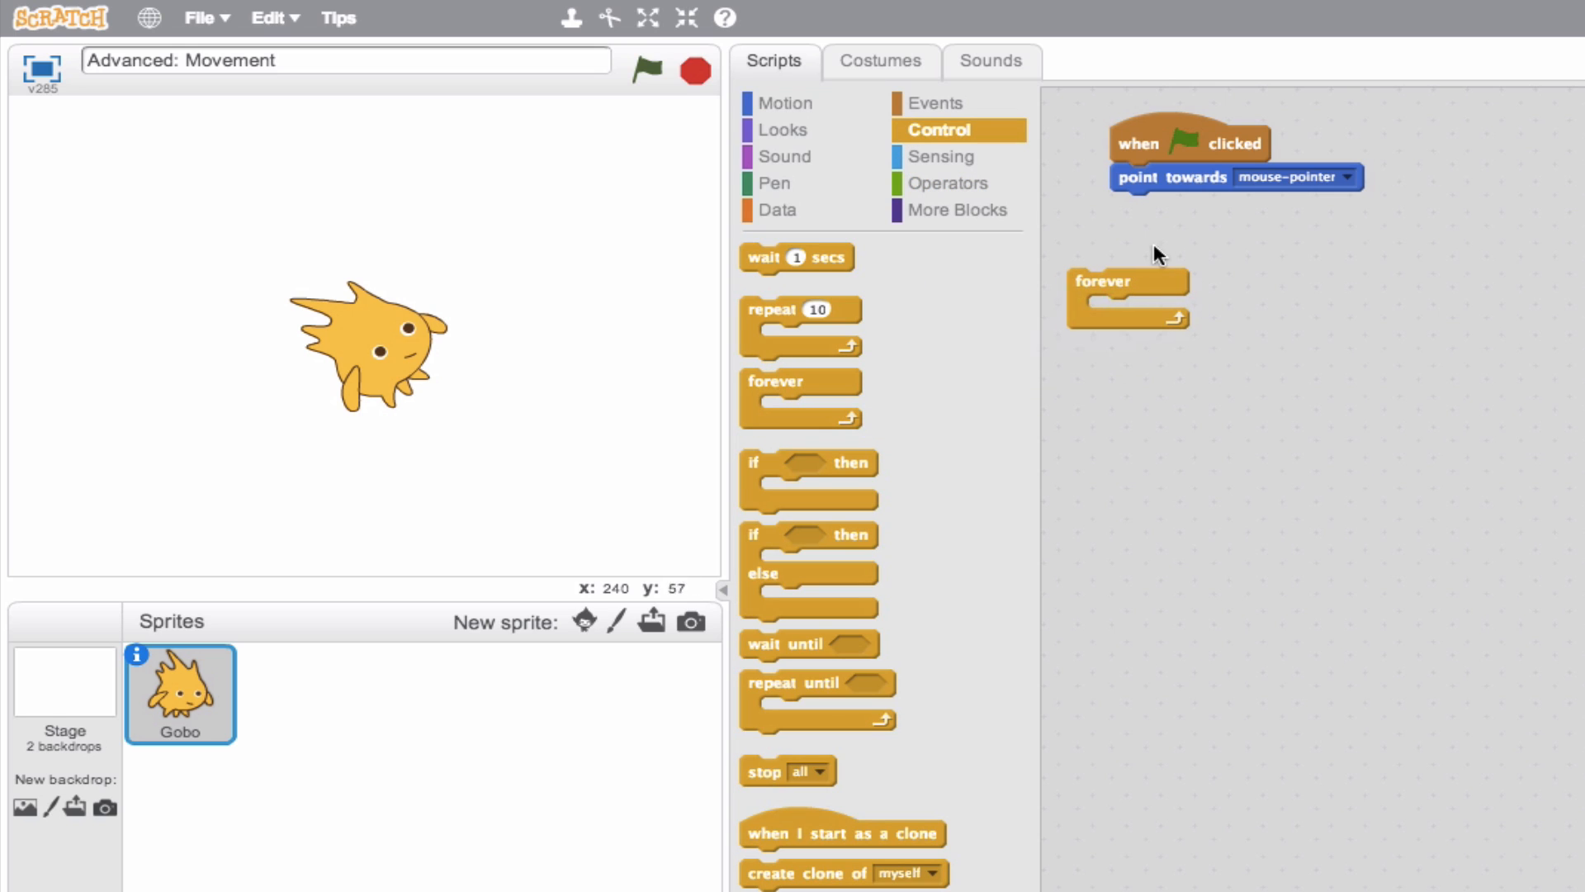
mouse_move(1182, 183)
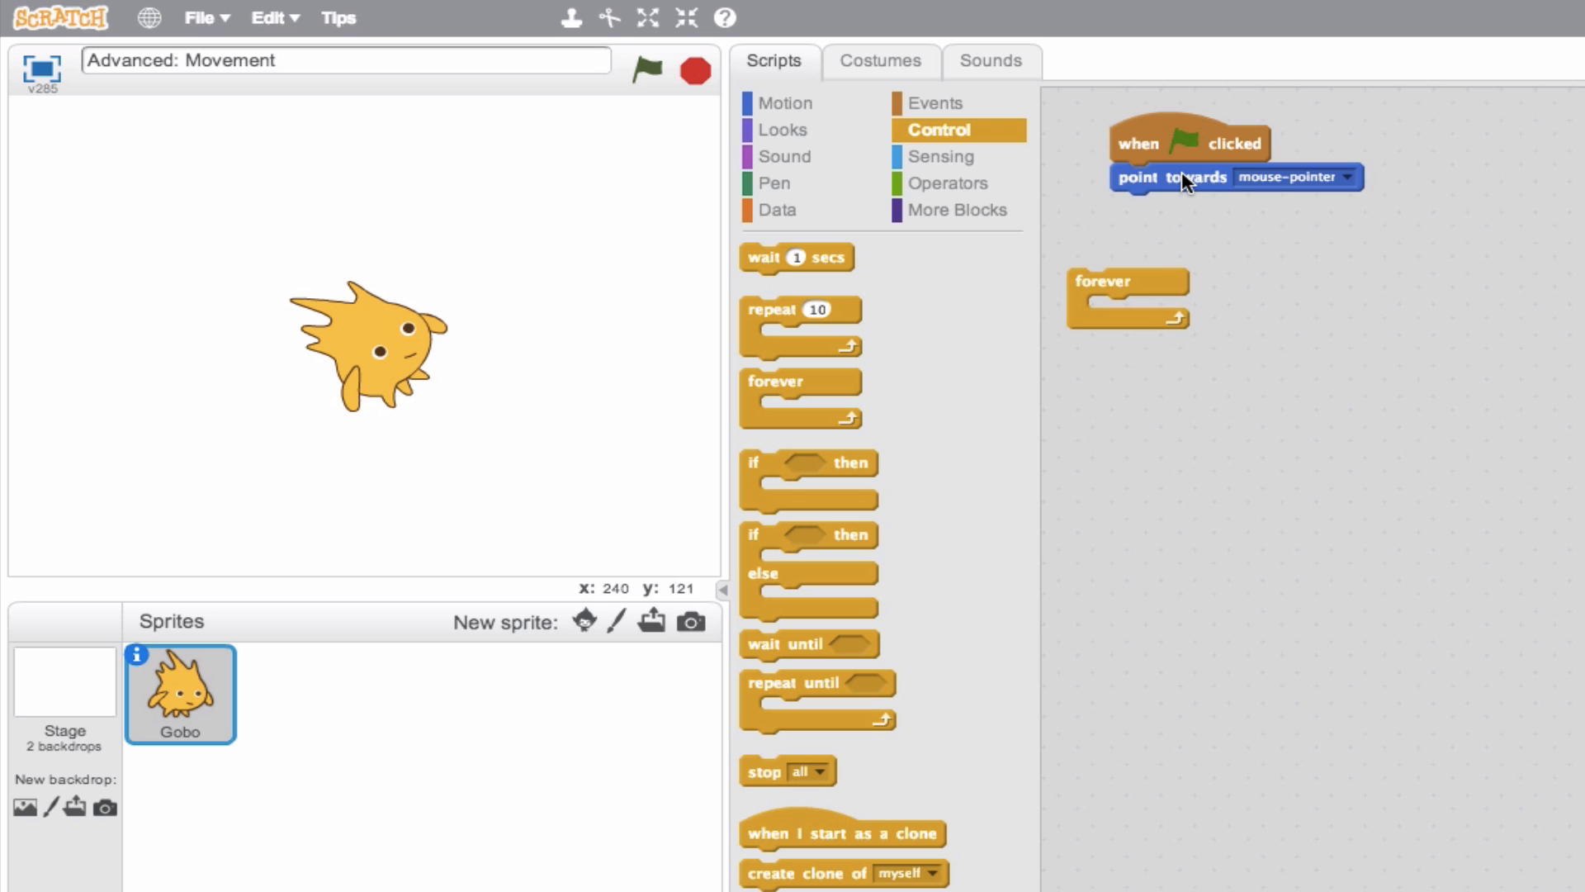
left_click_drag(1171, 176, 1147, 302)
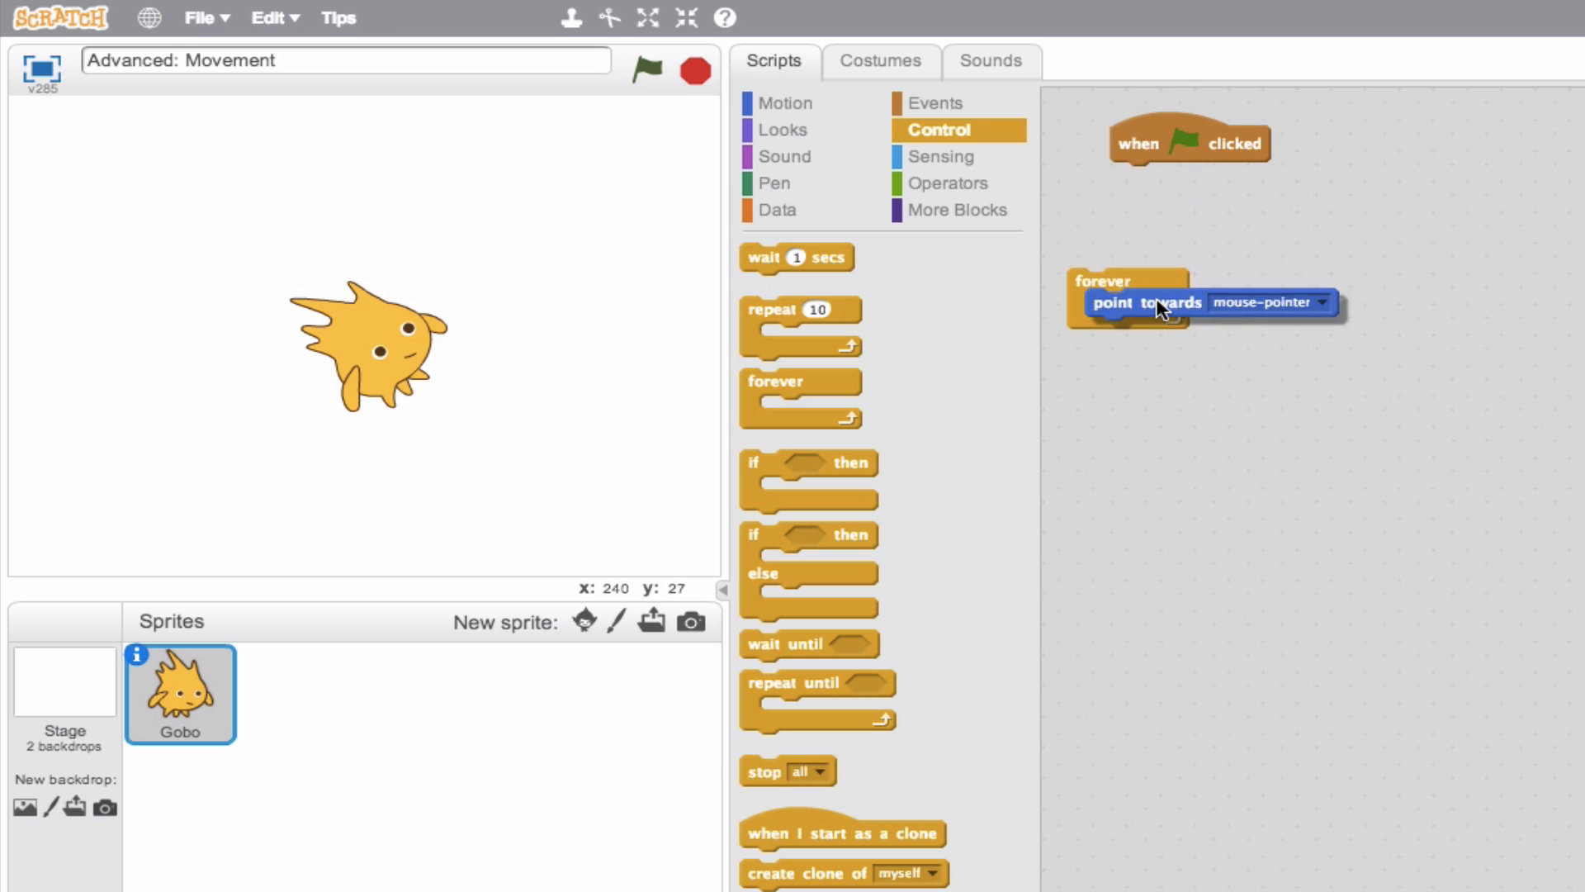
left_click_drag(1162, 301, 1142, 311)
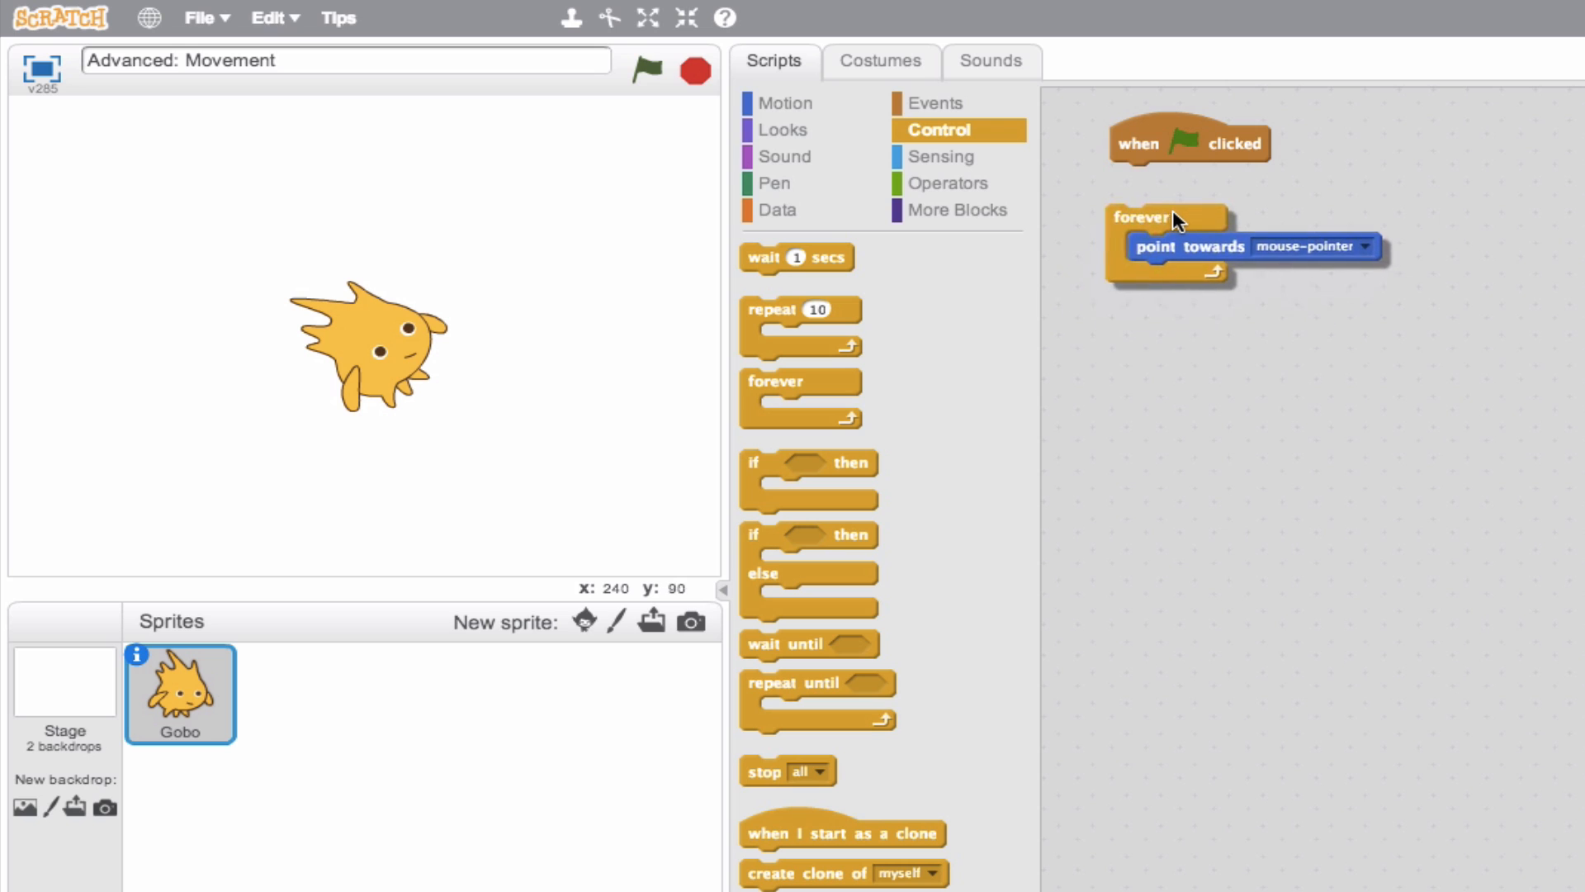
left_click_drag(1143, 217, 1143, 175)
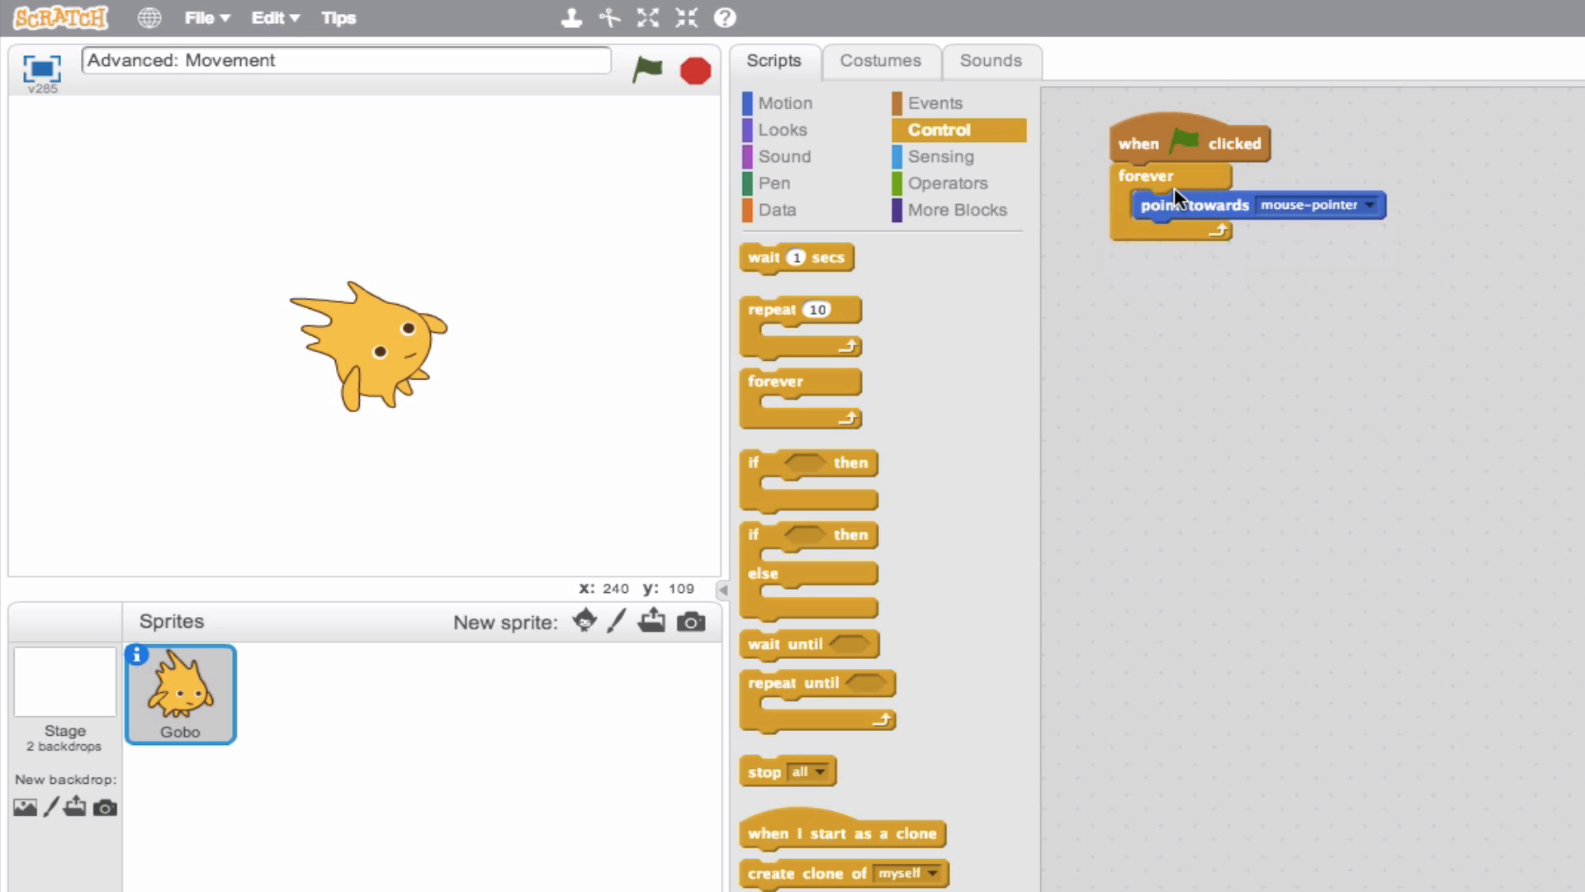
Run the looping script so Gobo keeps facing the mouse, then return to the Motion palette.
left_click(646, 71)
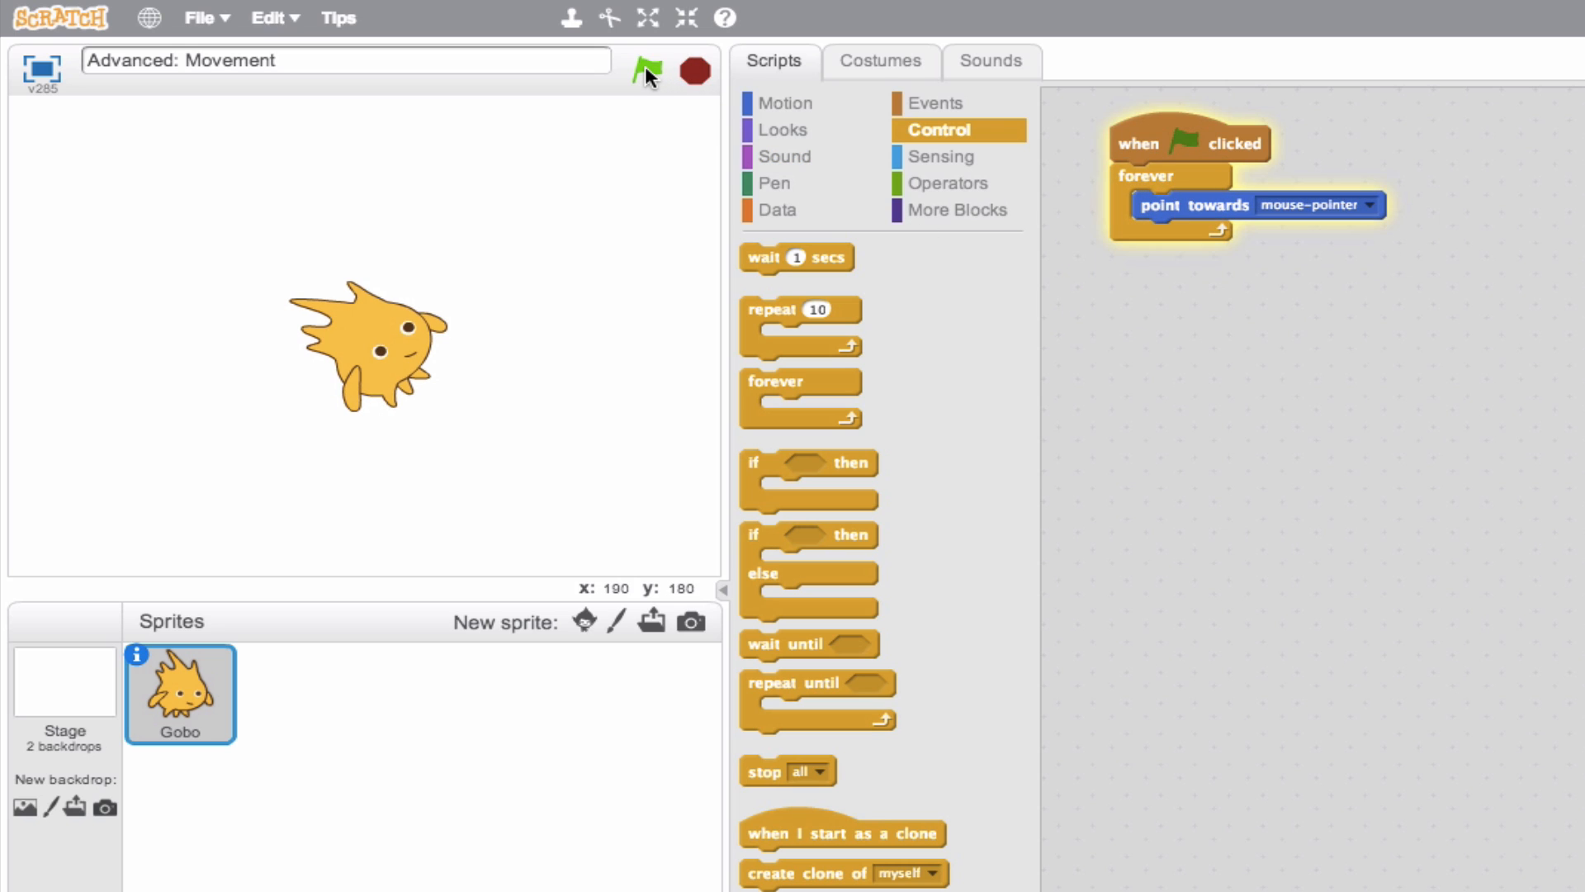
left_click(646, 71)
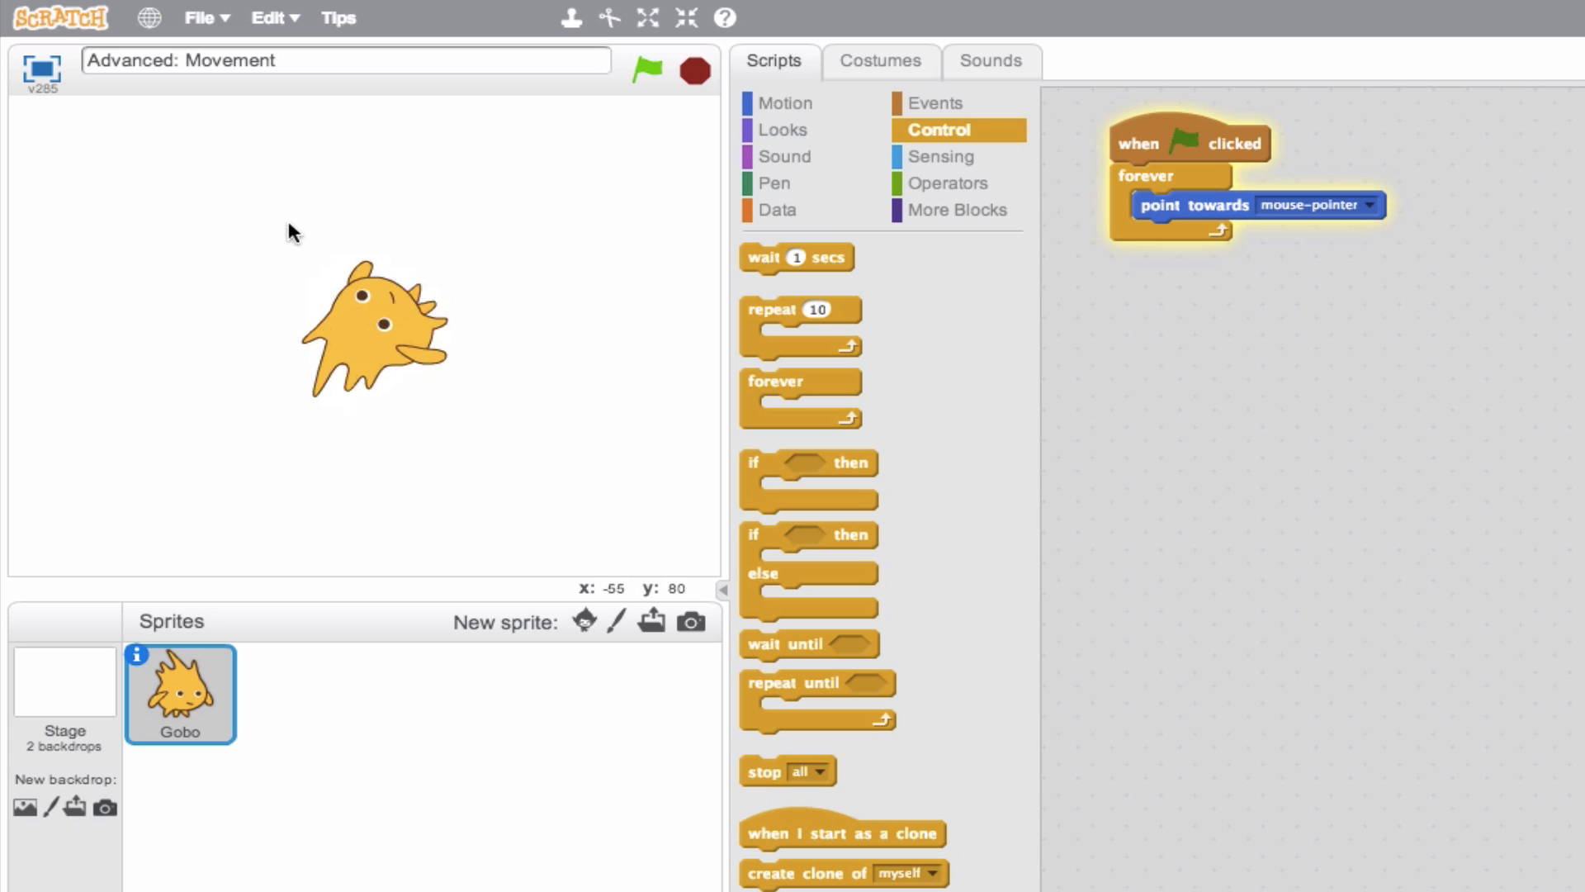
mouse_move(546, 173)
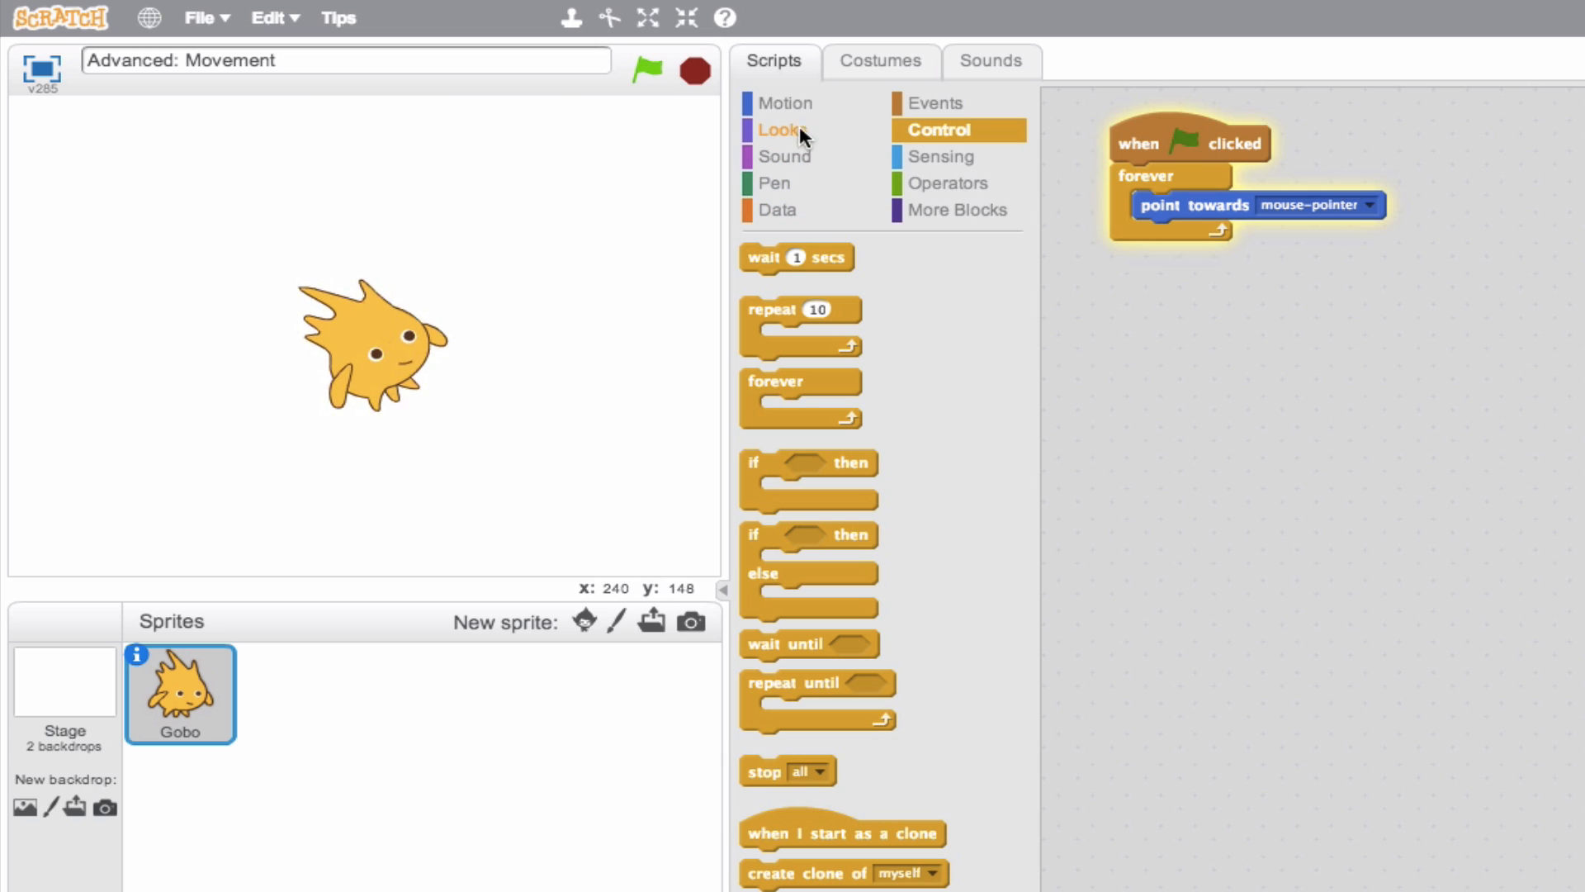
left_click(785, 102)
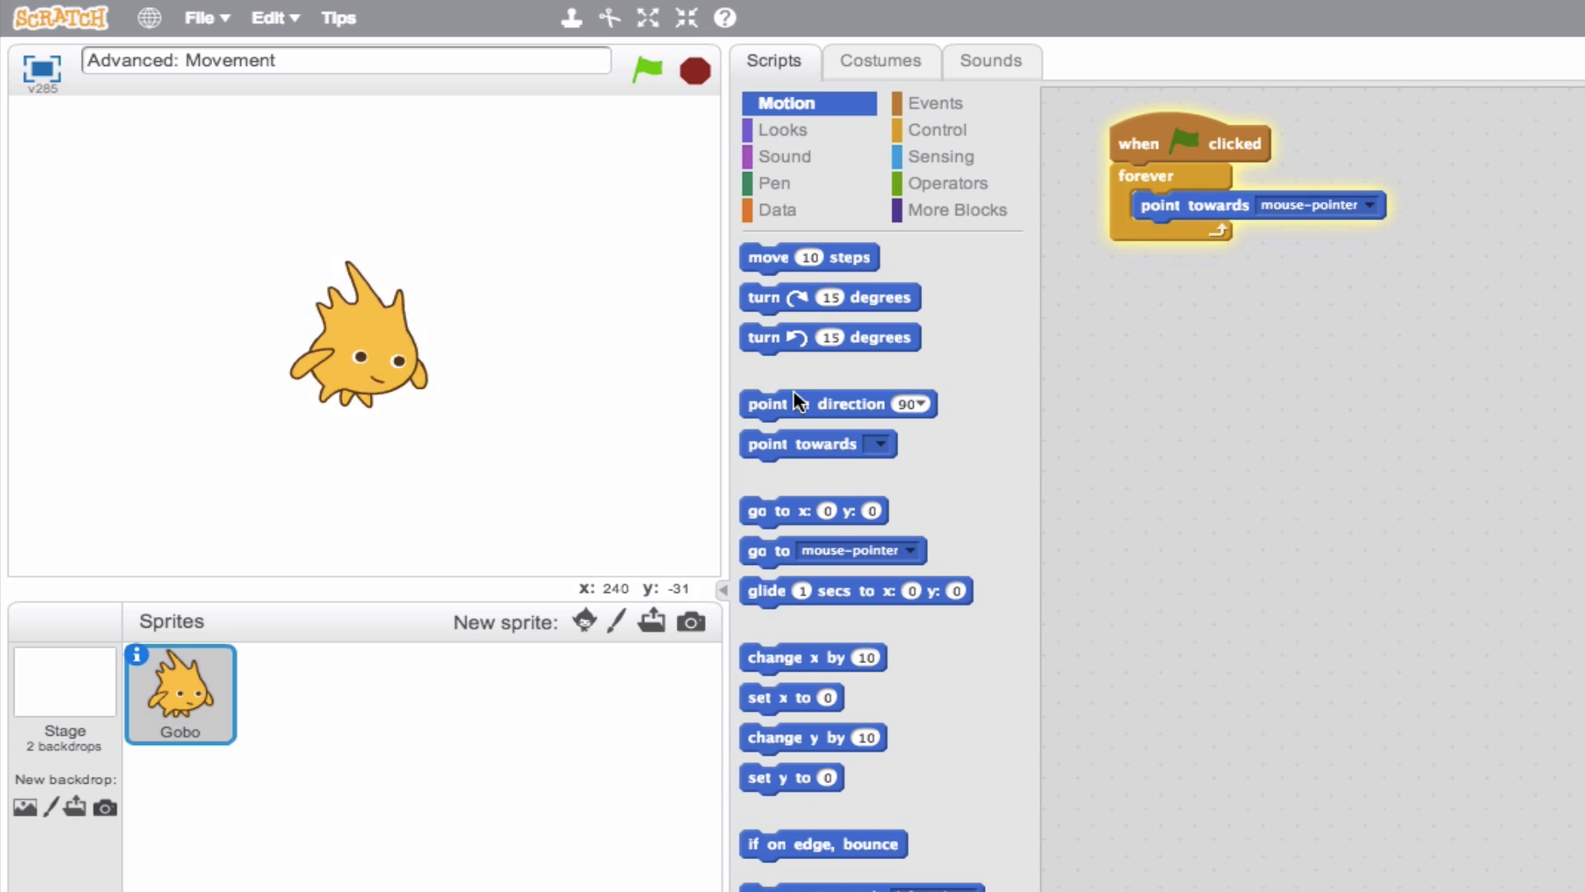
Stop the running script and scroll the Motion palette to the set rotation style block.
left_click(695, 71)
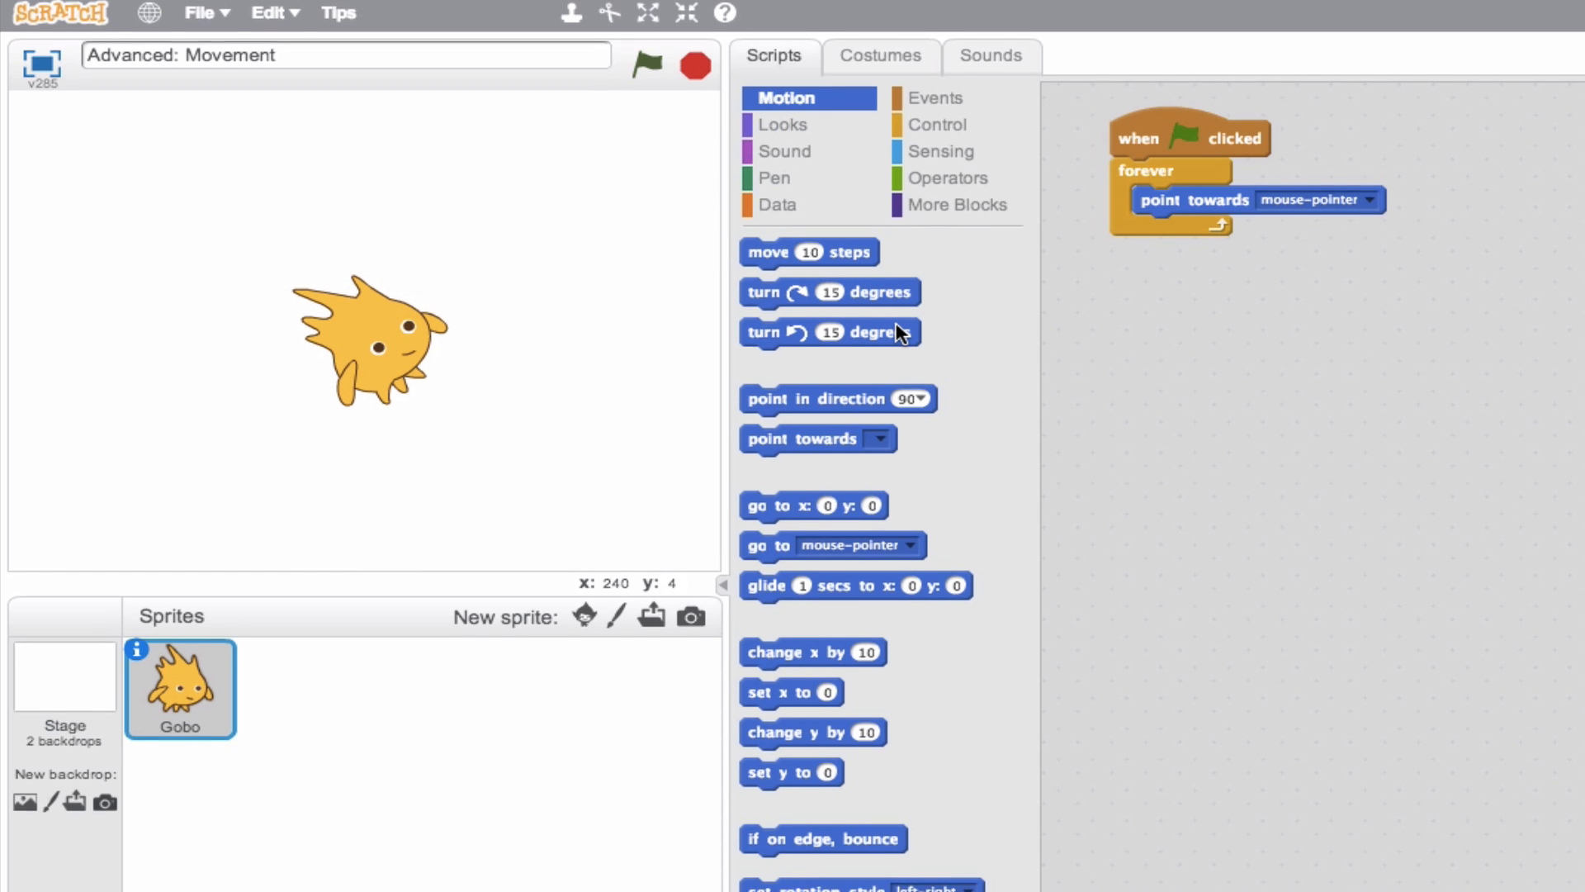
scroll("down", 3)
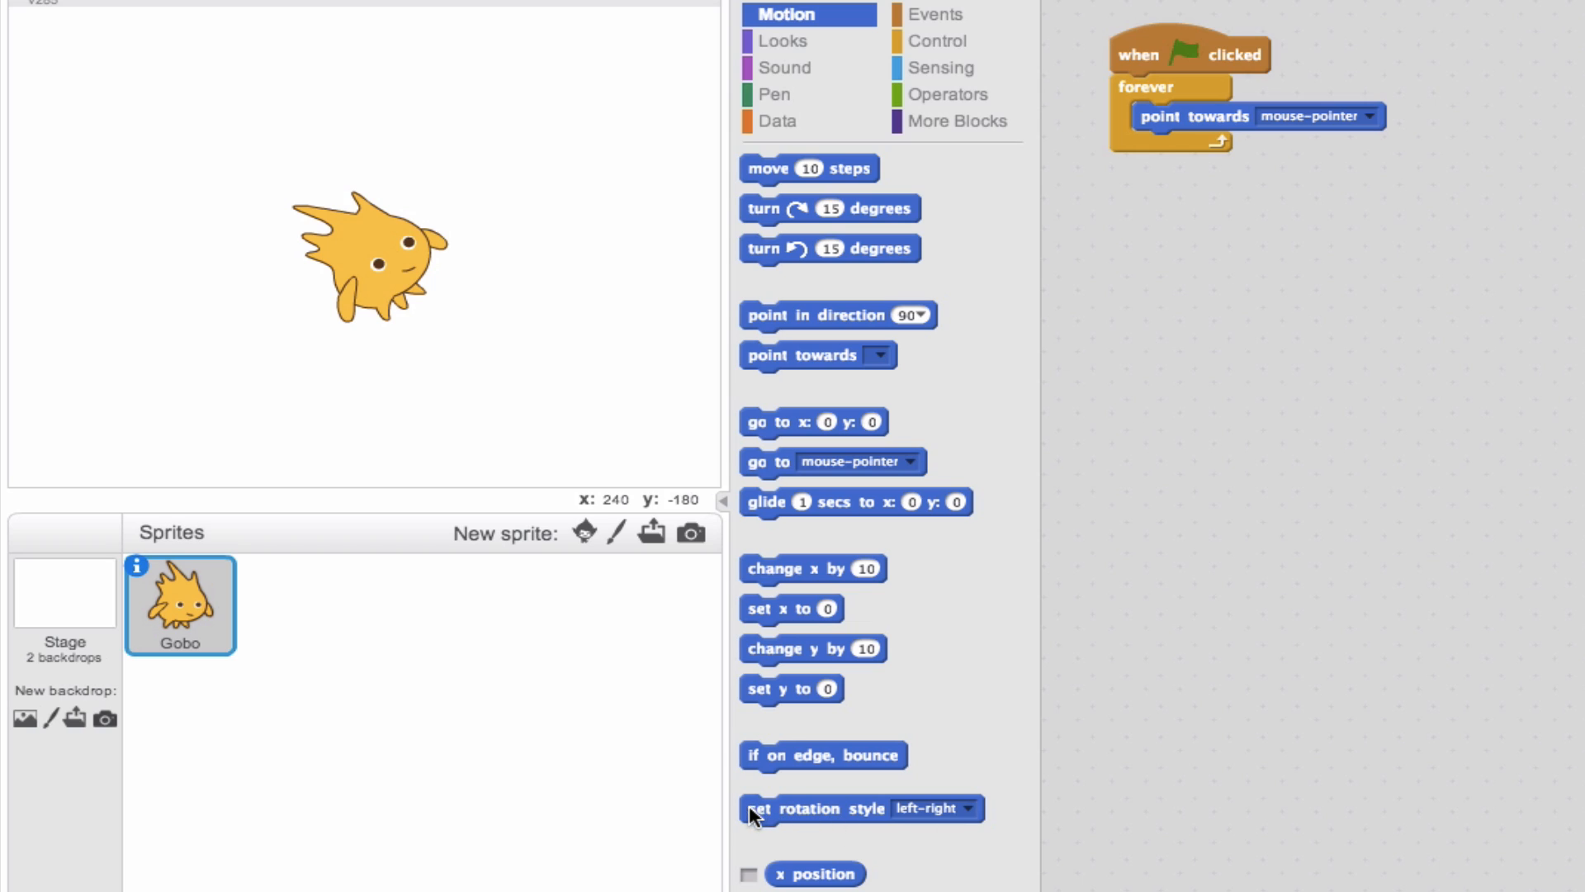
mouse_move(759, 821)
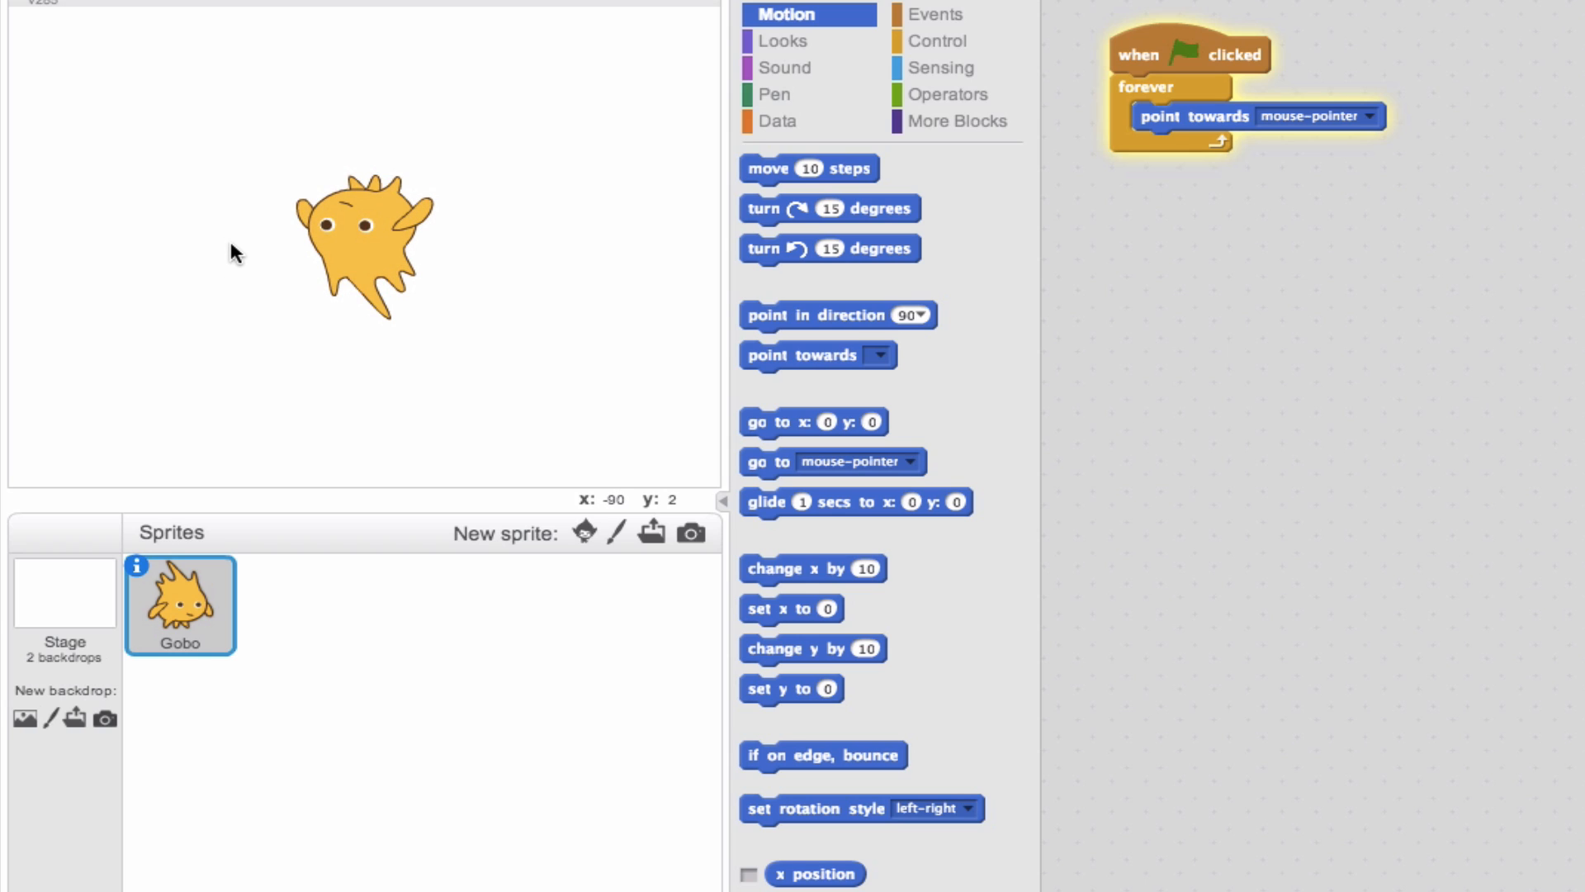
mouse_move(281, 225)
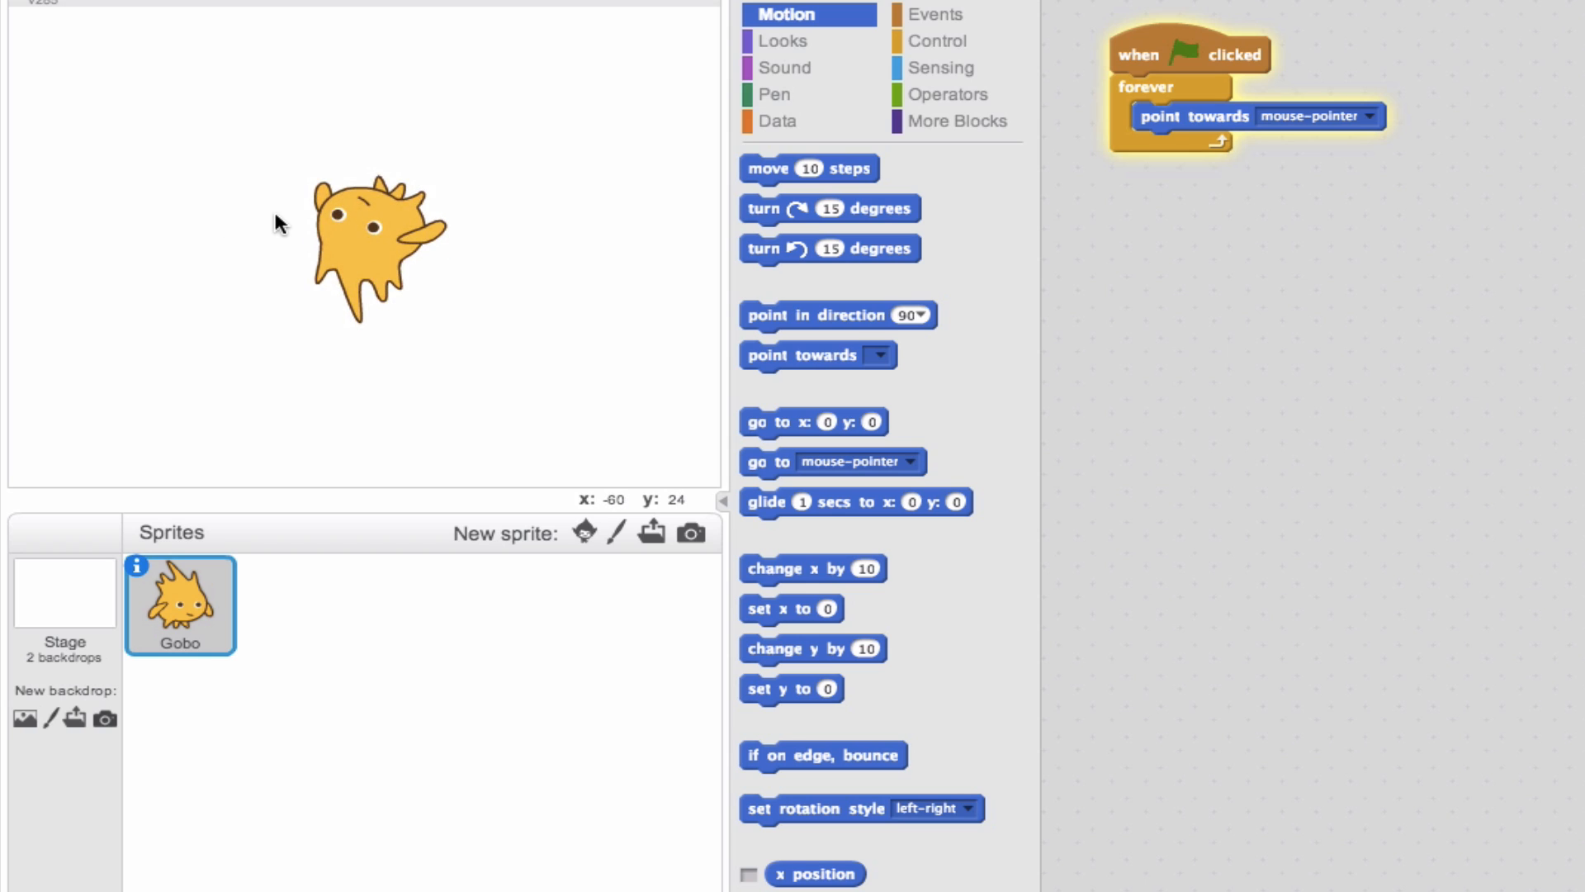
mouse_move(834, 814)
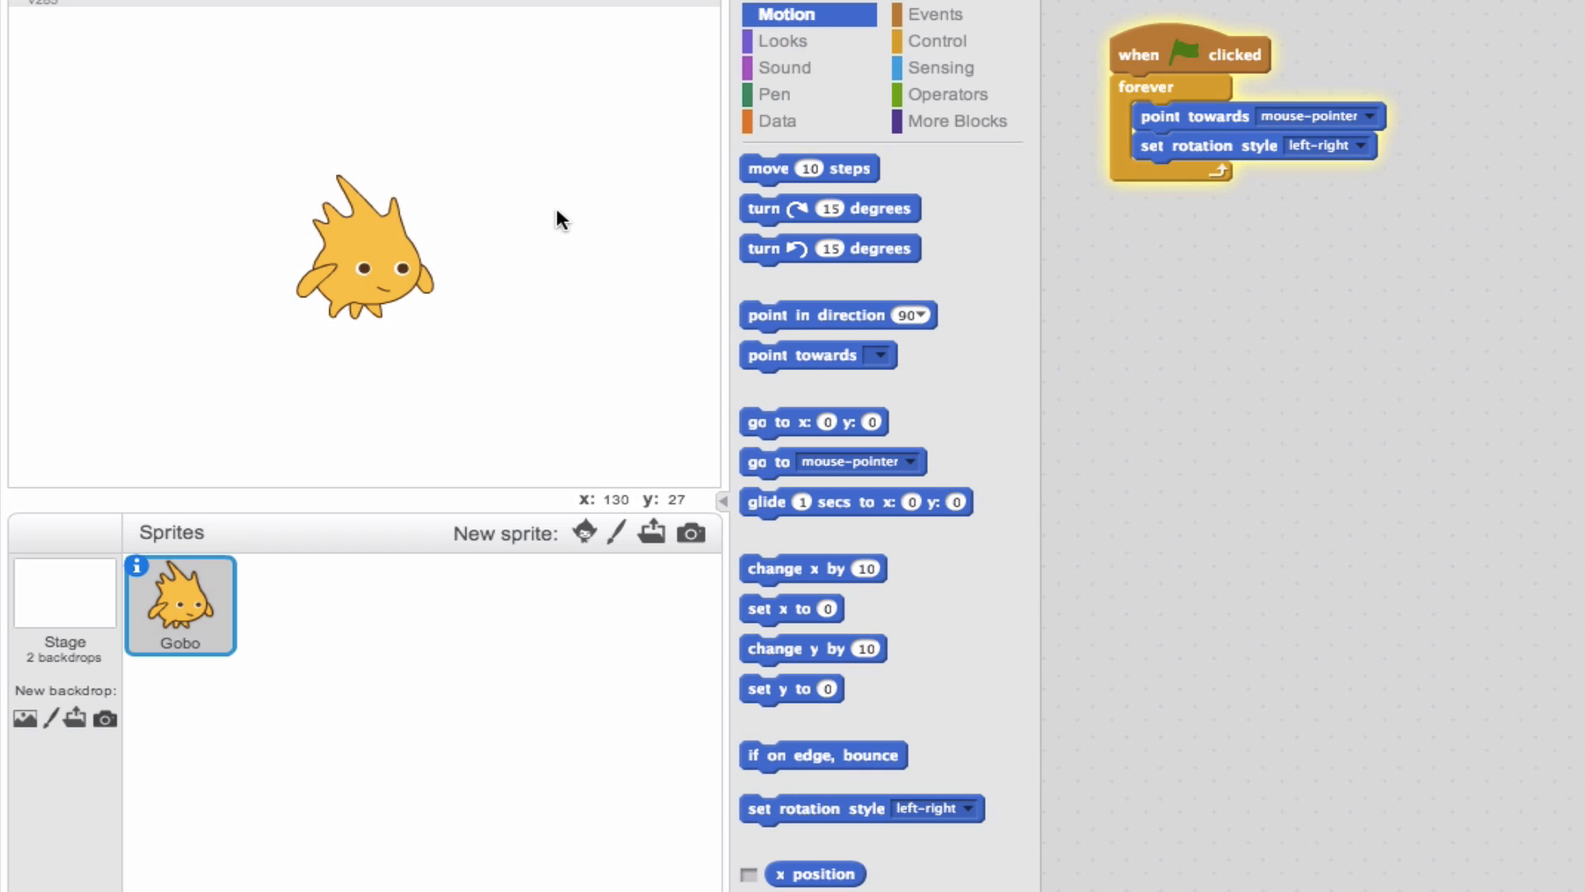
mouse_move(119, 167)
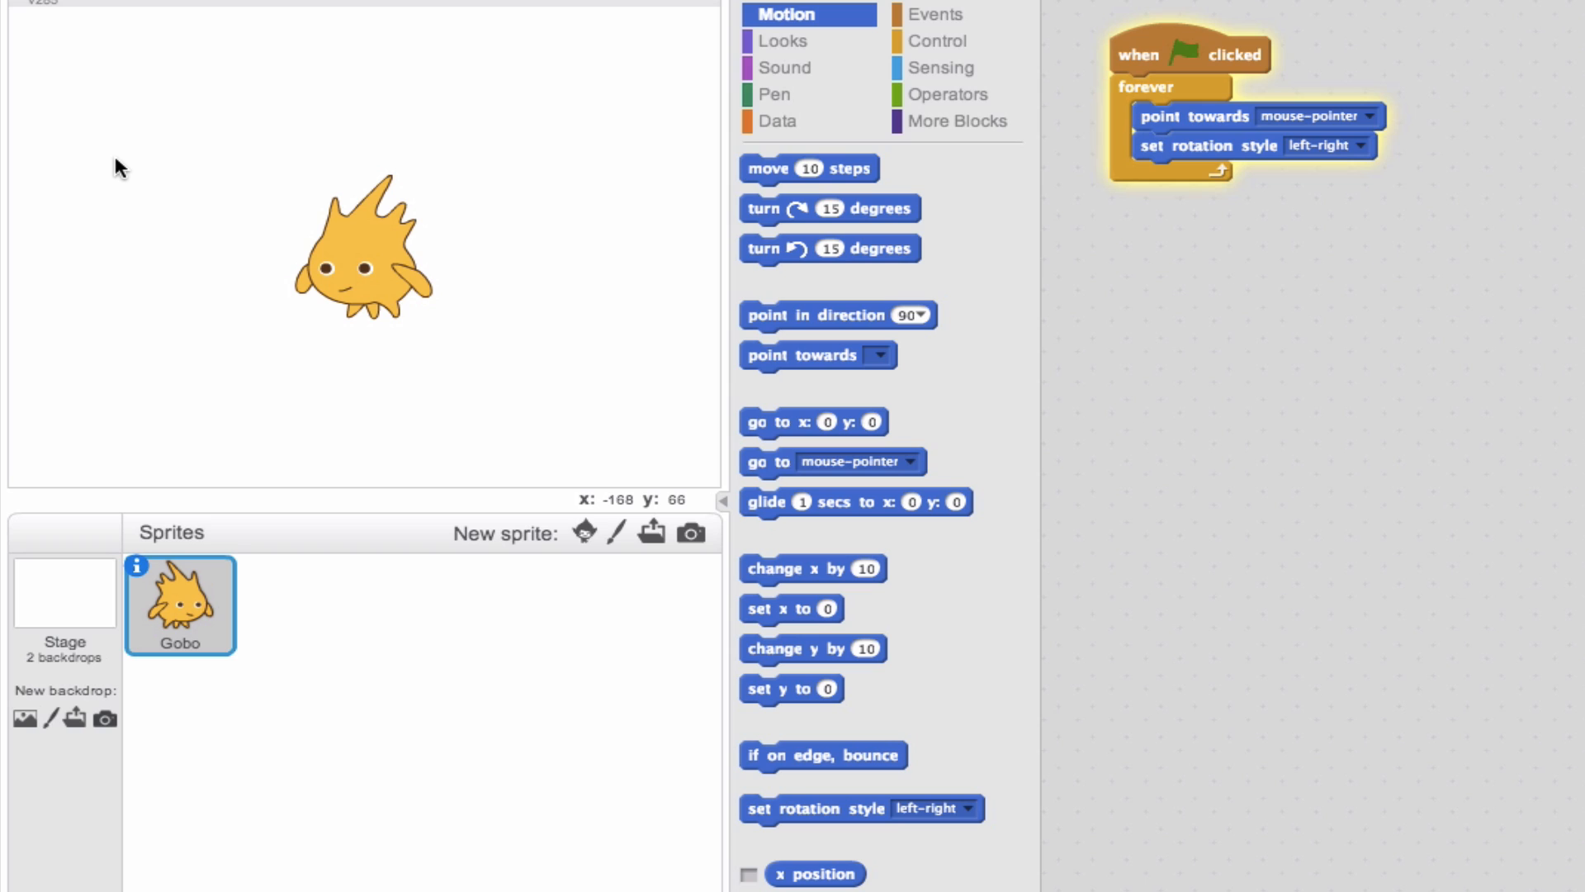
mouse_move(152, 163)
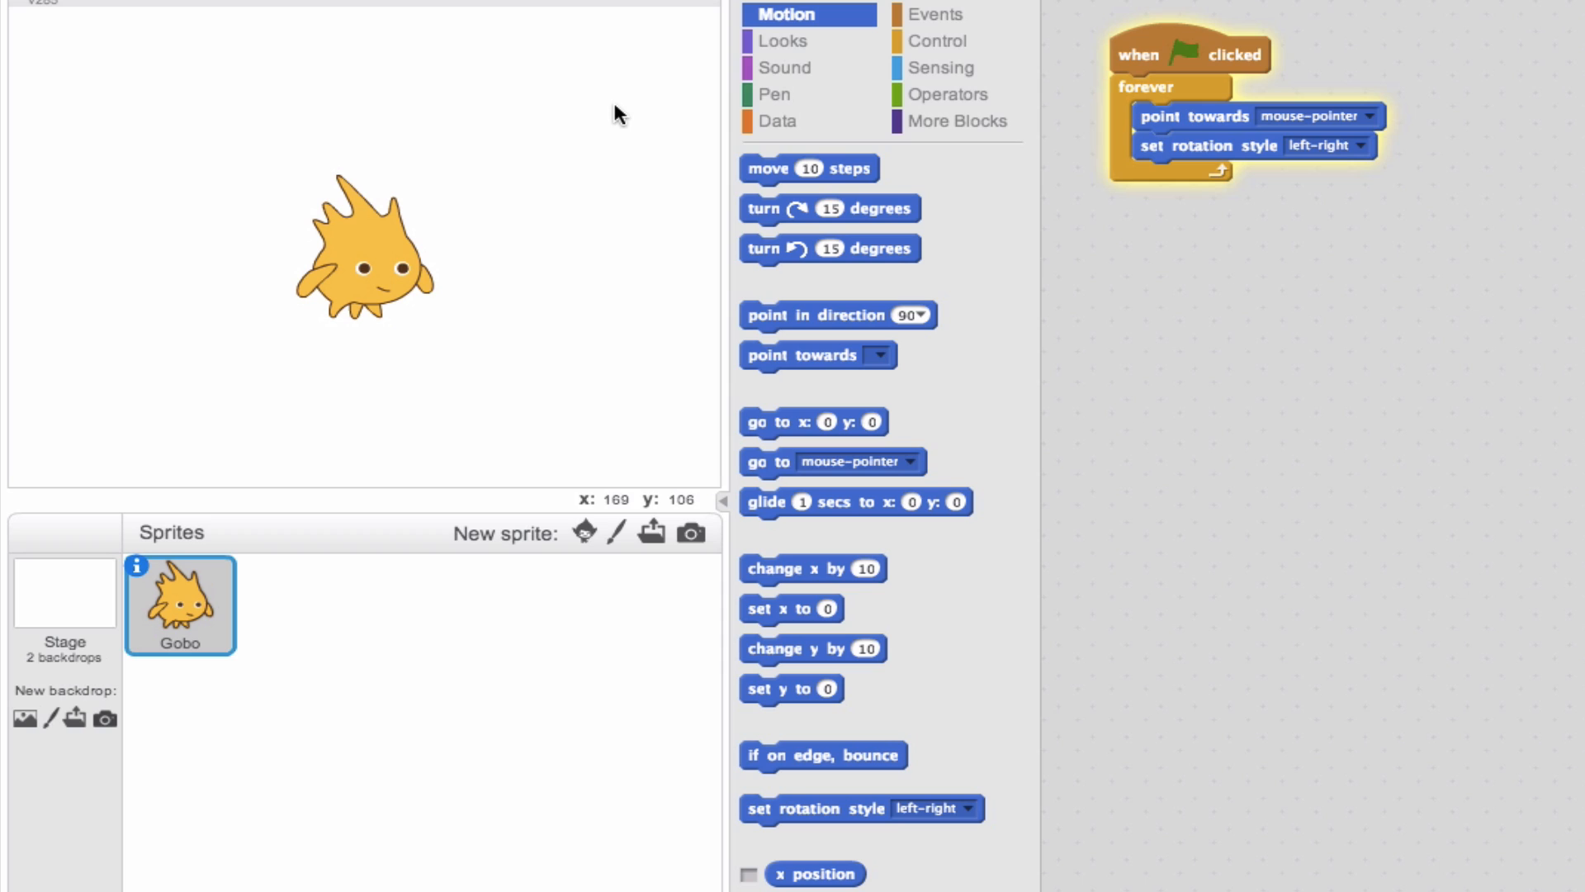
mouse_move(590, 172)
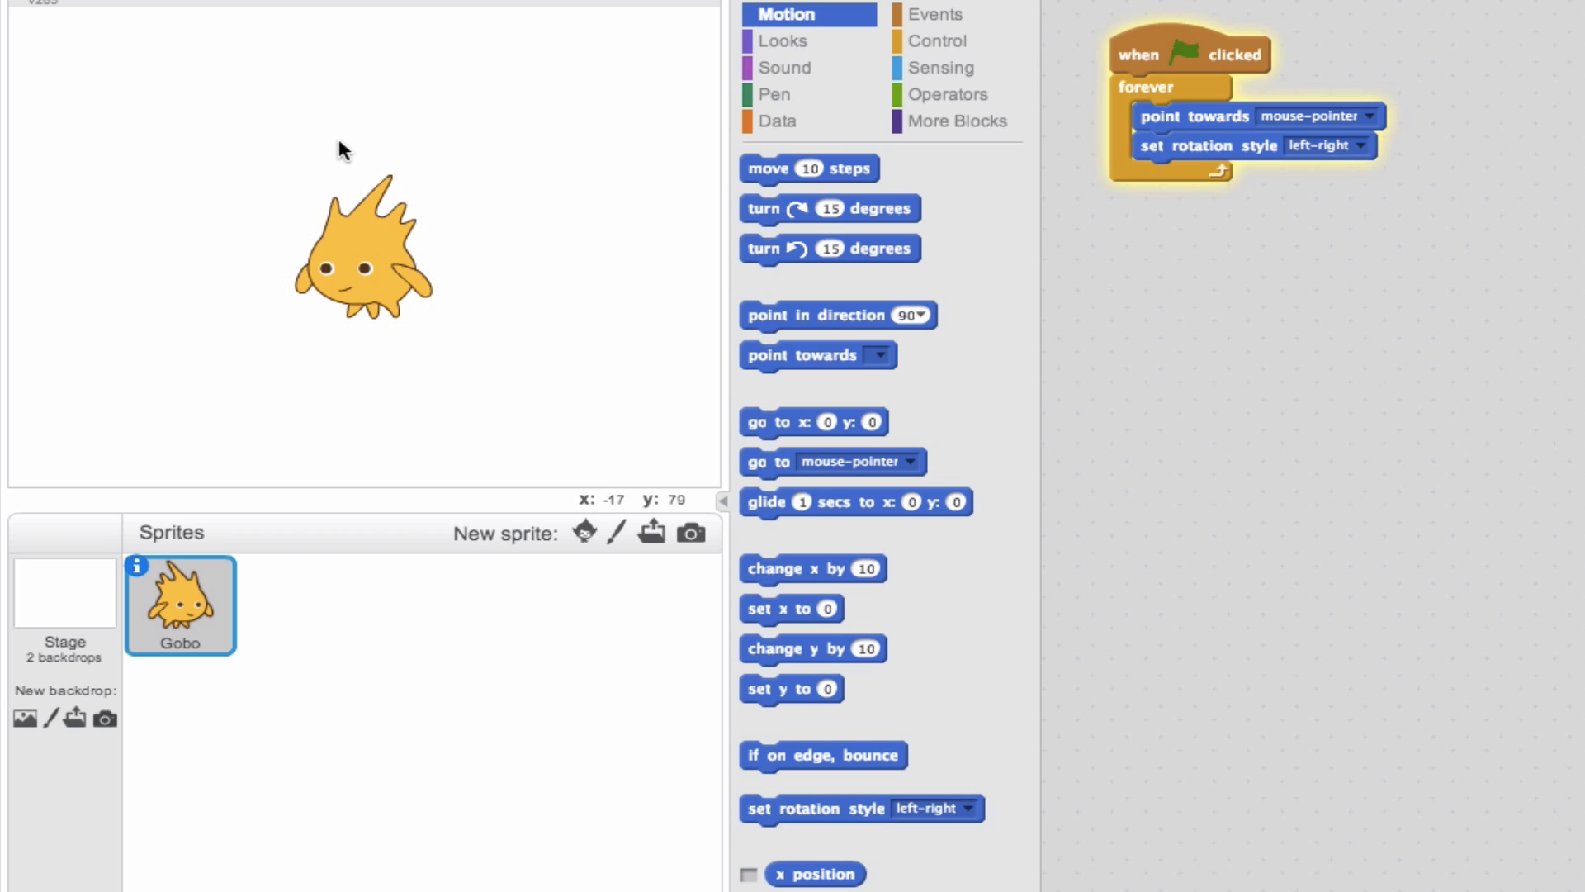
mouse_move(1028, 195)
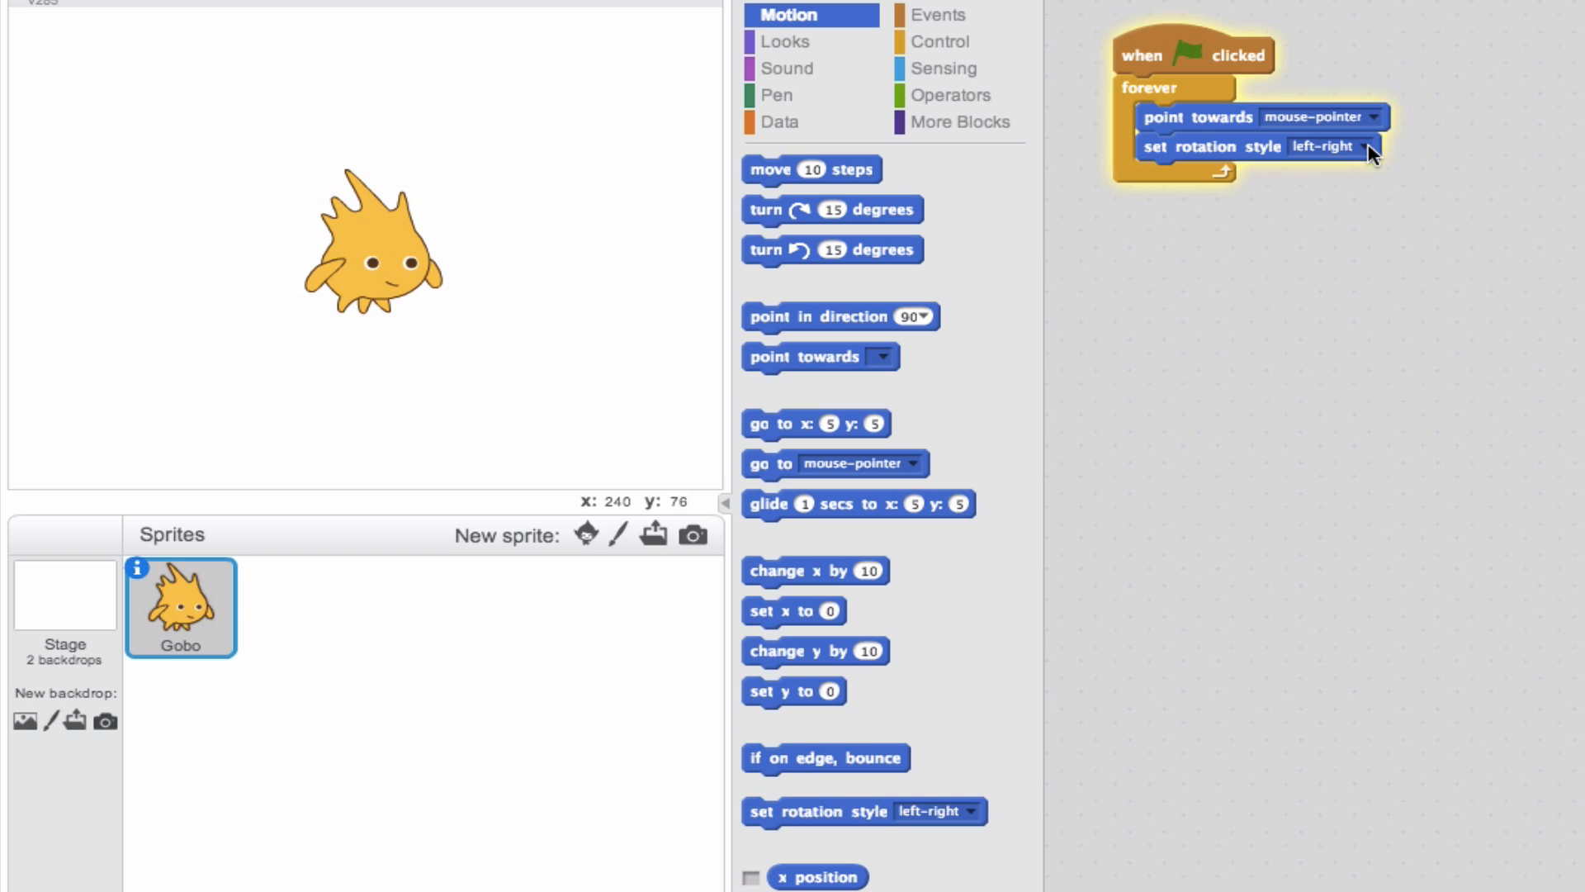
Set Gobo's rotation style to 'all around' instead of left-right.
left_click(1359, 145)
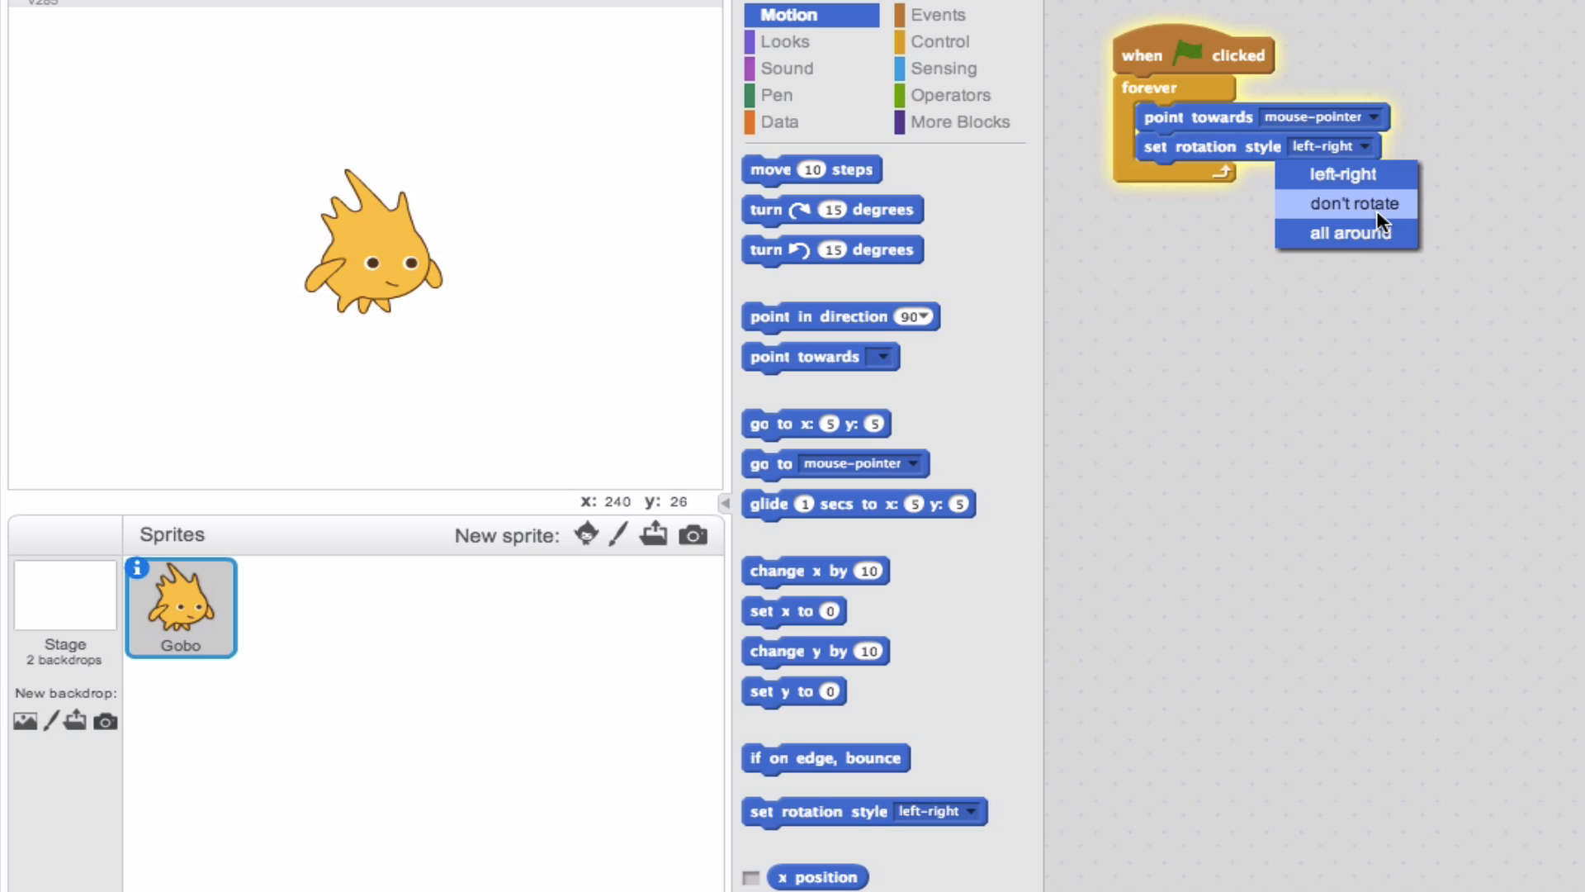
mouse_move(1349, 233)
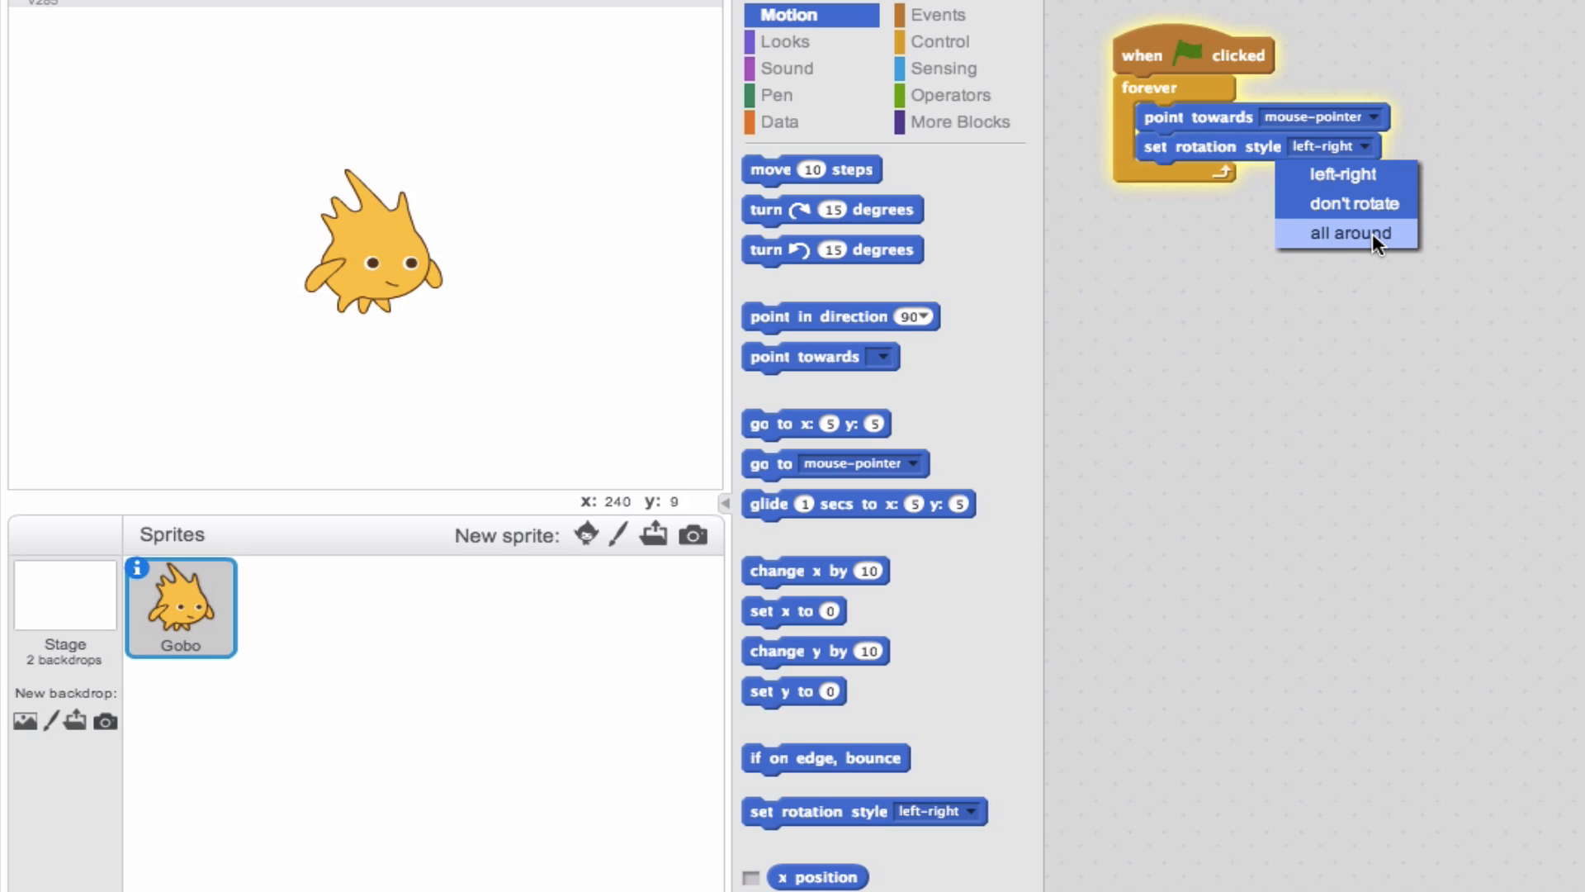
left_click(1347, 233)
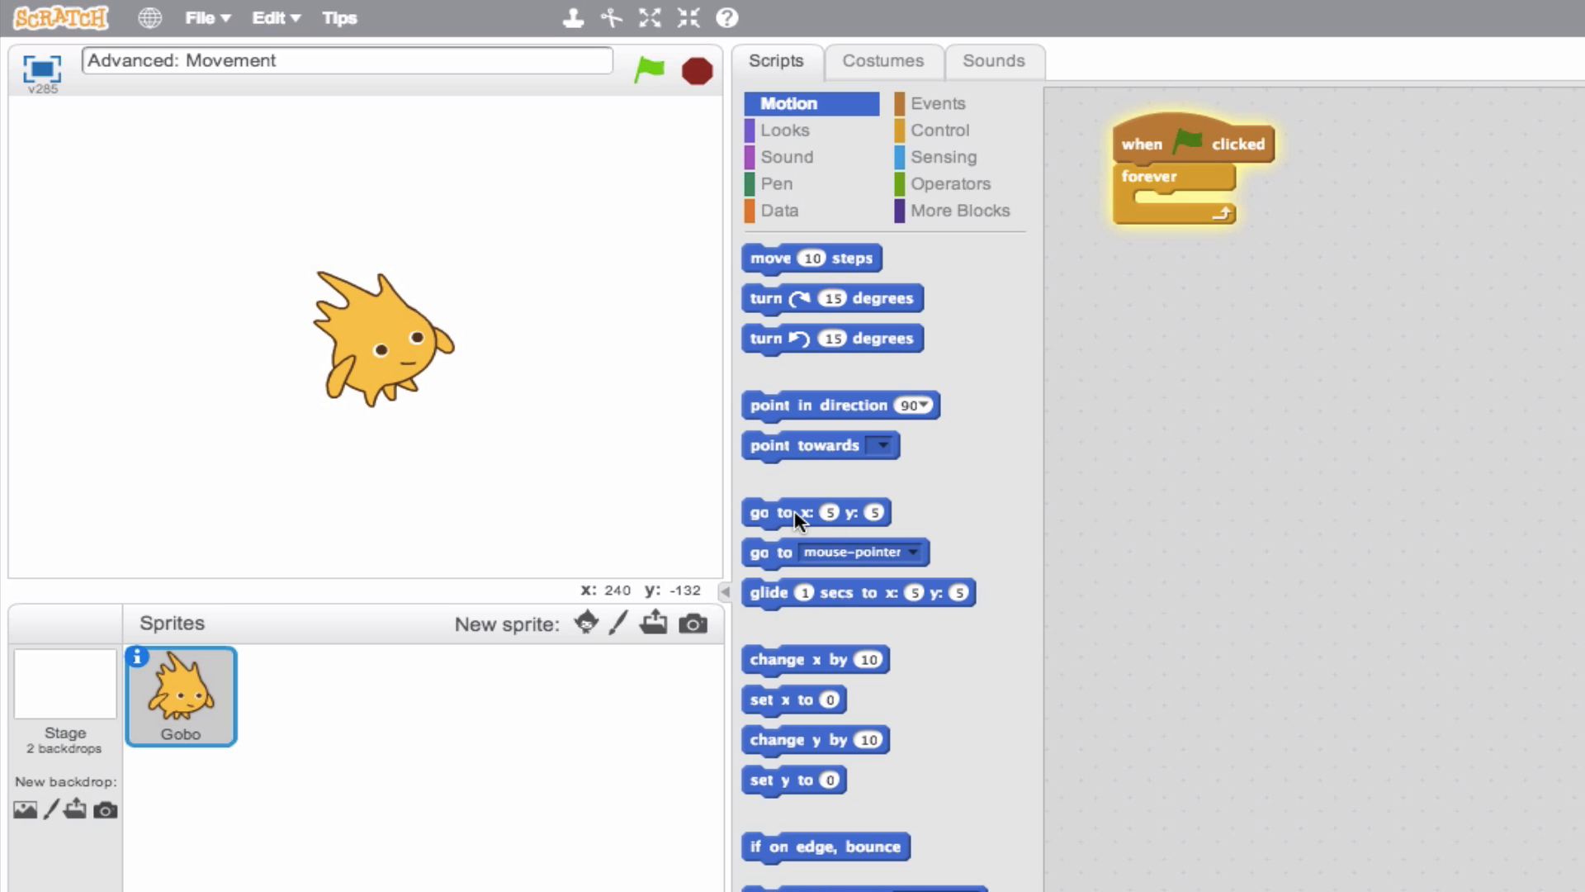
mouse_move(786, 567)
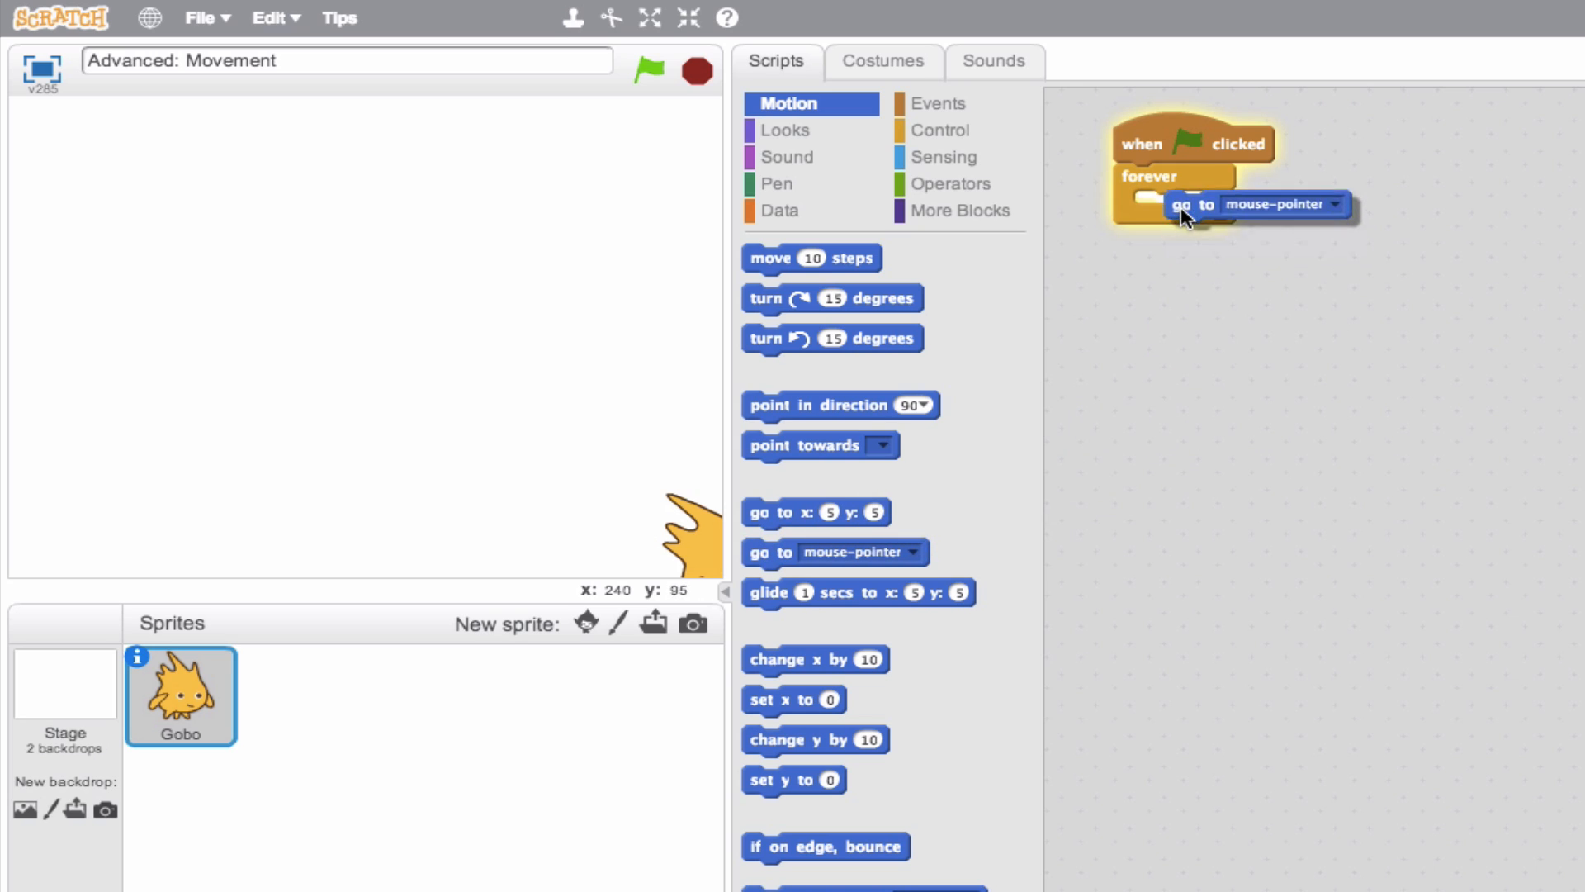
Put go to mouse-pointer inside the forever loop so Gobo follows the mouse.
left_click_drag(1199, 204, 1167, 205)
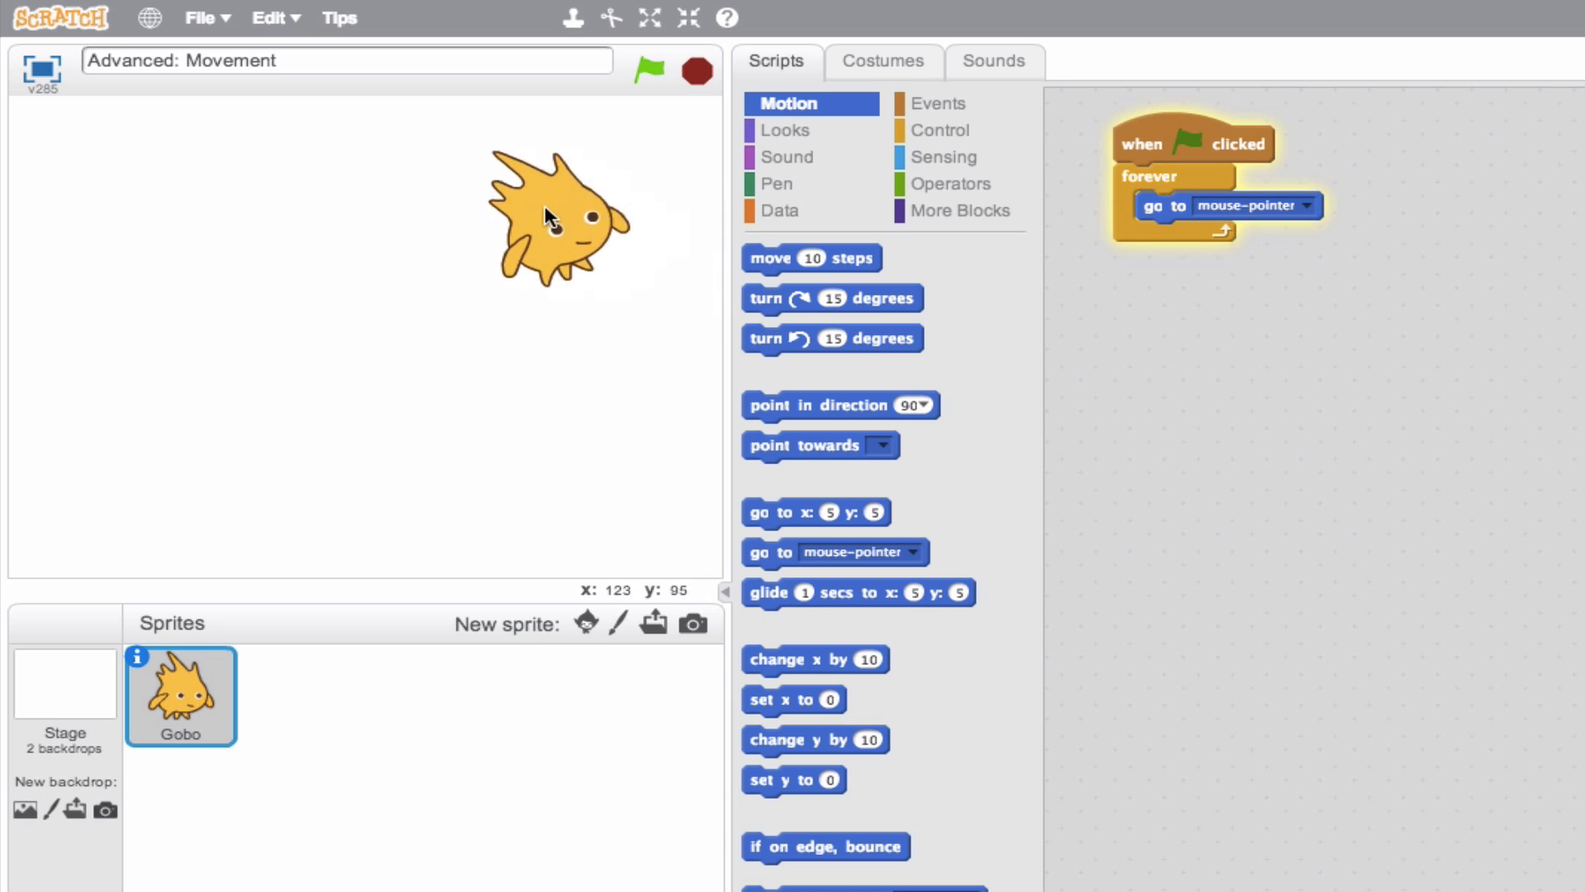
mouse_move(182, 368)
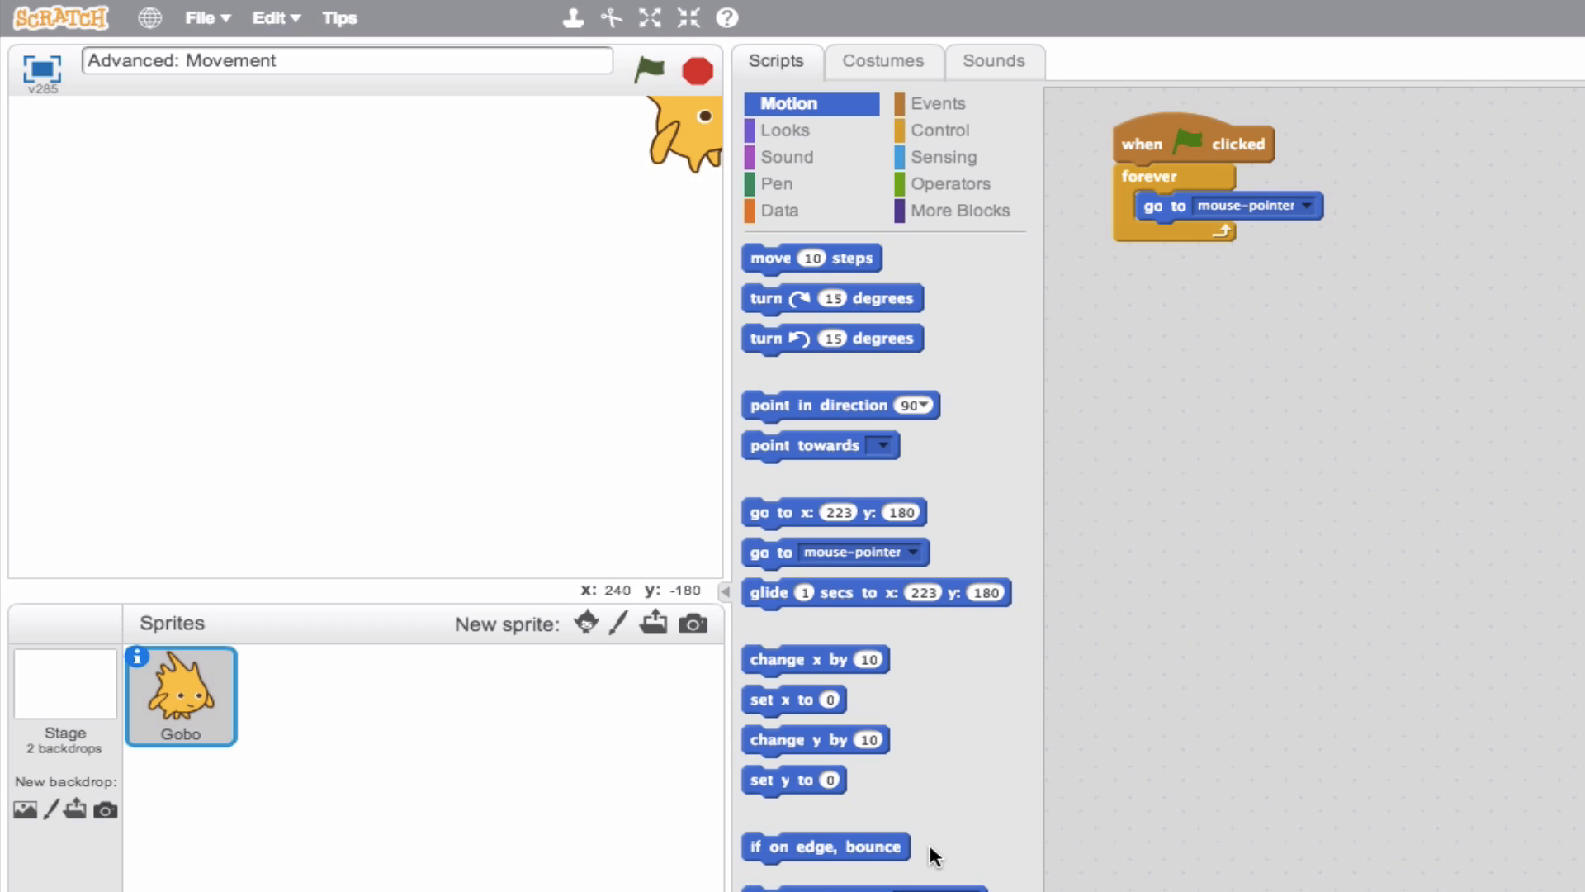
mouse_move(1128, 507)
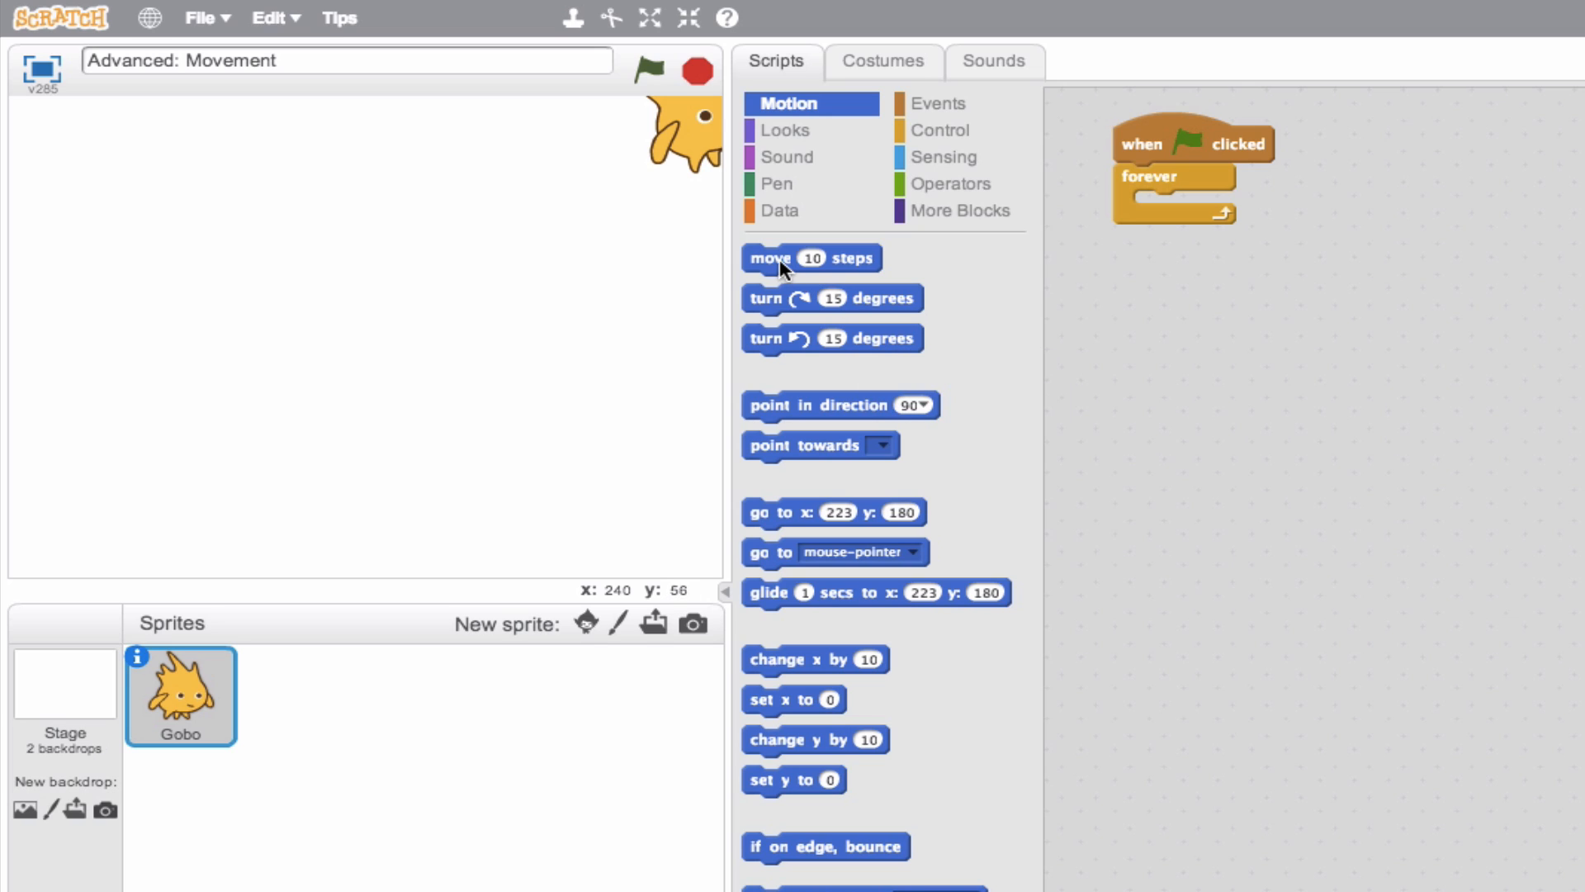
Put move 10 steps in the forever loop, centre Gobo on the stage and run it until Gobo leaves the edge.
left_click_drag(811, 258, 1192, 210)
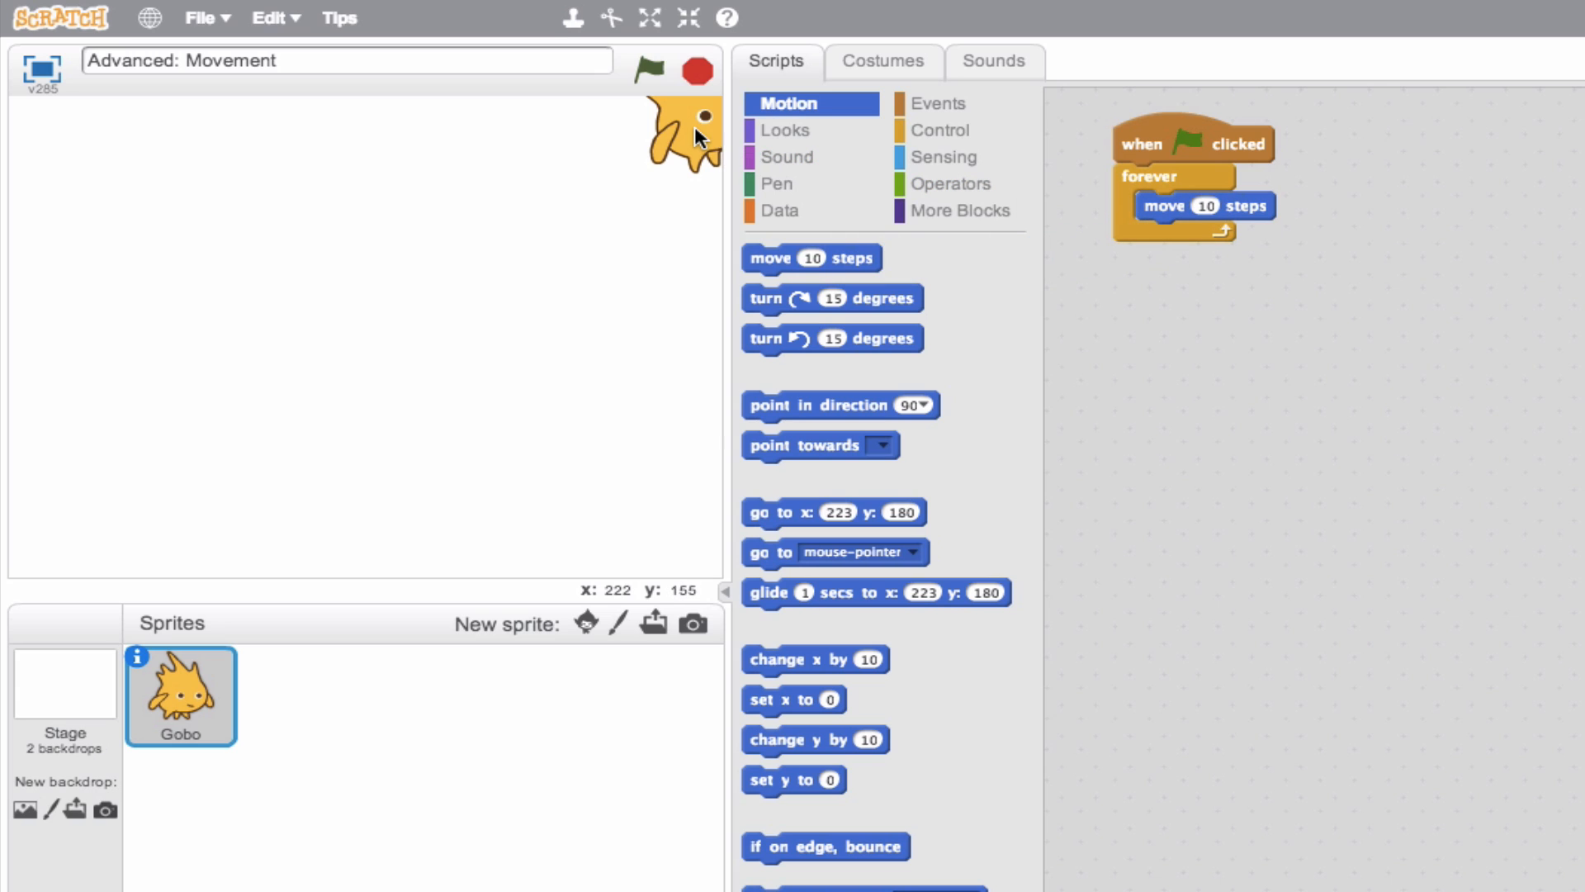
left_click_drag(692, 132, 319, 338)
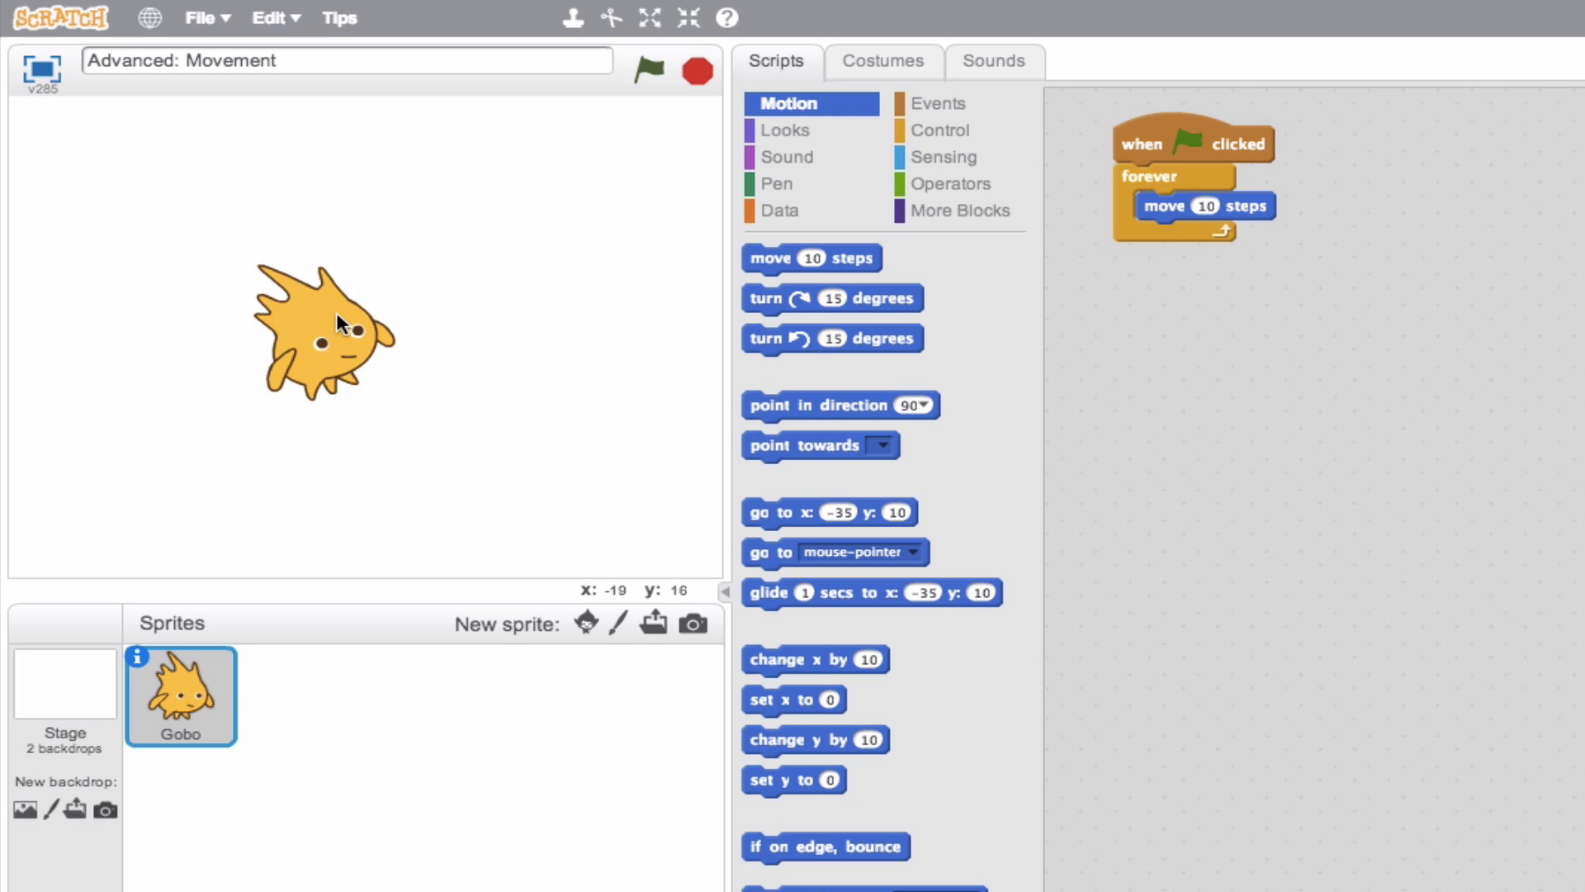
left_click(648, 71)
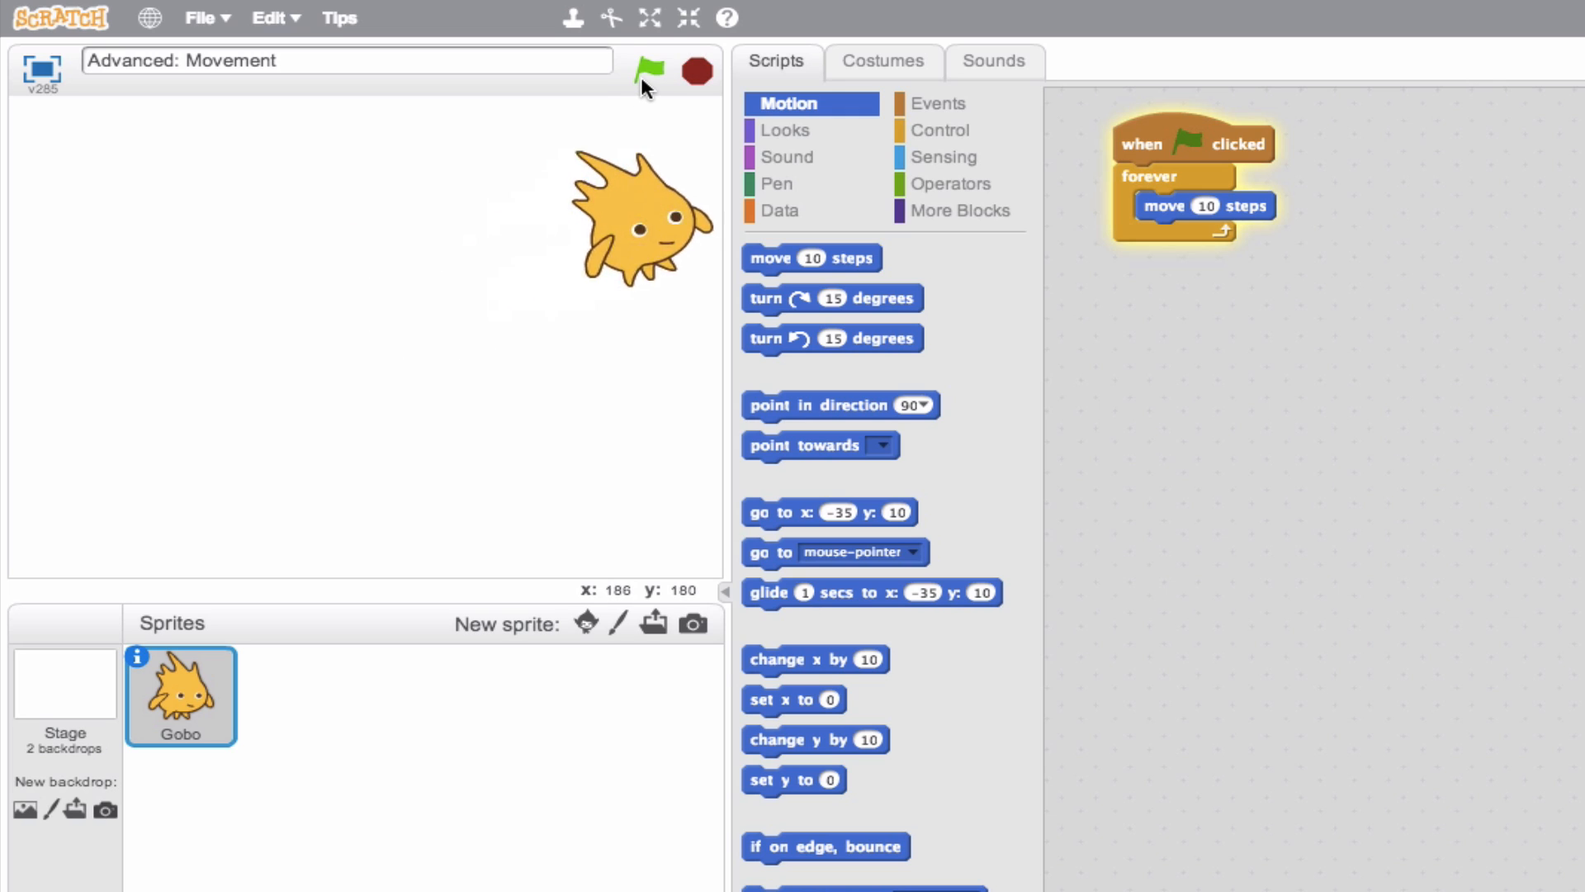
left_click(647, 71)
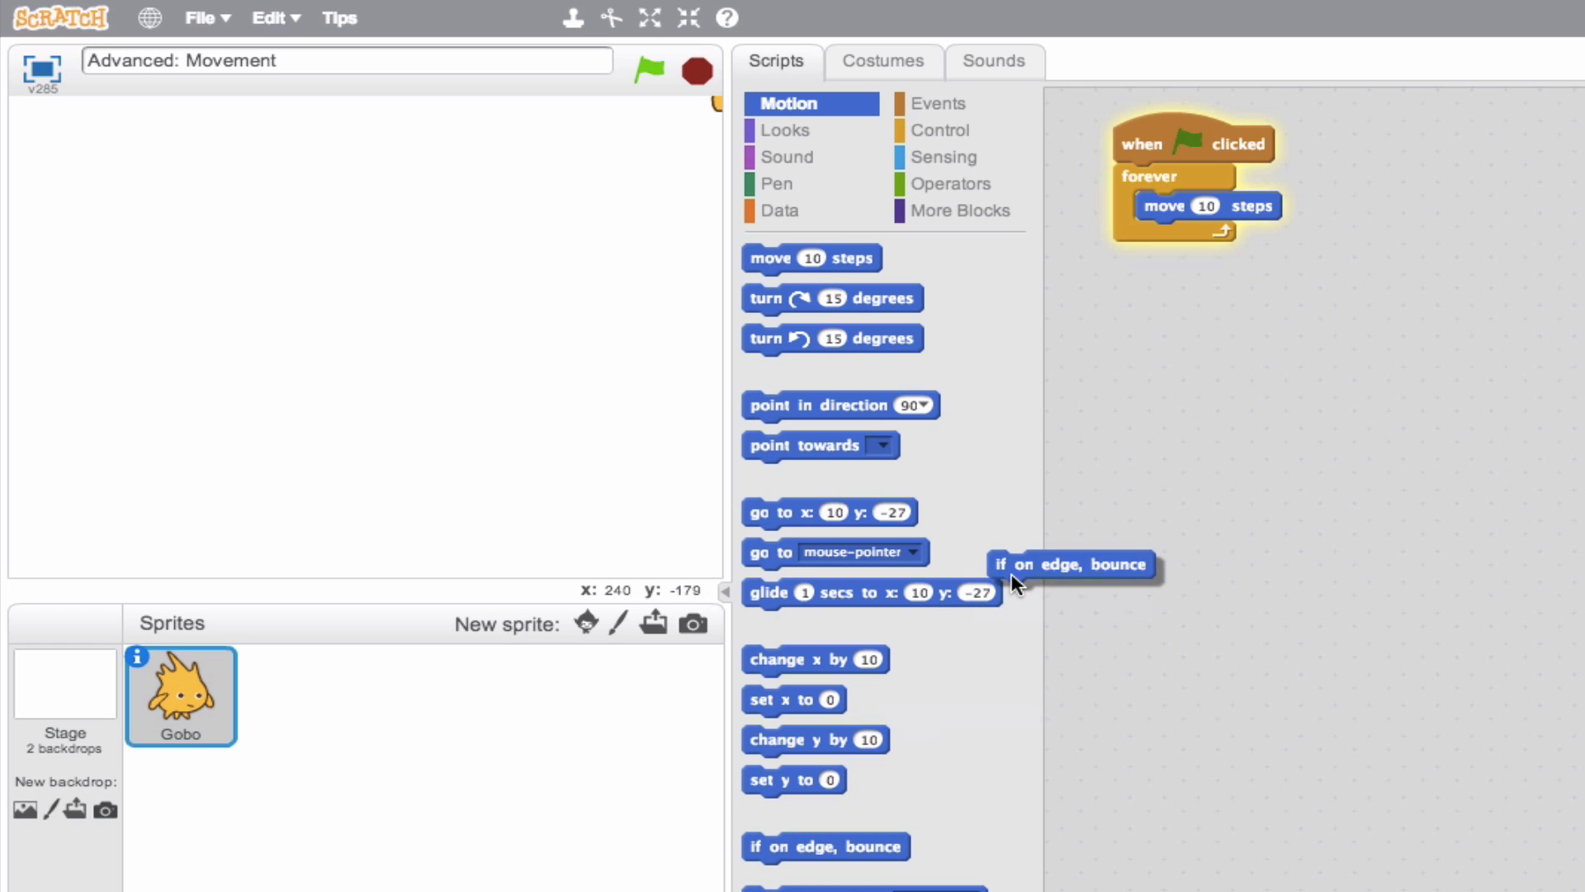
Add if on edge, bounce after move 10 steps, run to test the bouncing, then stop the script.
left_click_drag(1071, 564, 1243, 244)
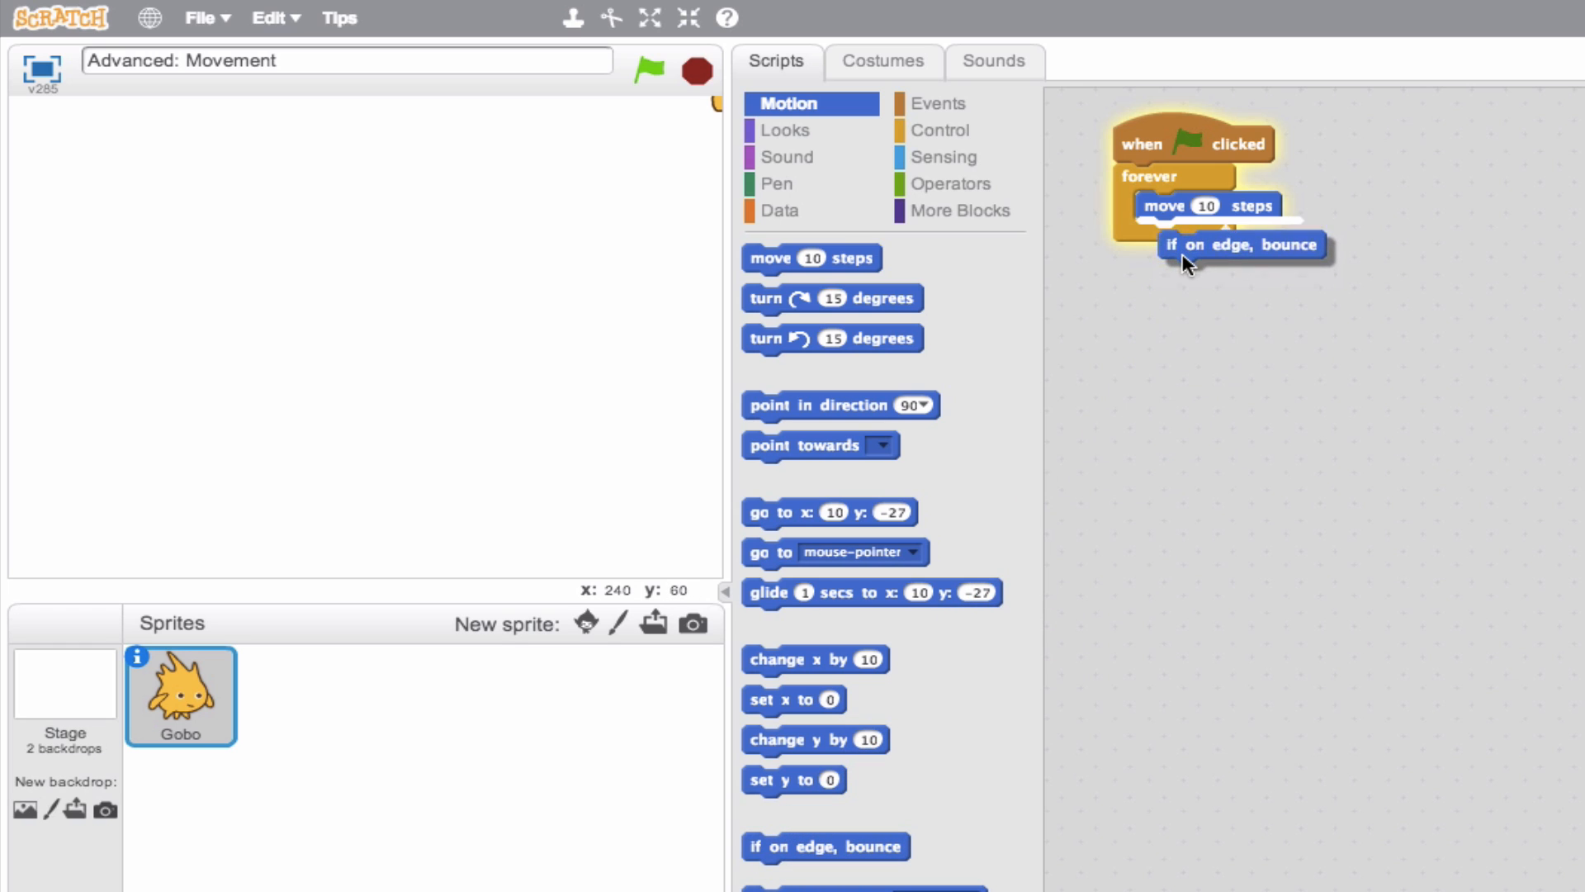
left_click_drag(1243, 244, 1218, 234)
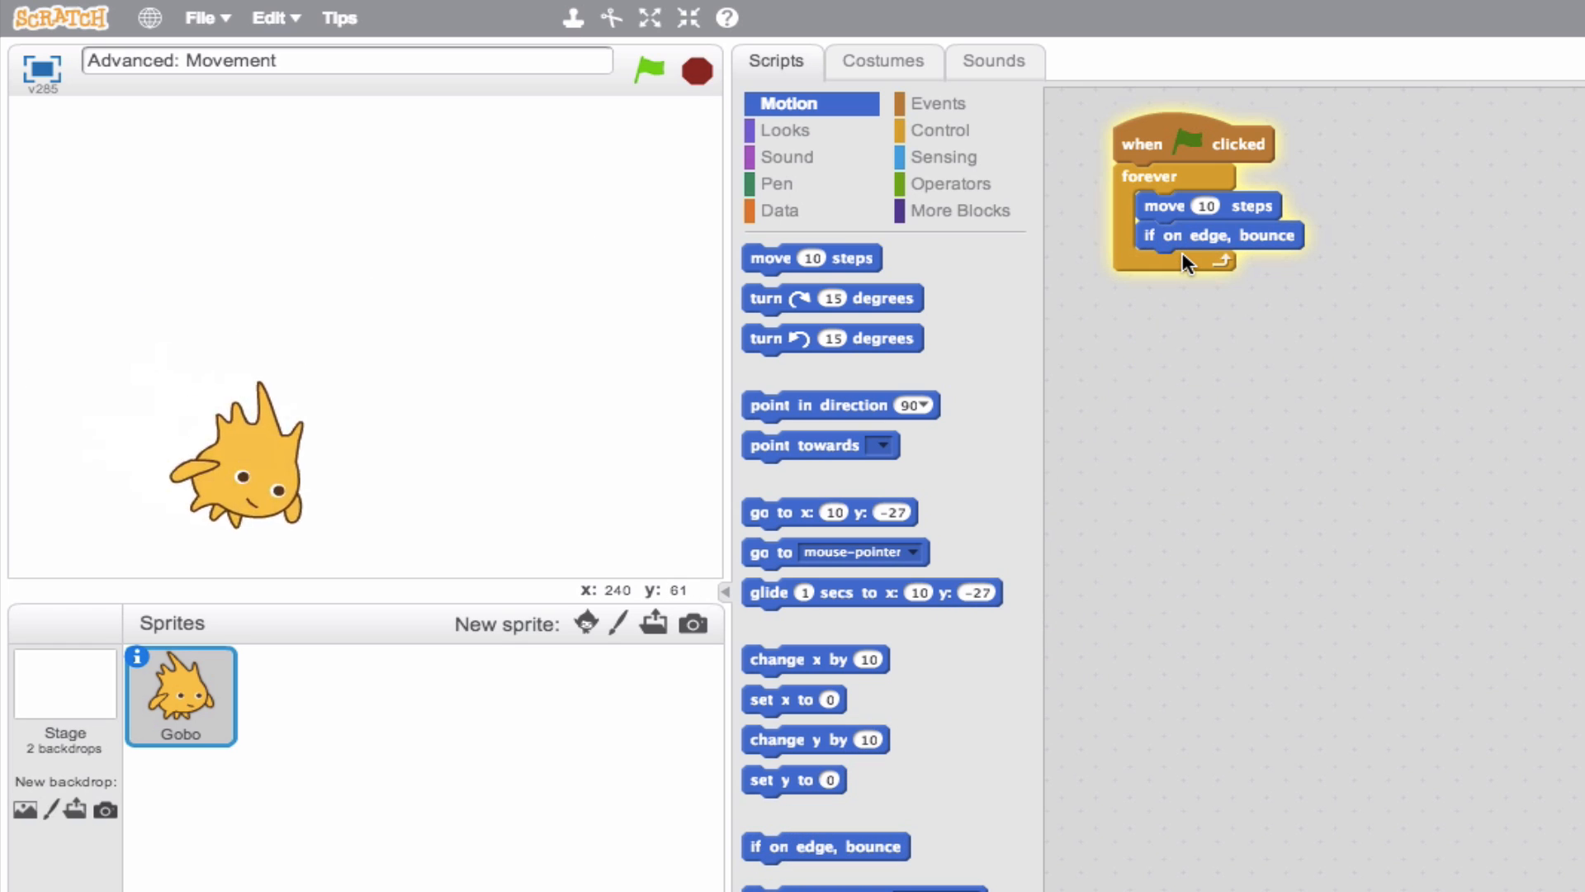
left_click(647, 71)
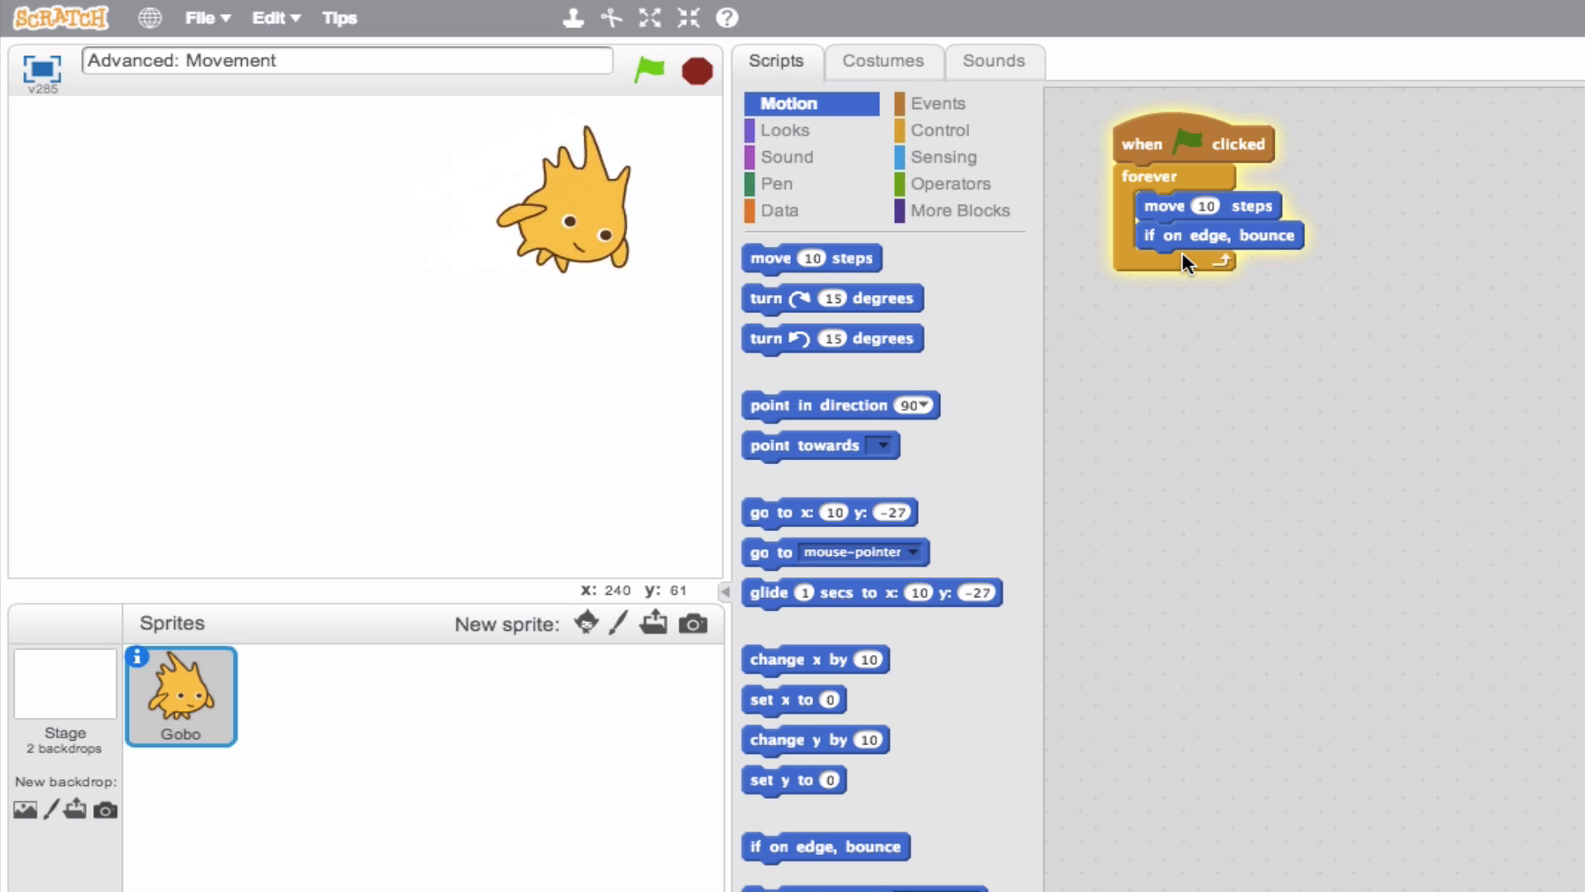
left_click(647, 71)
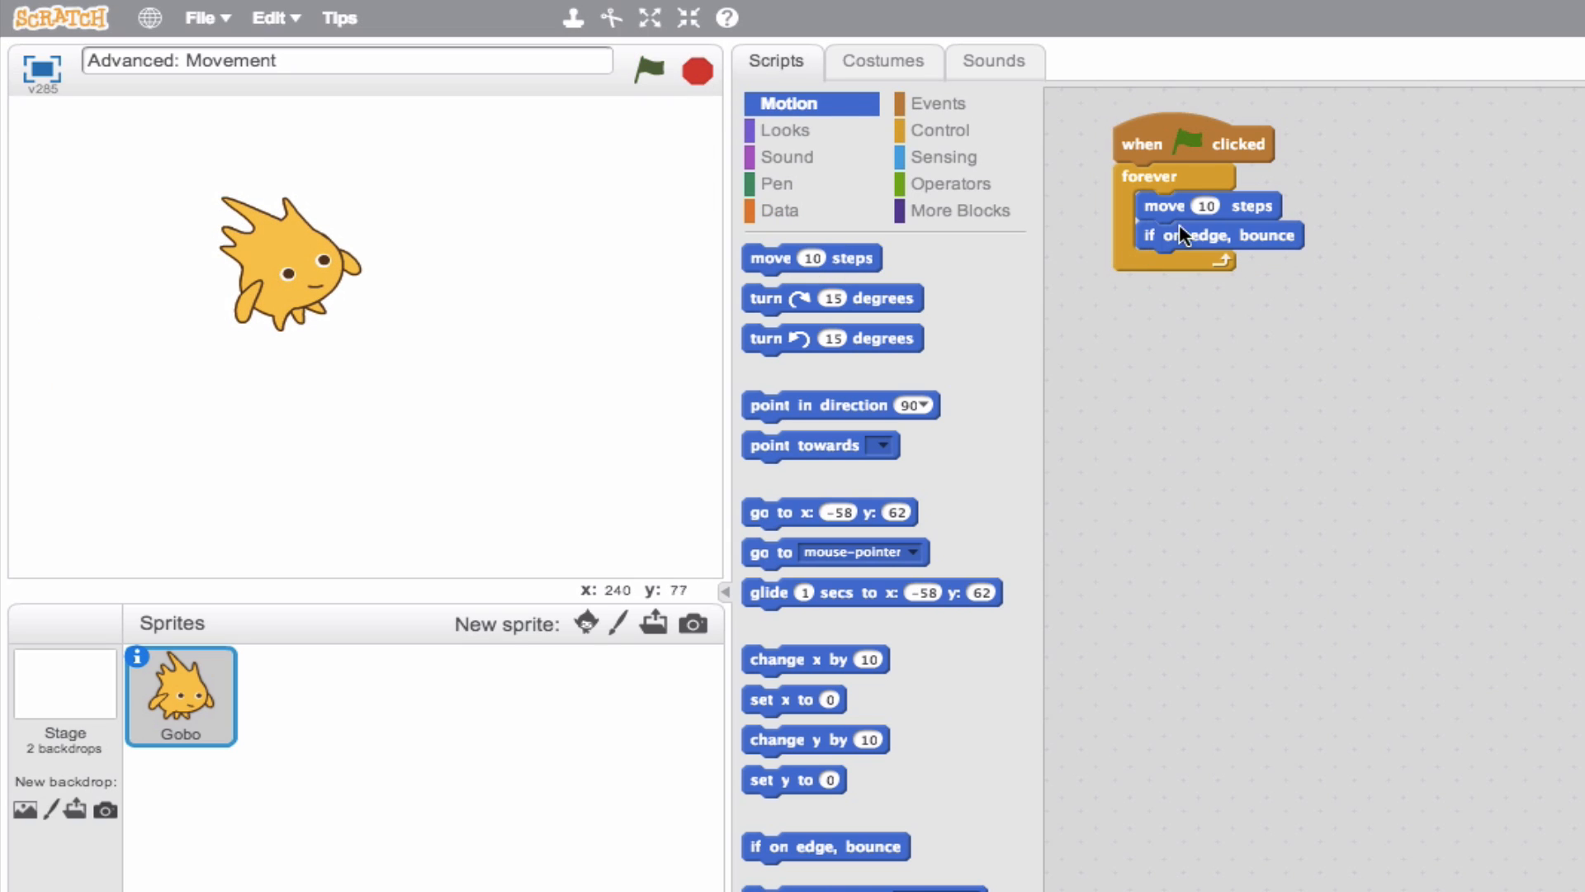
mouse_move(1199, 223)
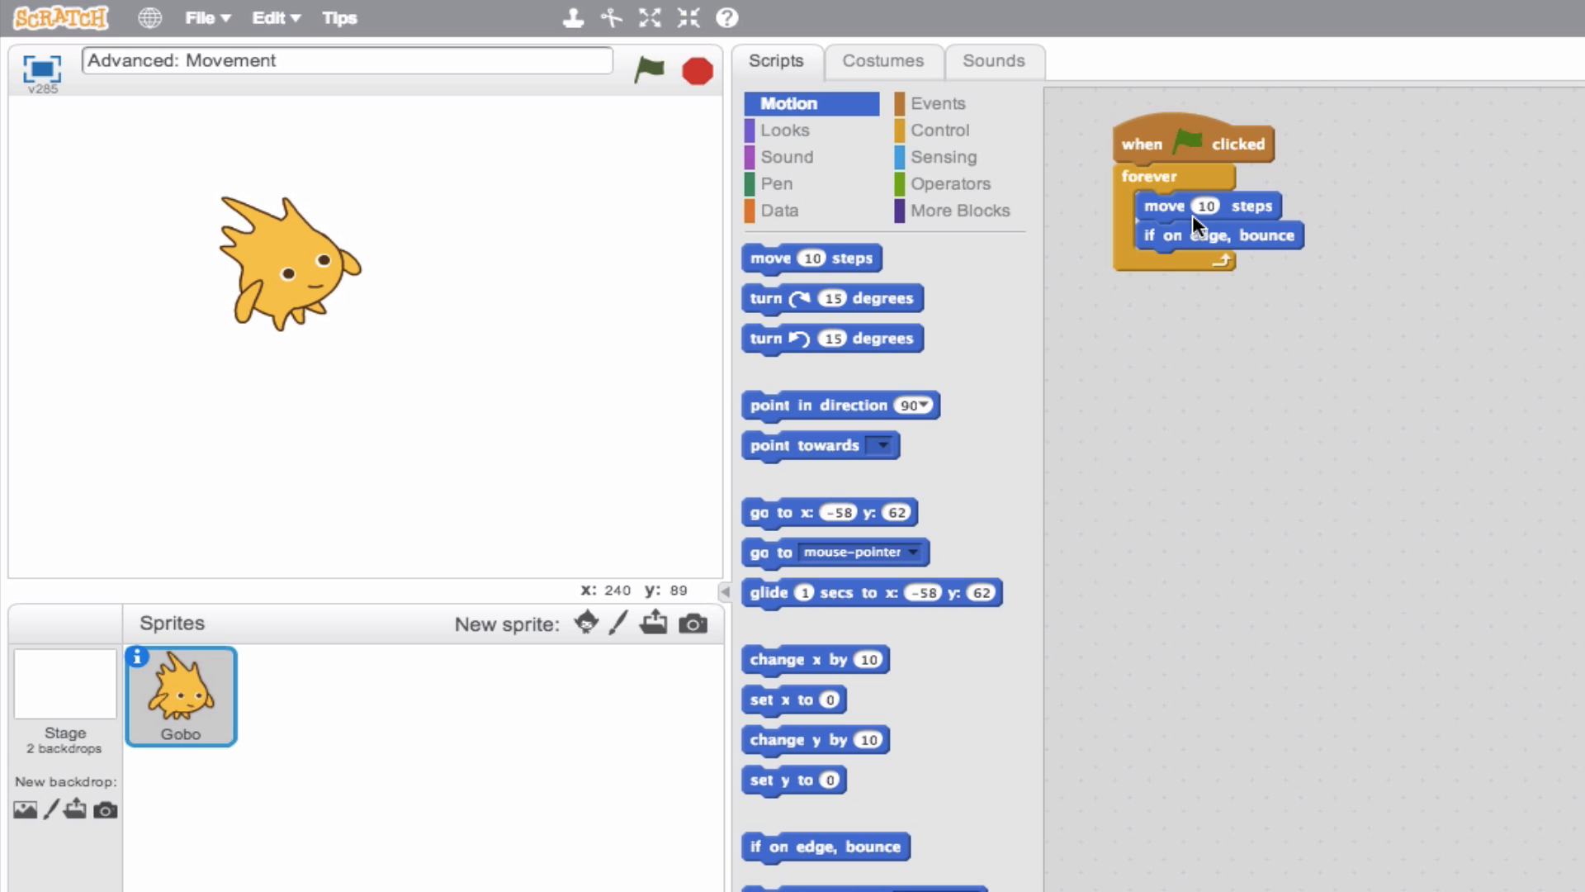
Change the move block's step count from 10 to a larger value and confirm it.
left_click(647, 71)
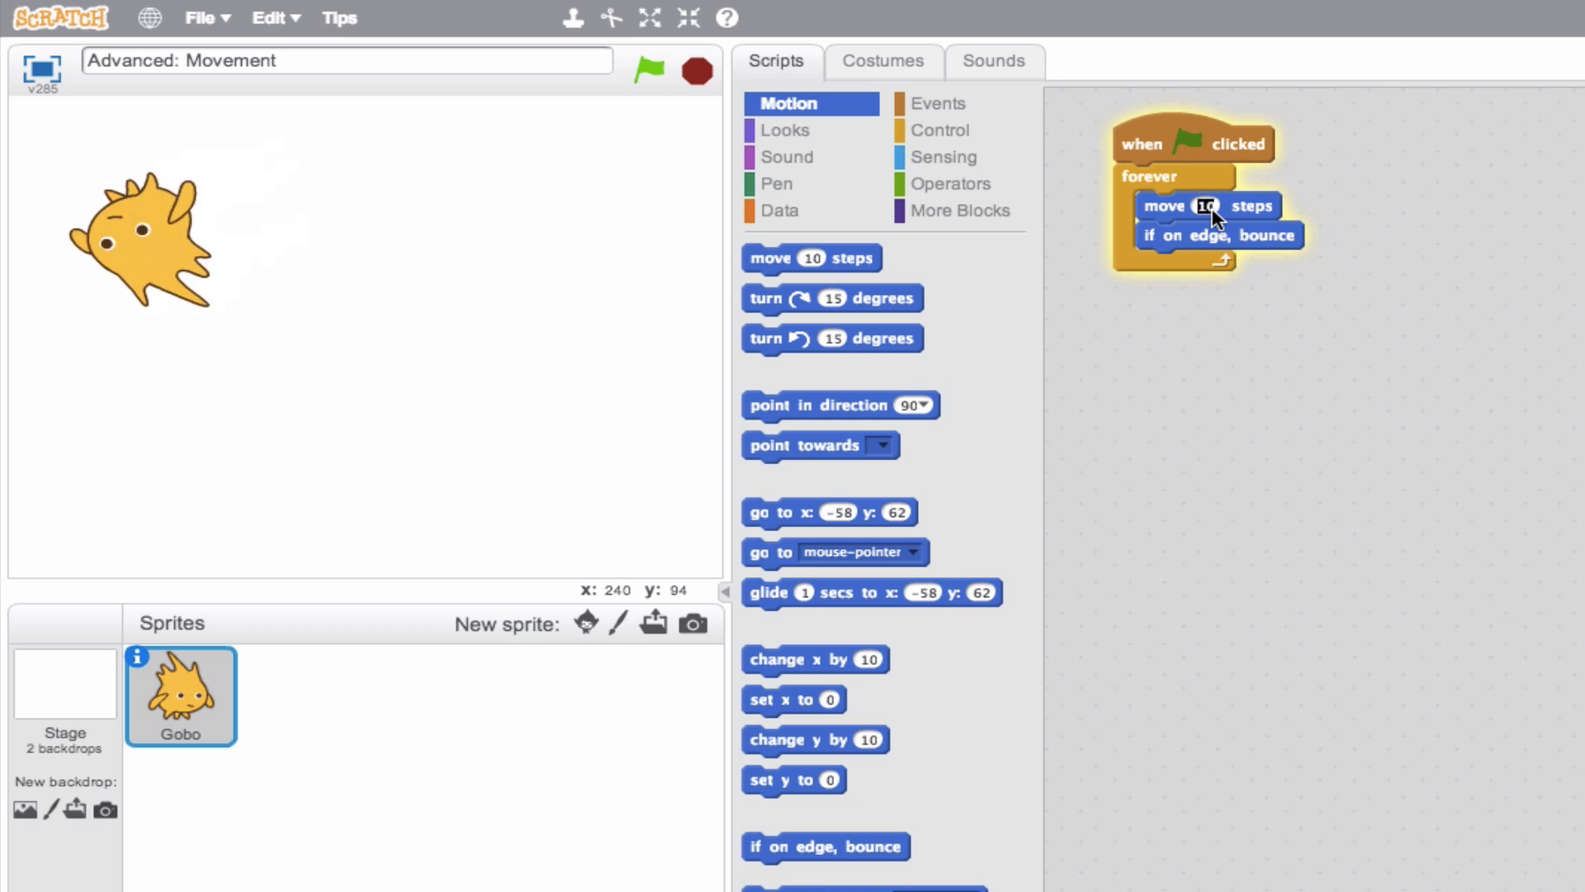
type("30")
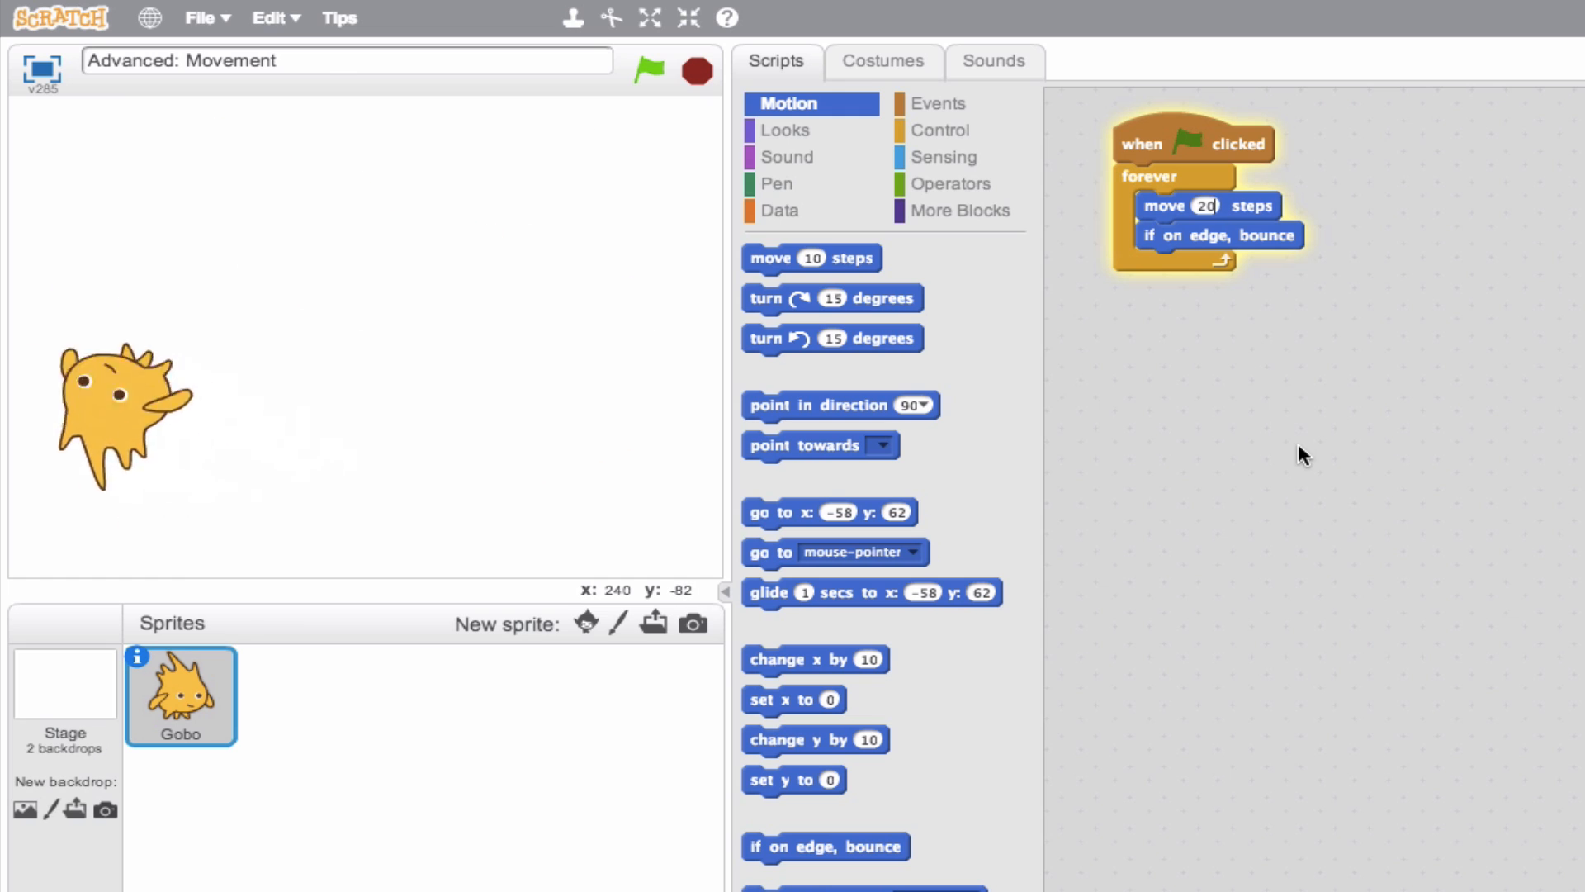
left_click(647, 71)
type("50")
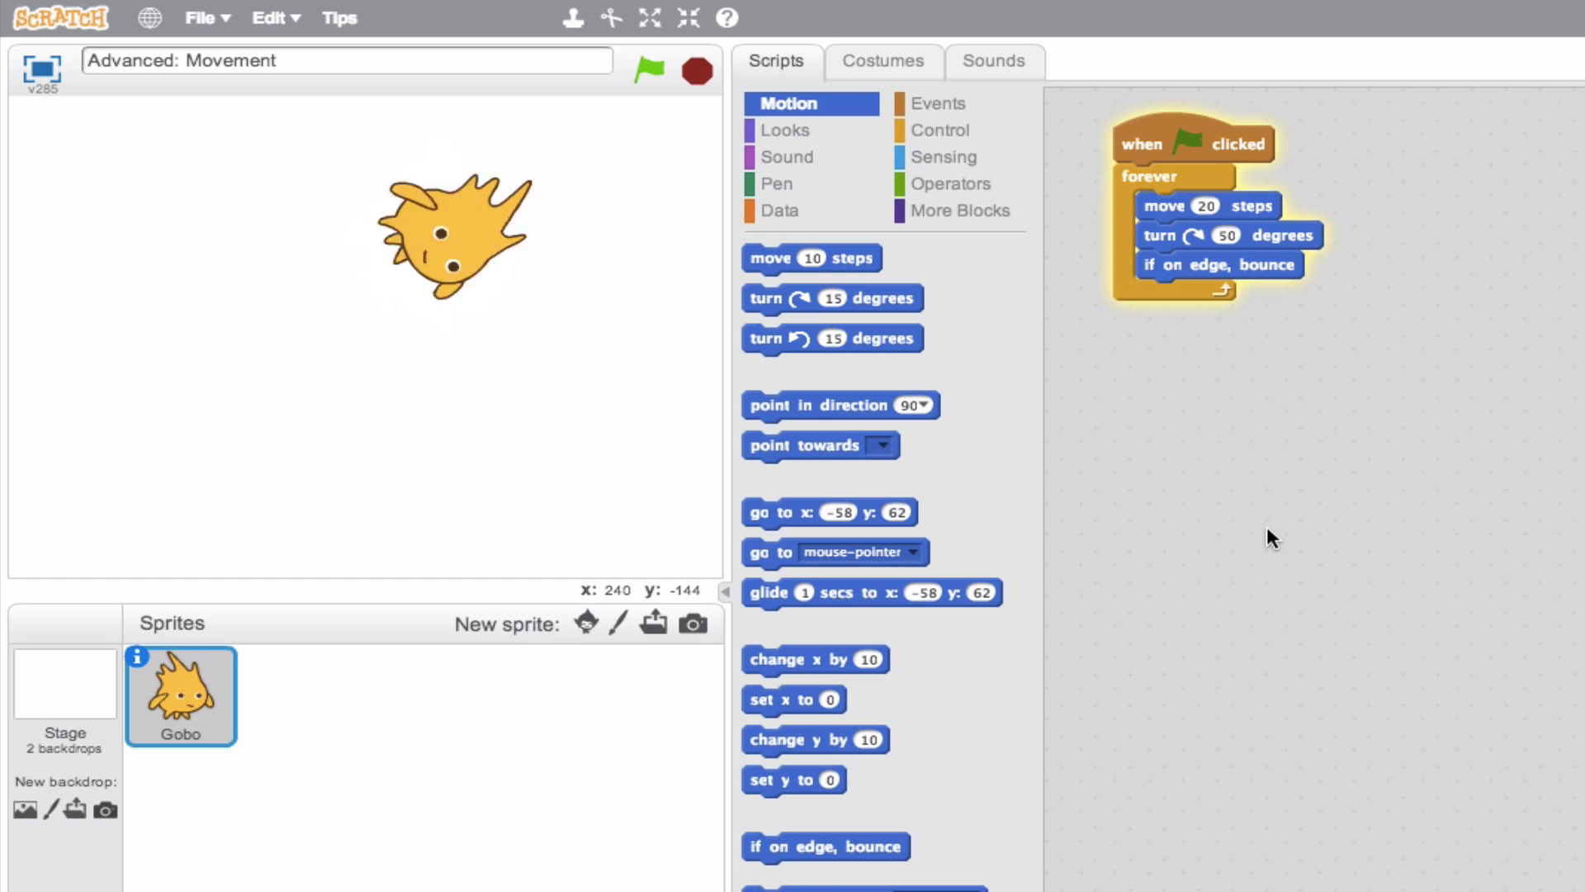
Set the turn block between move and bounce to 1 degree and confirm it.
left_click(1227, 235)
type("1")
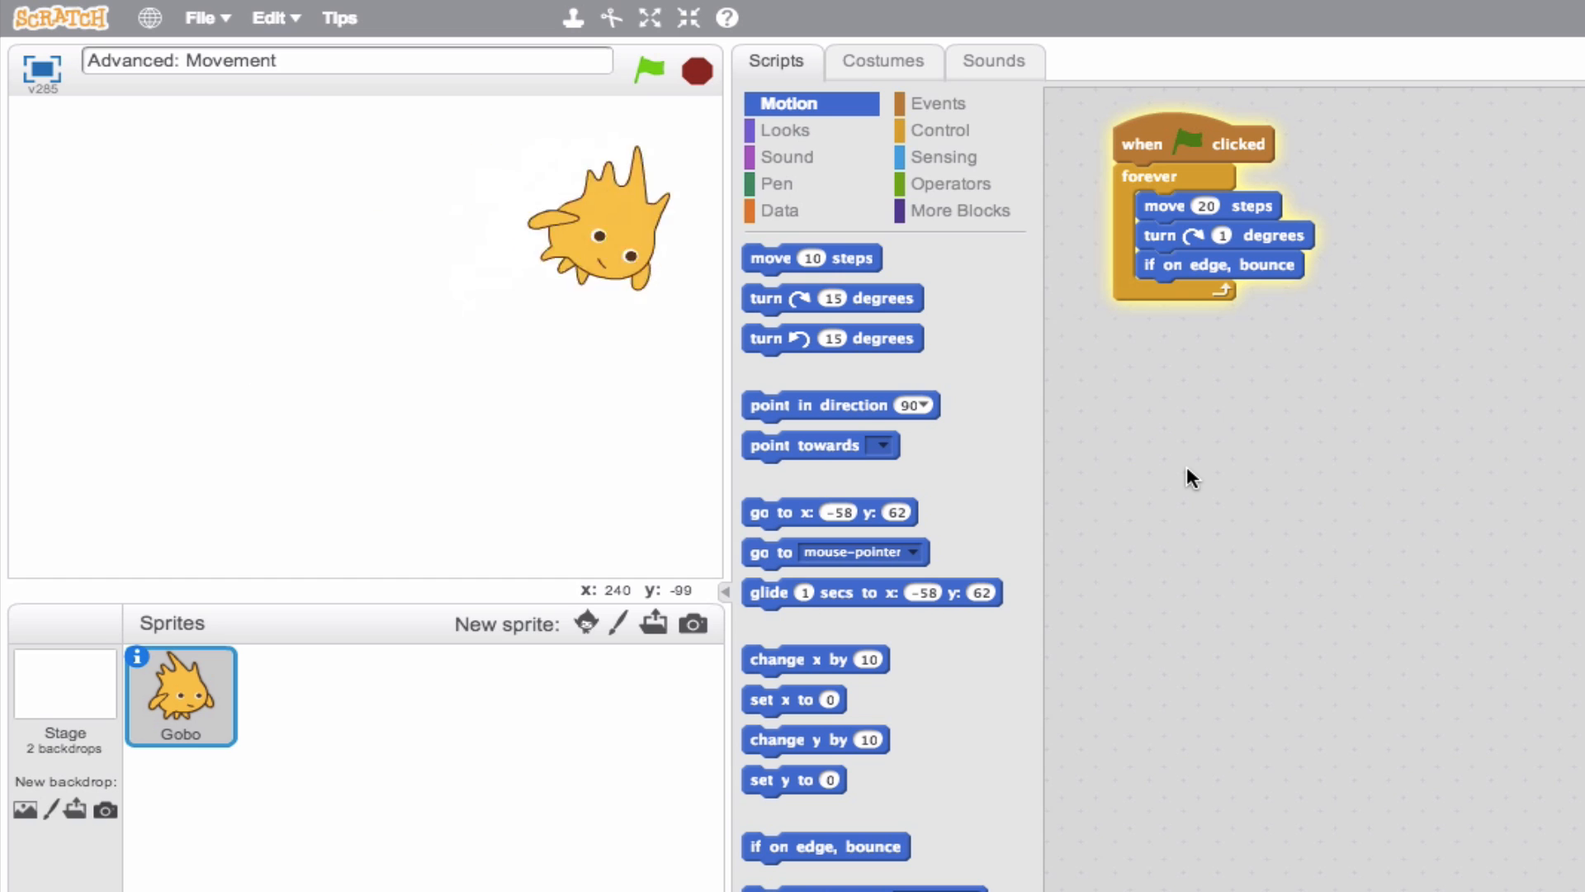
left_click(647, 71)
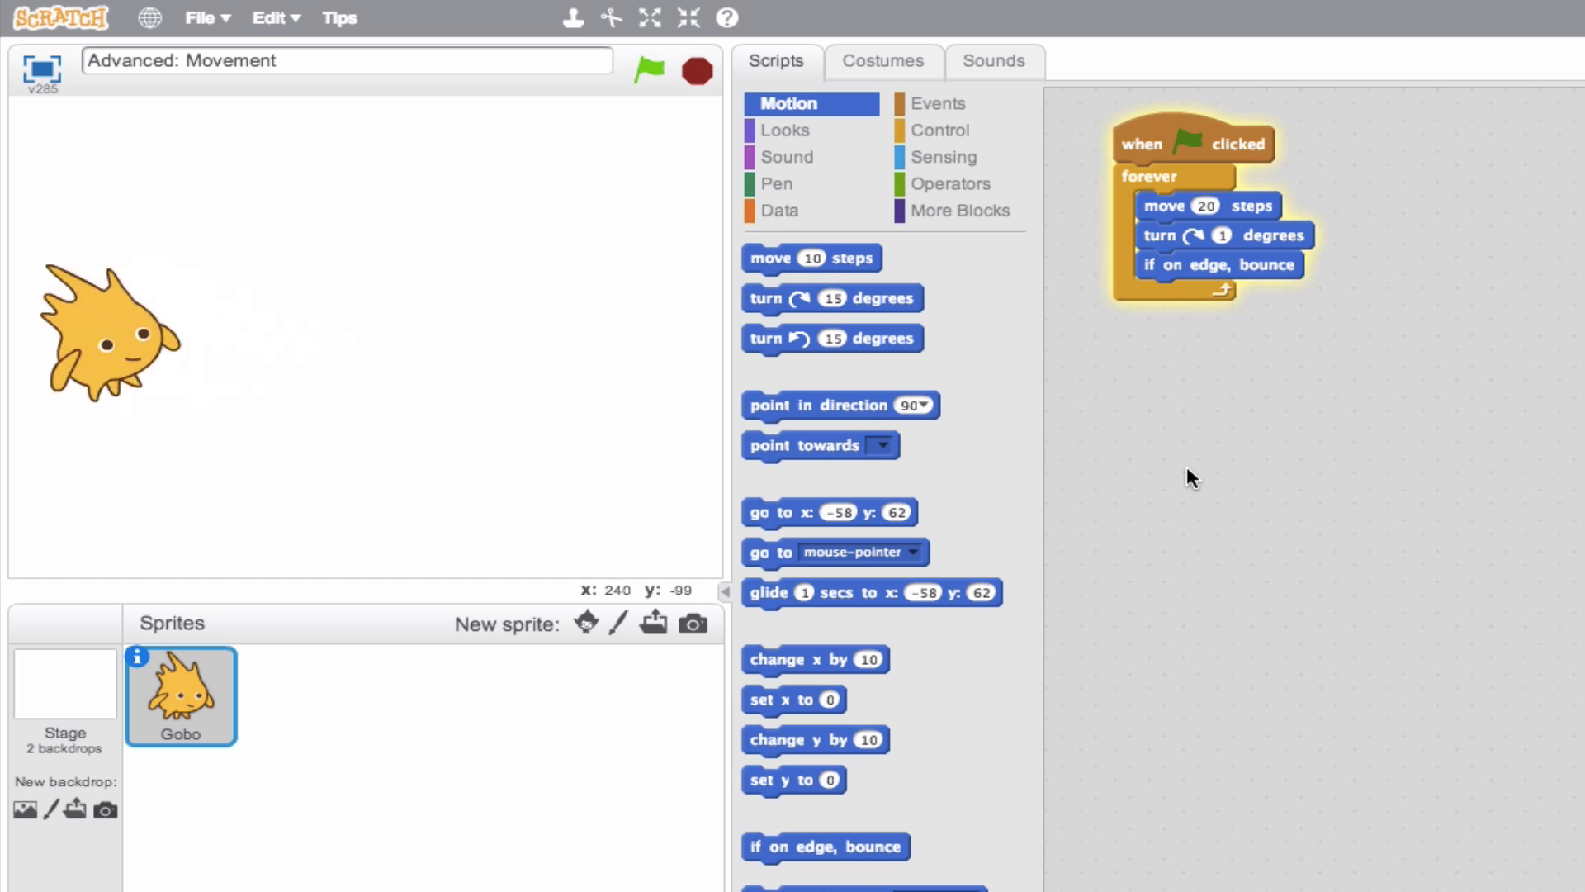